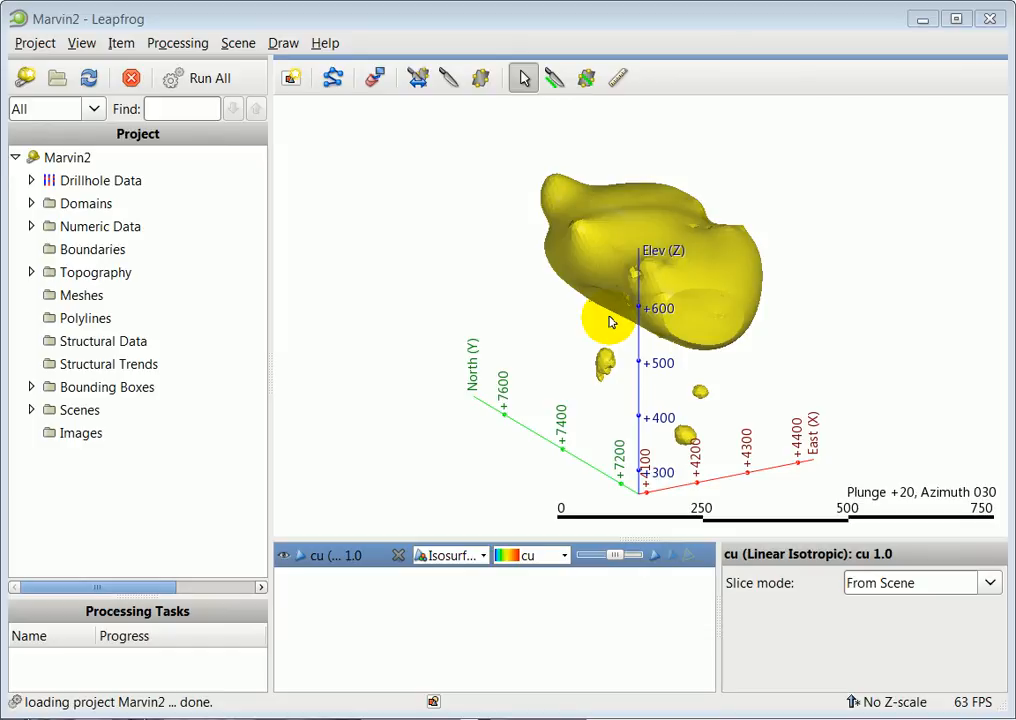
{"action": "mouse_move", "coordinate": [473, 345]}
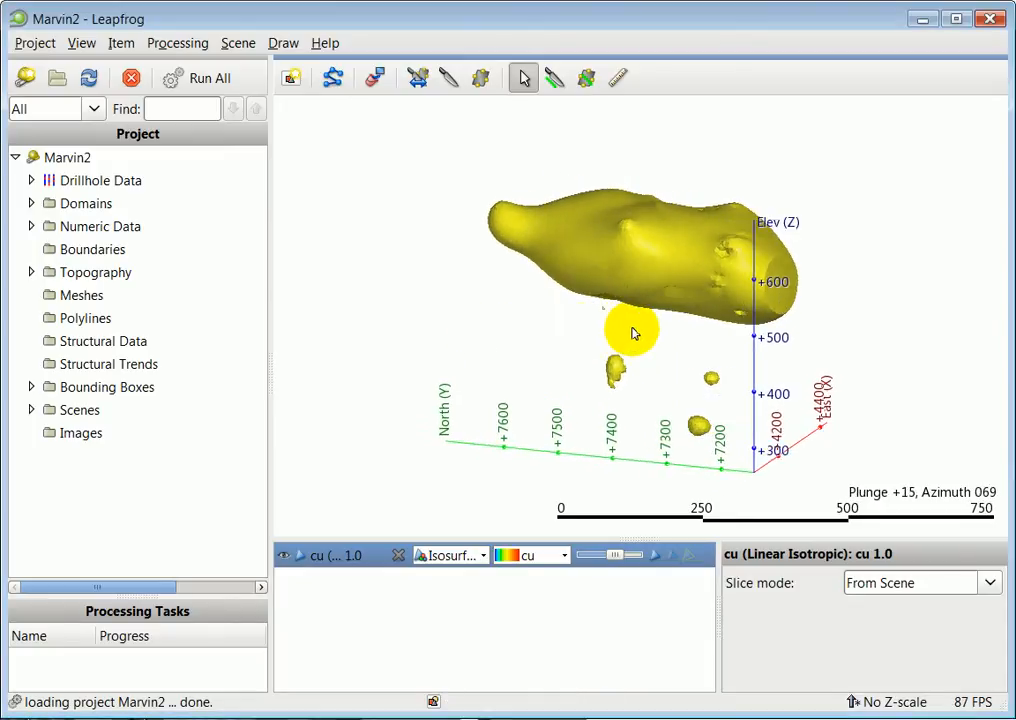
Step: Orbit around the cu 1.0 copper isosurface from all sides, ending looking north
{"action": "left_click_drag", "start_coordinate": [632, 333], "coordinate": [685, 275]}
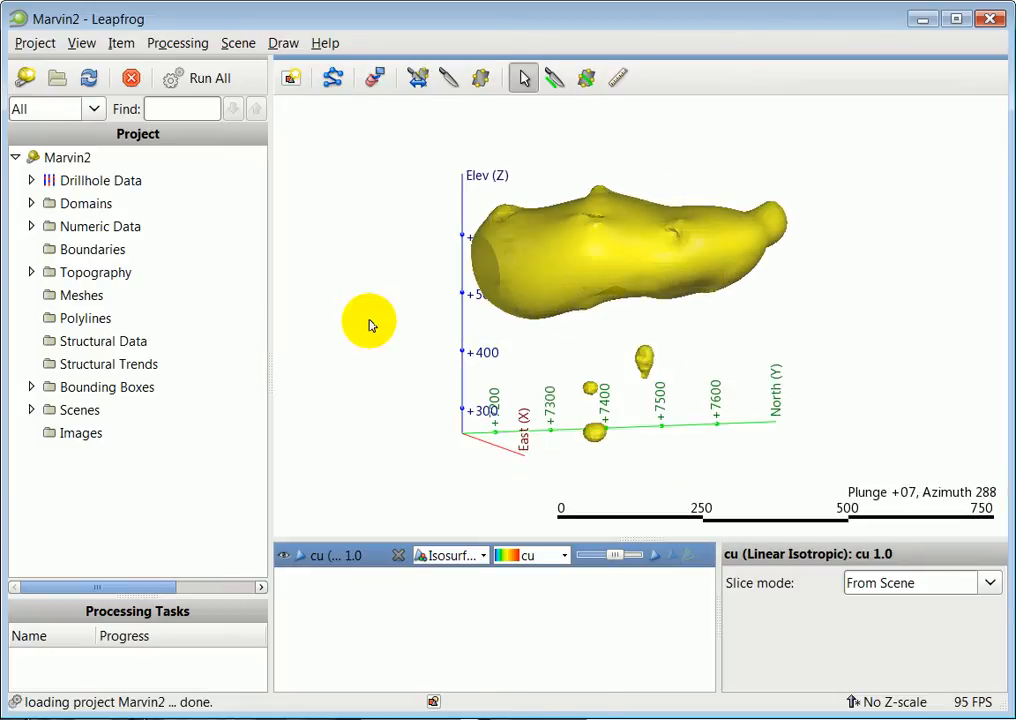
{"action": "left_click_drag", "start_coordinate": [369, 322], "coordinate": [669, 362]}
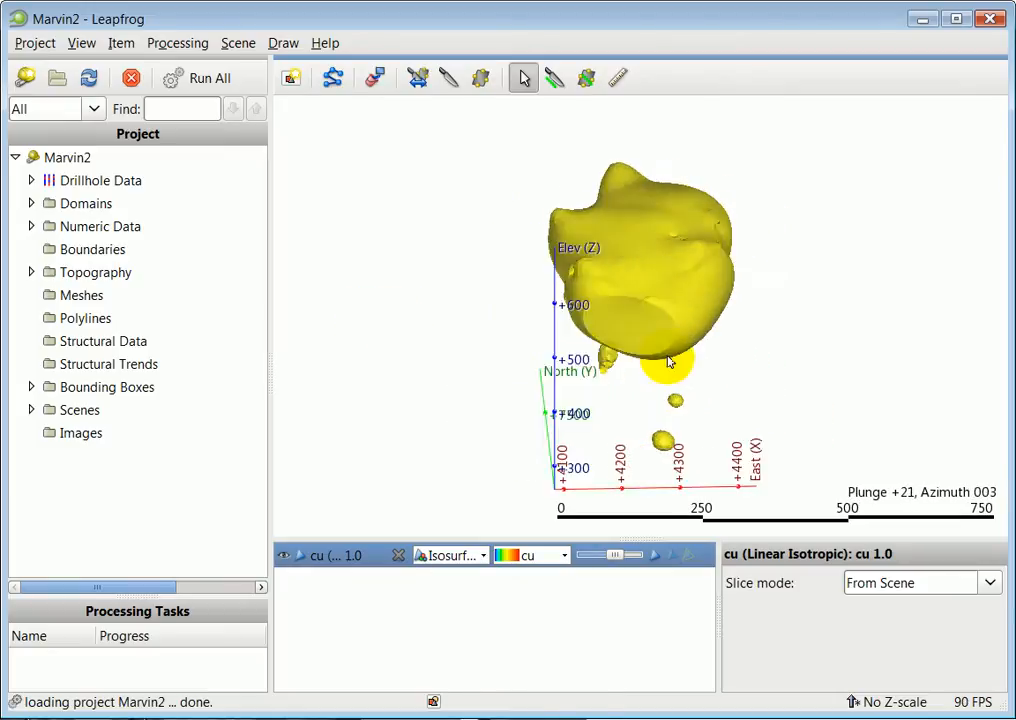
{"action": "left_click_drag", "start_coordinate": [670, 360], "coordinate": [760, 327]}
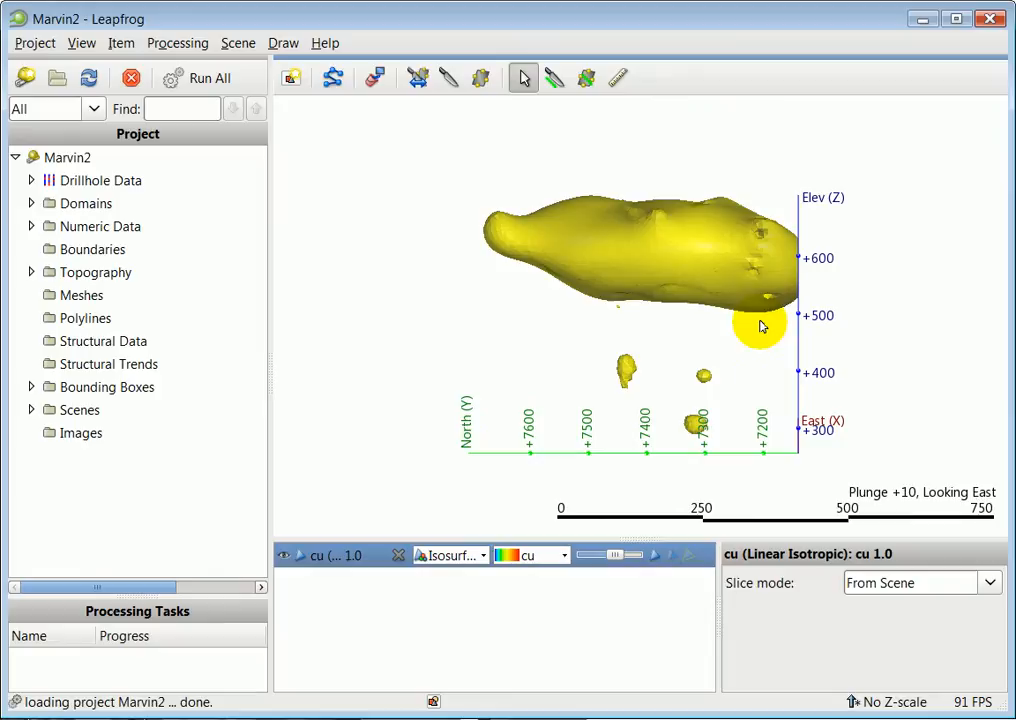
{"action": "left_click_drag", "start_coordinate": [760, 327], "coordinate": [750, 405]}
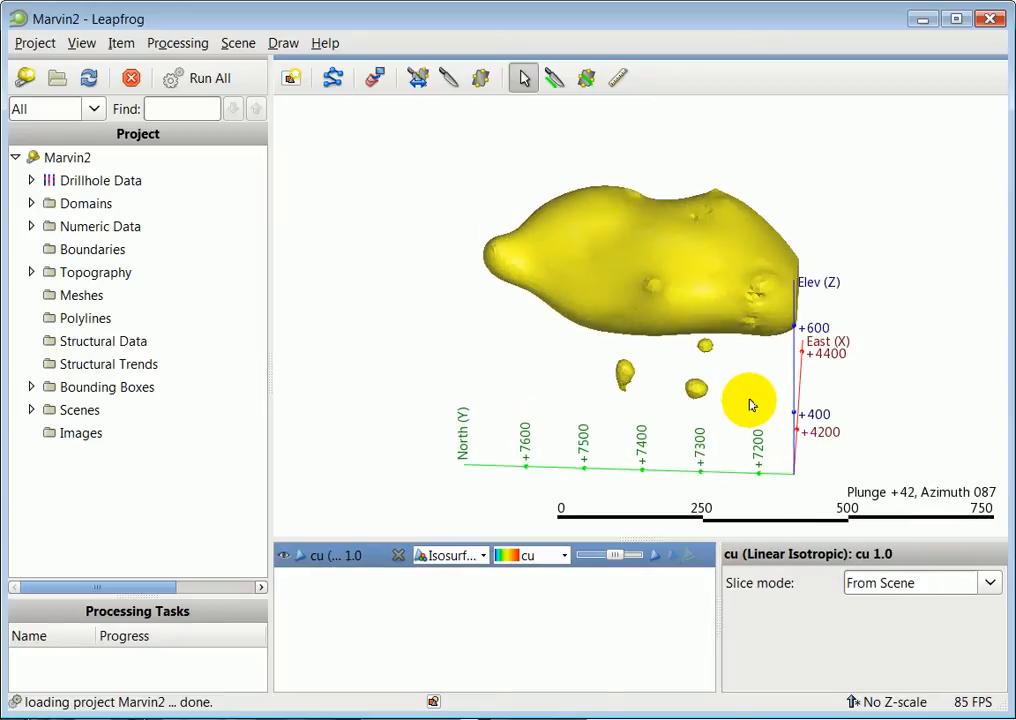
{"action": "left_click_drag", "start_coordinate": [750, 400], "coordinate": [585, 365]}
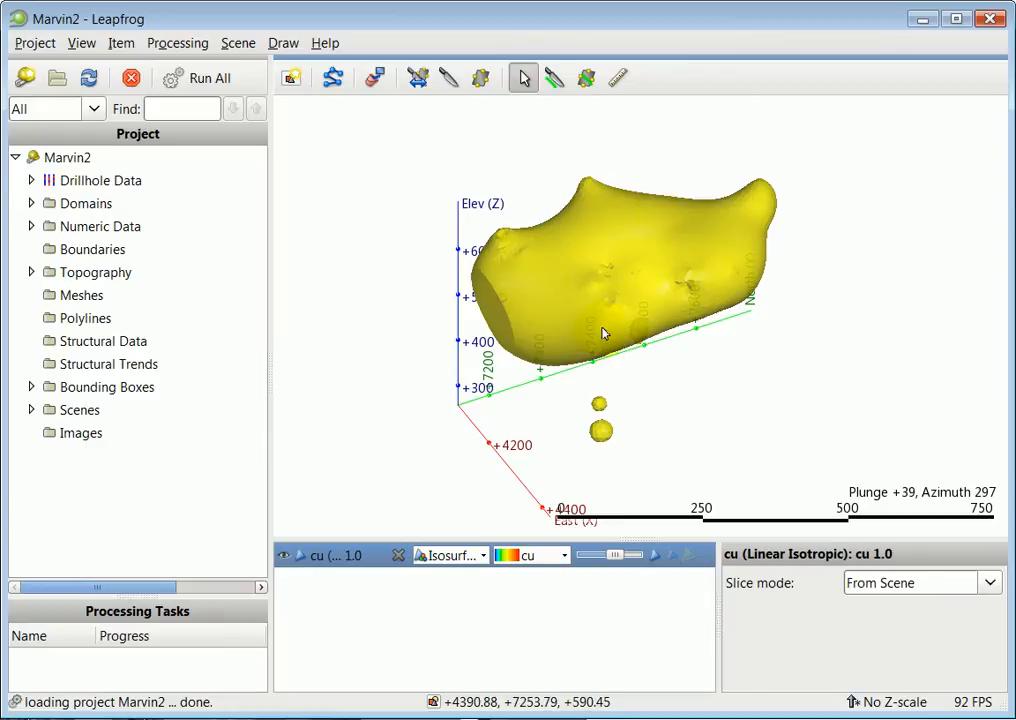
{"action": "left_click_drag", "start_coordinate": [603, 334], "coordinate": [725, 220]}
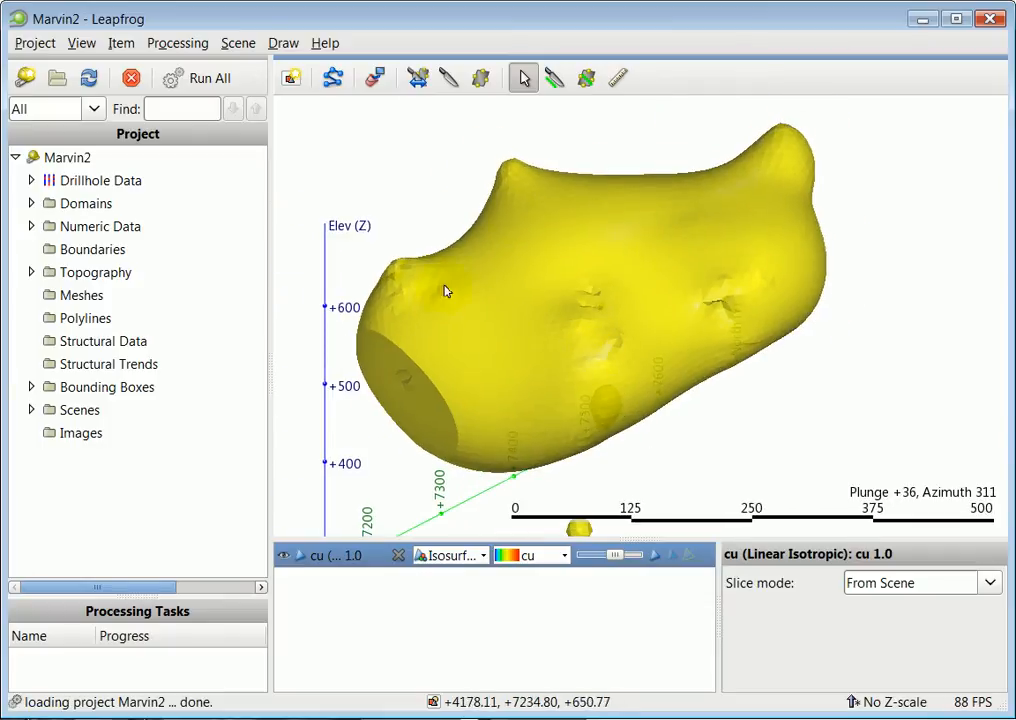
{"action": "mouse_move", "coordinate": [540, 379]}
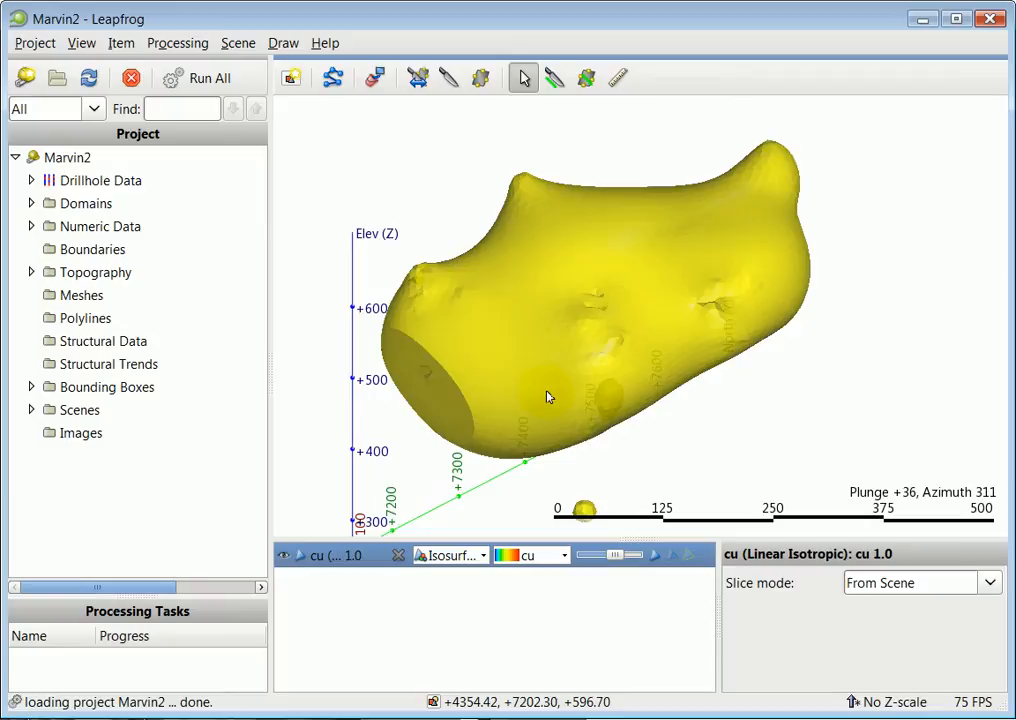
{"action": "mouse_move", "coordinate": [527, 396]}
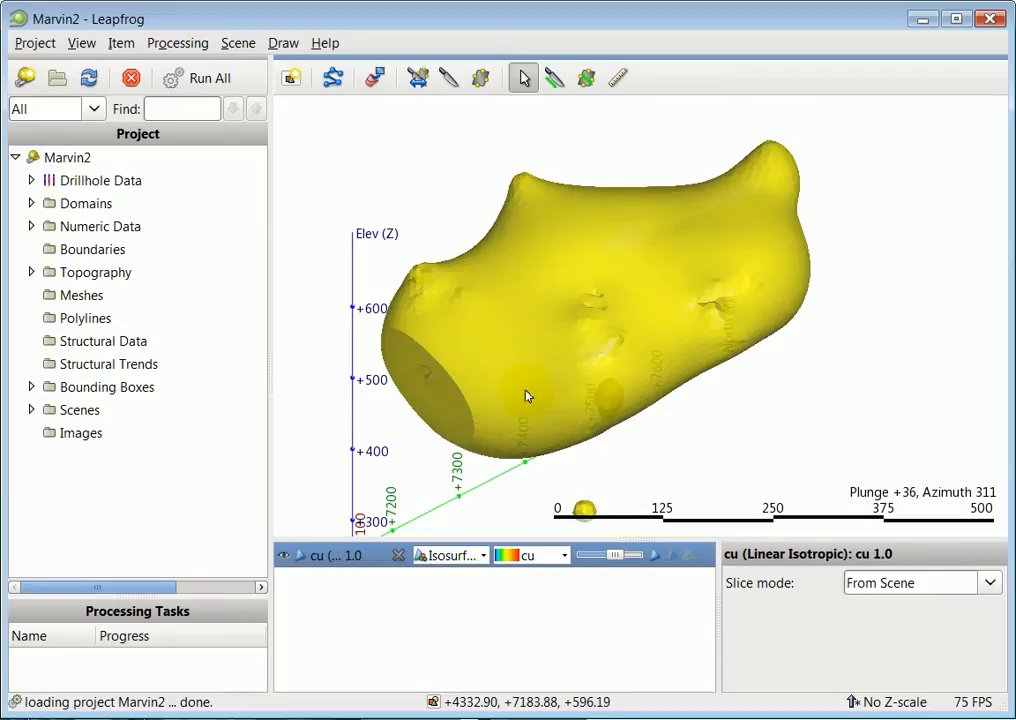
{"action": "mouse_move", "coordinate": [549, 352]}
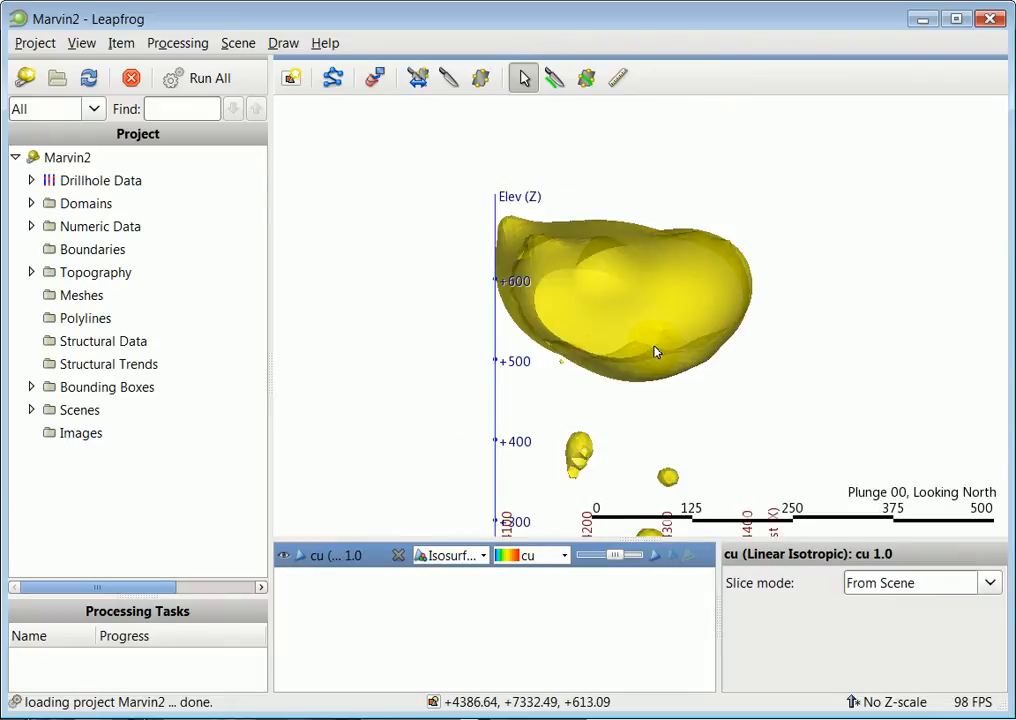
Step: Add a north section slice through the isosurface and zoom in on its ring outline
{"action": "left_click", "coordinate": [450, 78]}
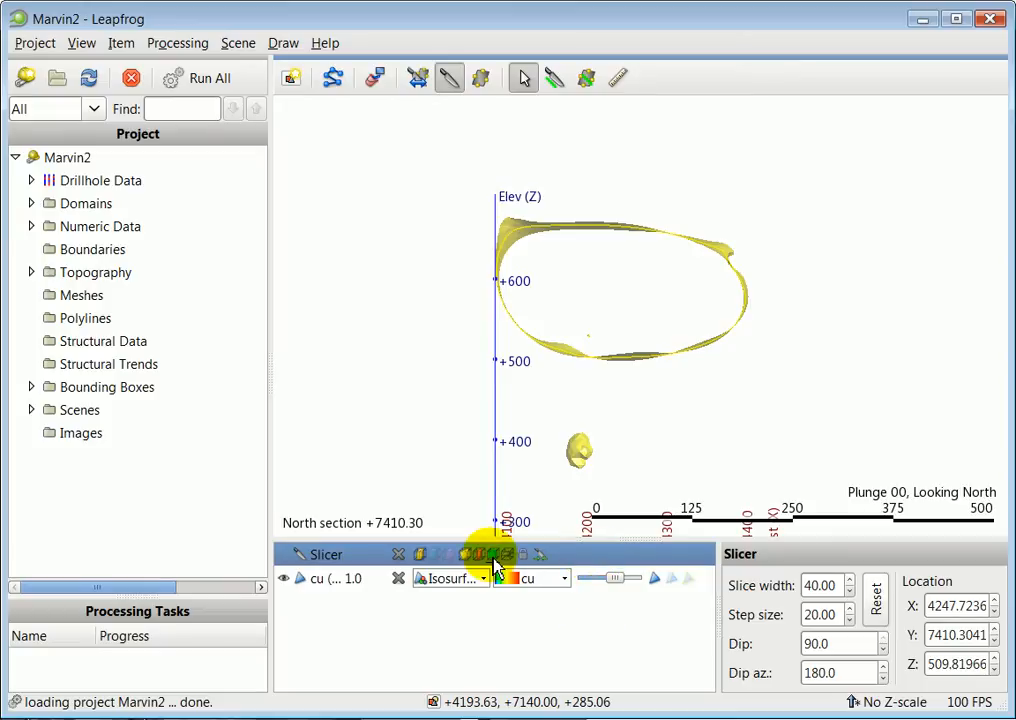
{"action": "mouse_move", "coordinate": [492, 554]}
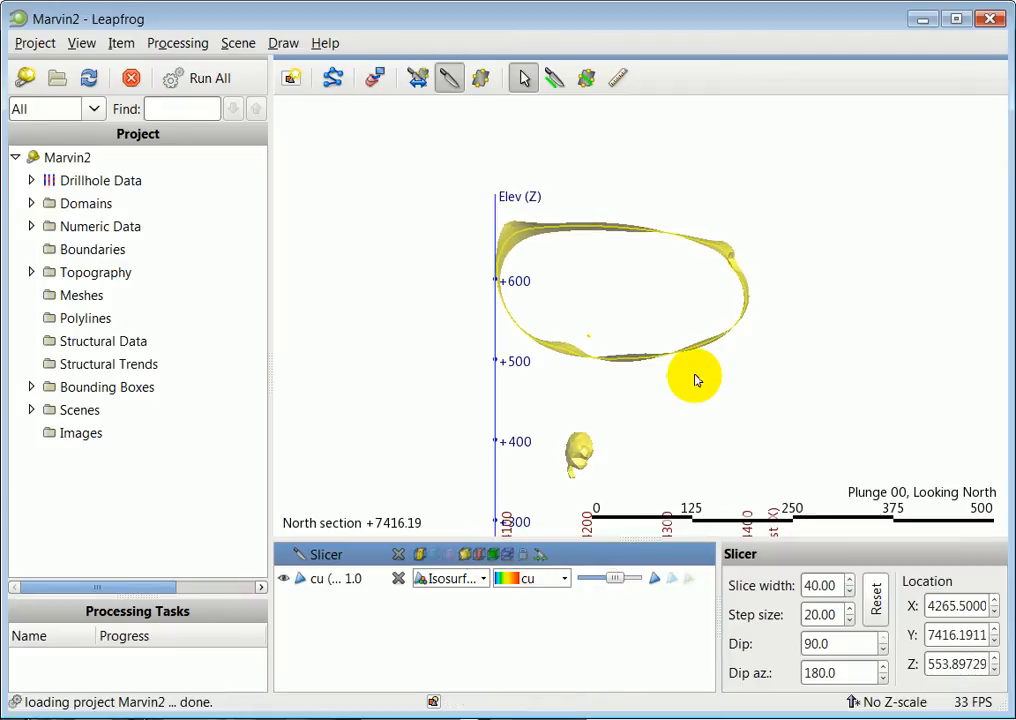
{"action": "scroll", "scroll_direction": "up", "scroll_amount": 3}
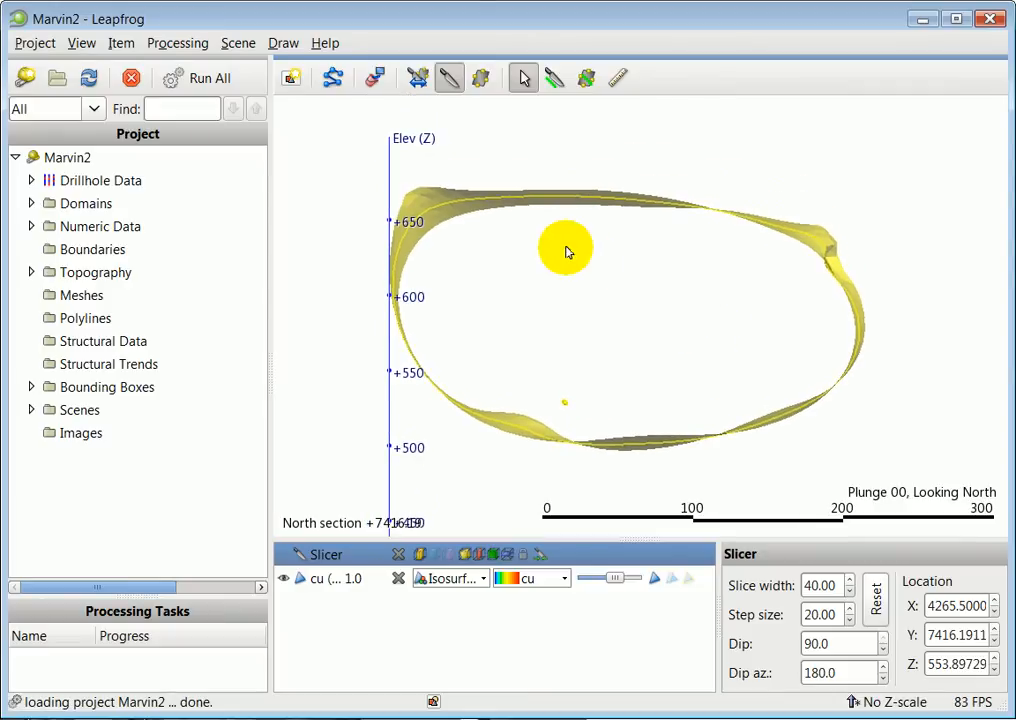
{"action": "mouse_move", "coordinate": [333, 78]}
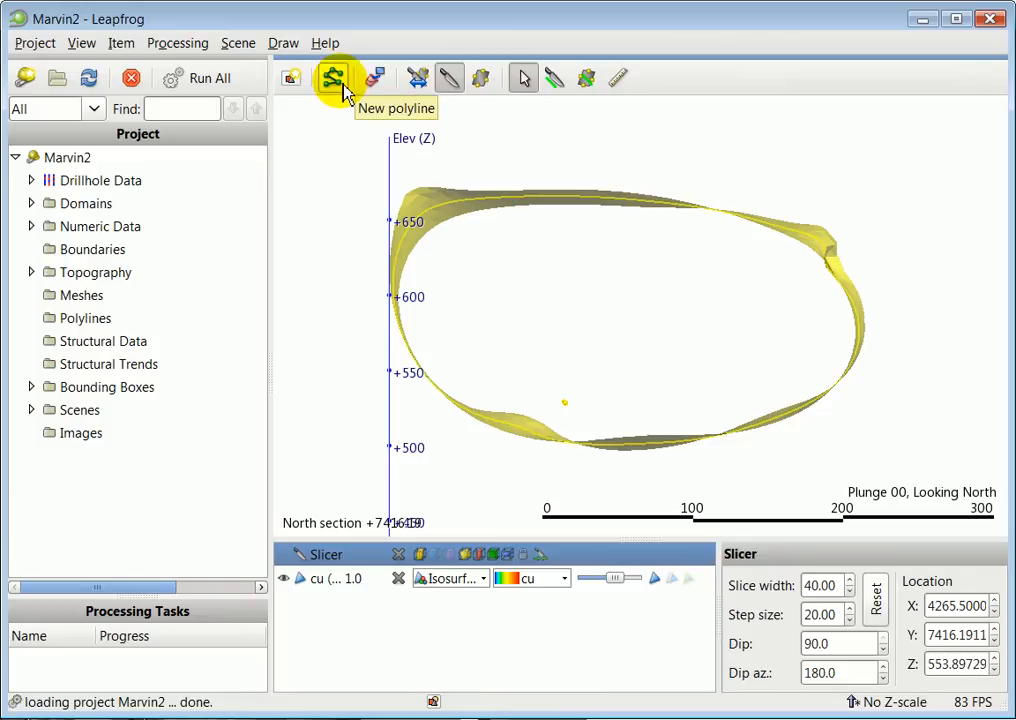
Step: Create a new polyline and name it 'cu shape'
{"action": "left_click", "coordinate": [333, 78]}
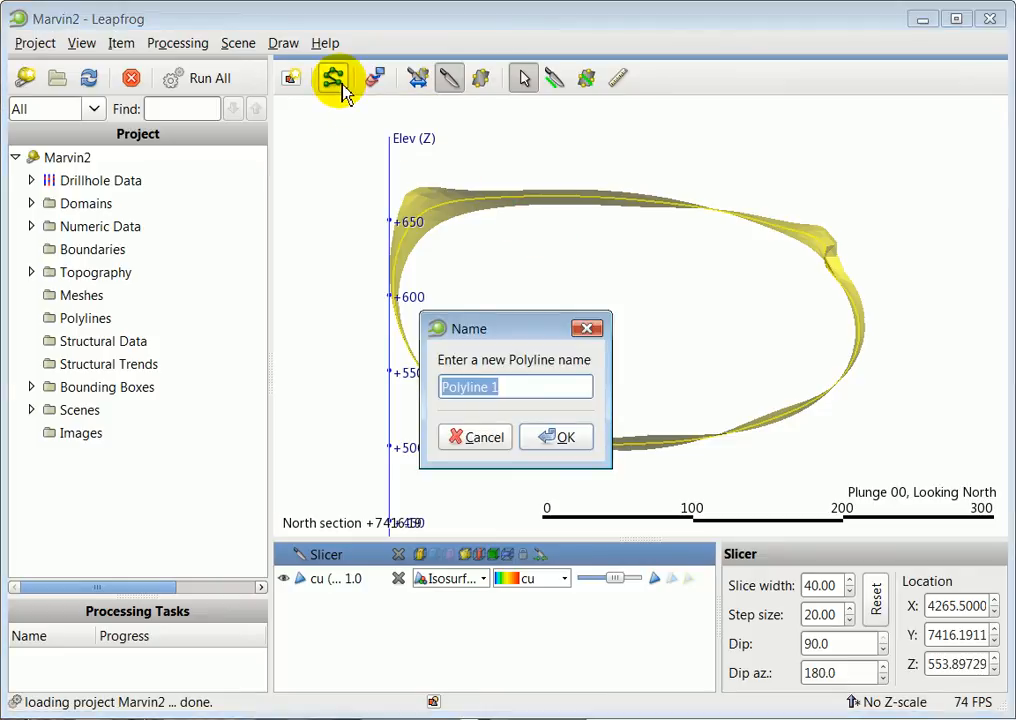
{"action": "mouse_move", "coordinate": [555, 410]}
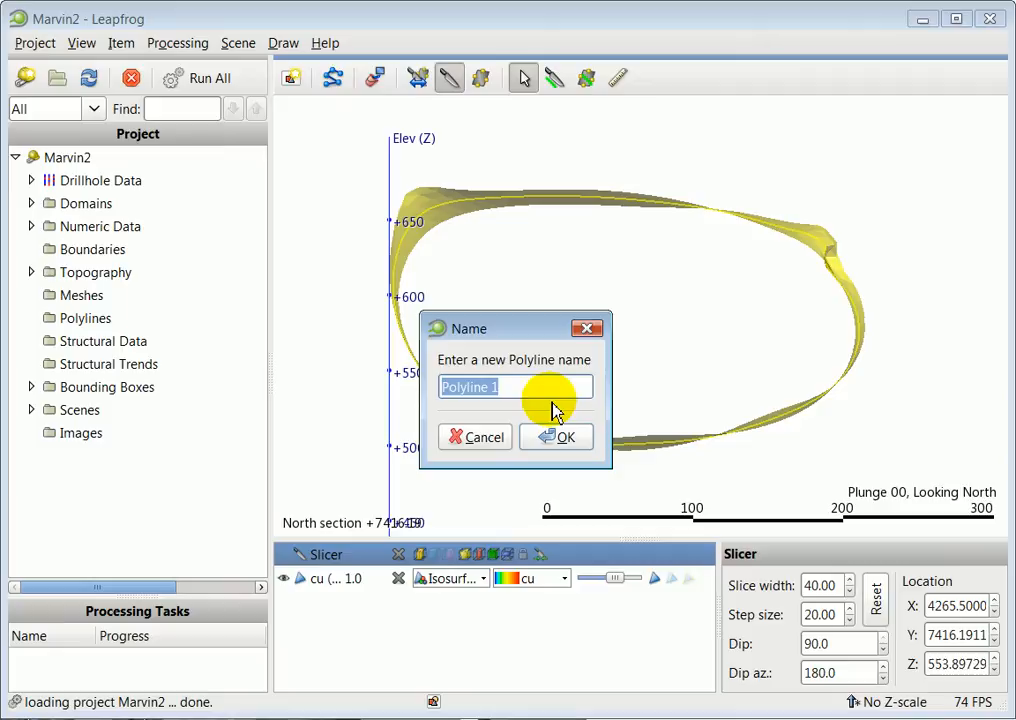
{"action": "type", "text": "cu c"}
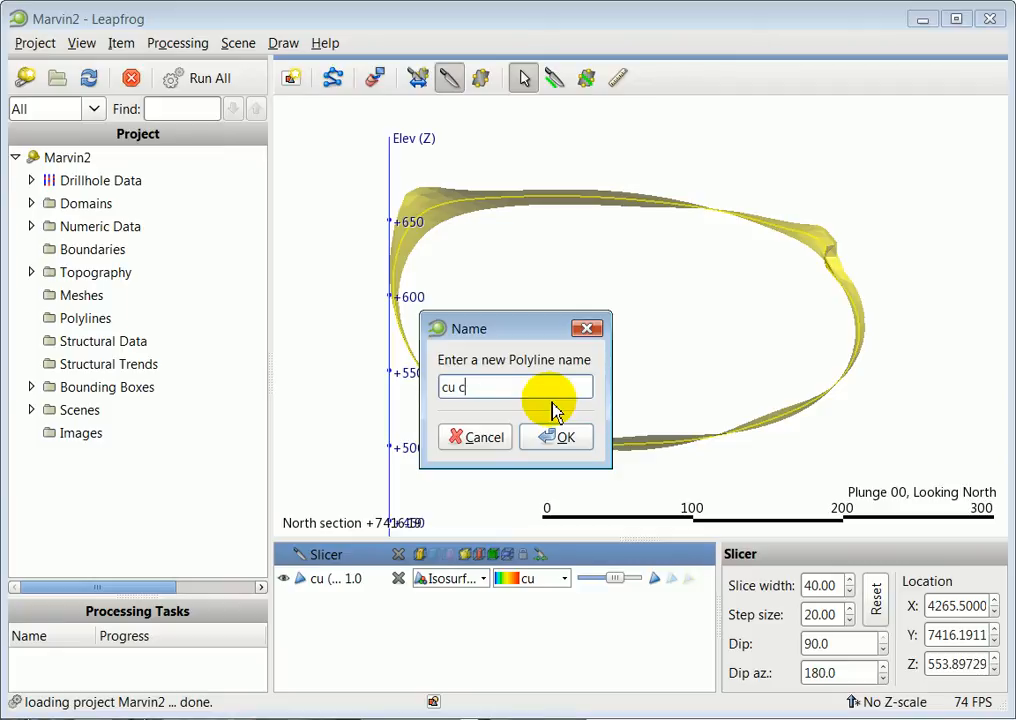
{"action": "type", "text": "hape"}
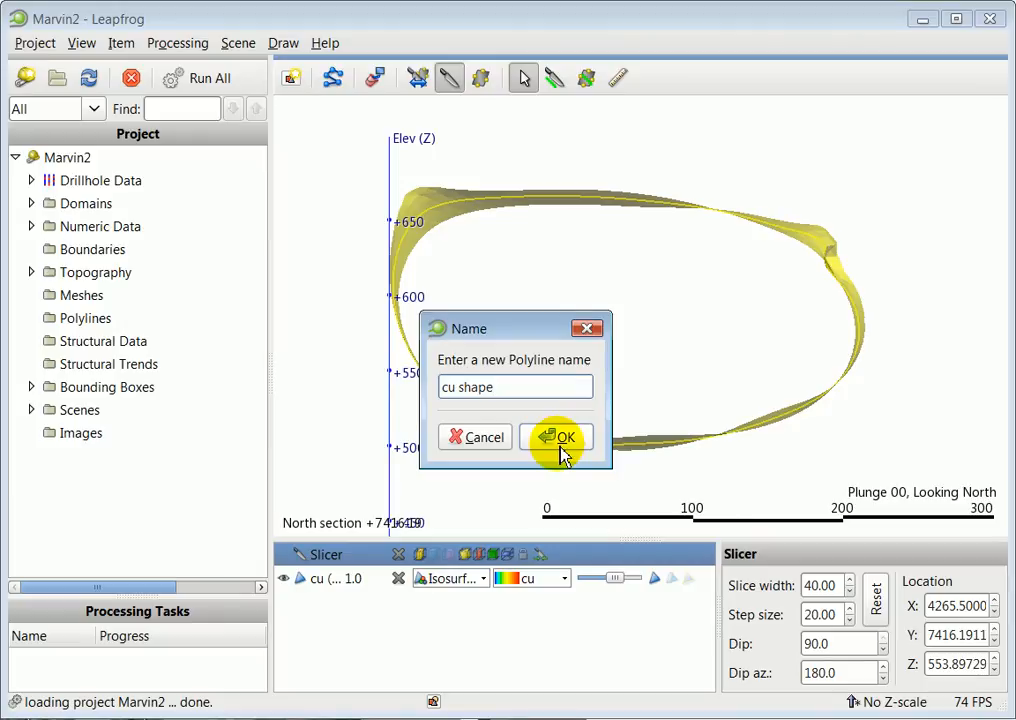
{"action": "left_click", "coordinate": [557, 437]}
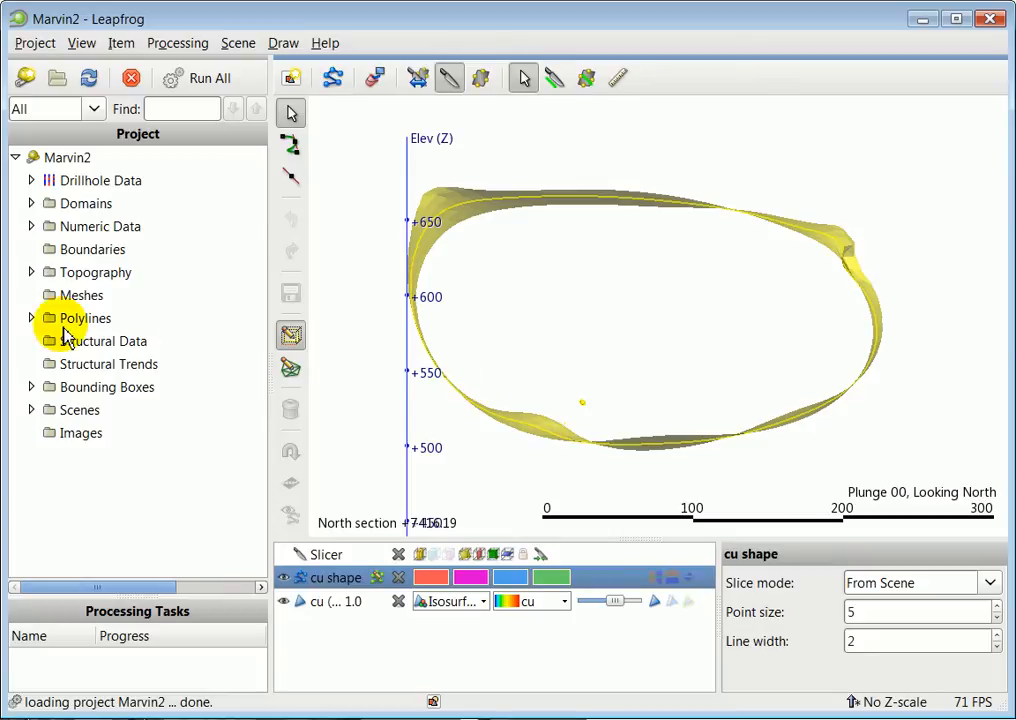
Step: Expand Polylines and trace cu shape points along the ring's right and left edges
{"action": "left_click", "coordinate": [31, 318]}
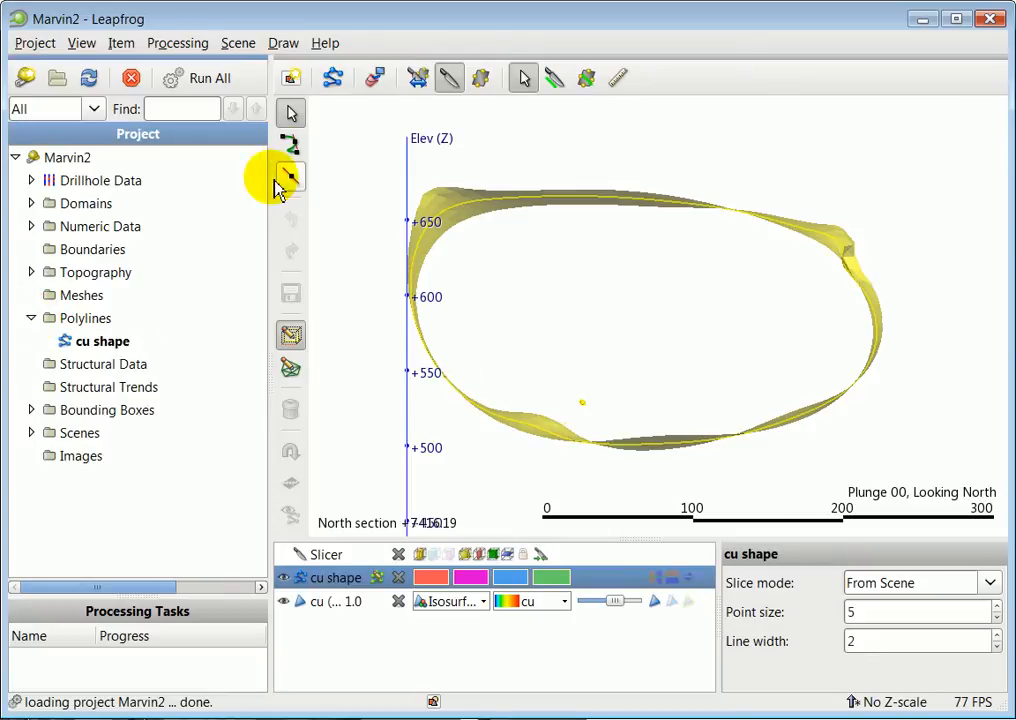
{"action": "mouse_move", "coordinate": [295, 260]}
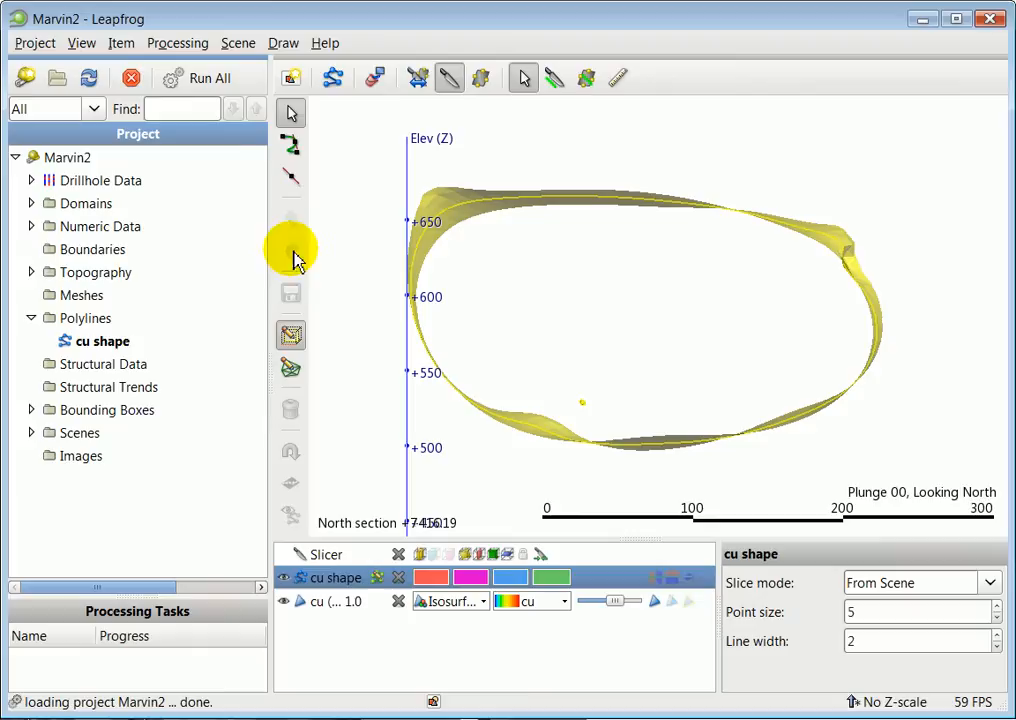
{"action": "mouse_move", "coordinate": [291, 79]}
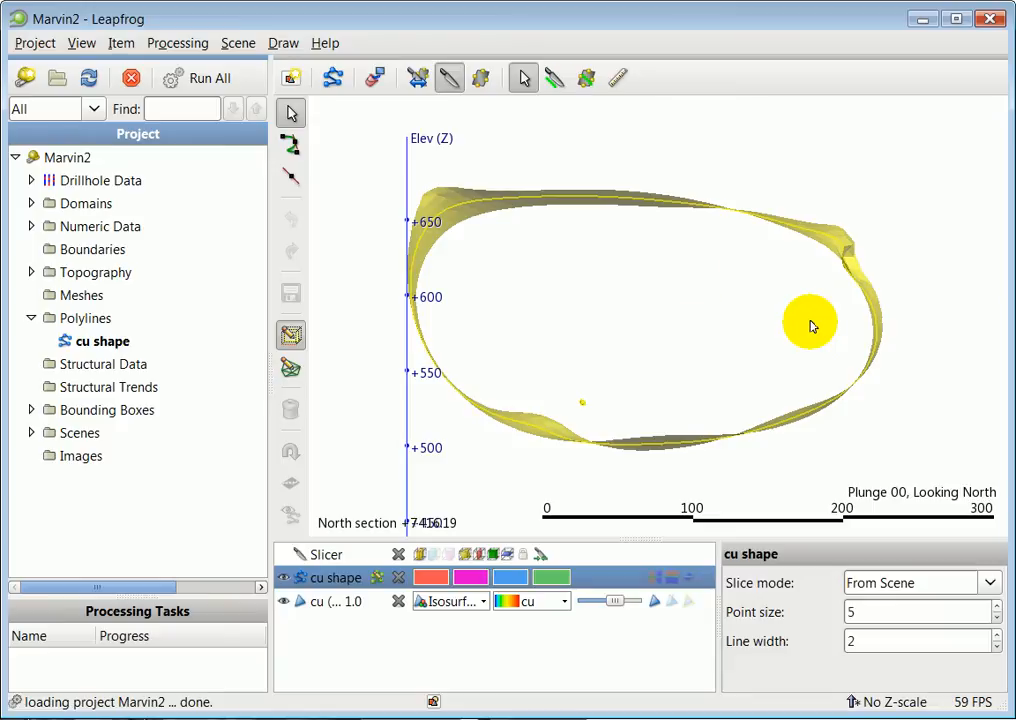
{"action": "mouse_move", "coordinate": [291, 145]}
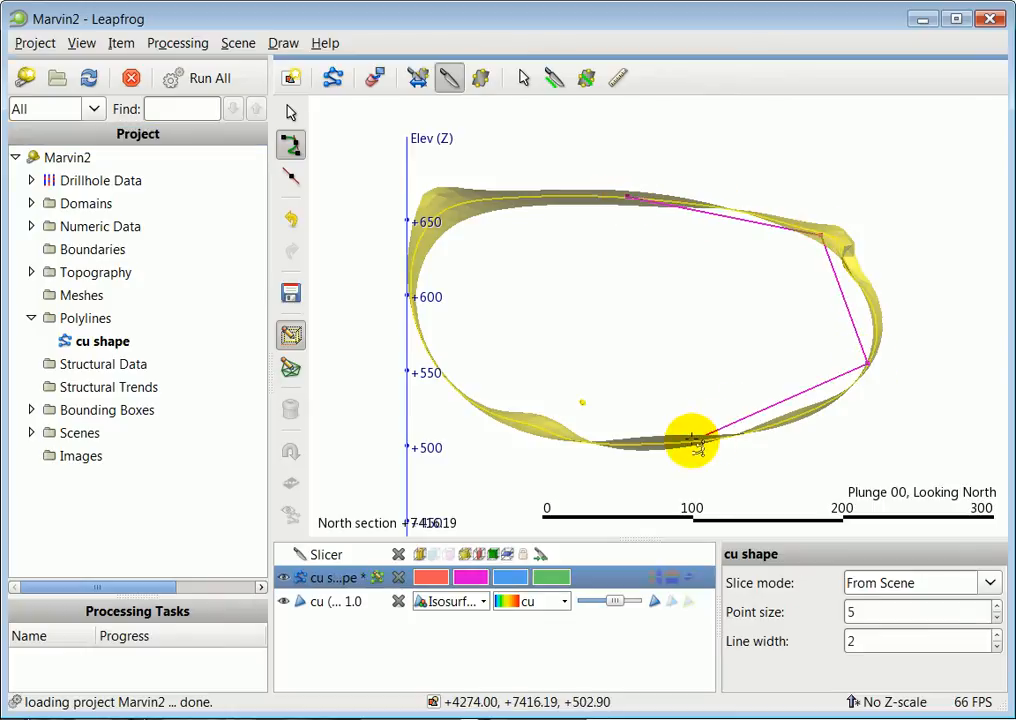
{"action": "left_click_drag", "start_coordinate": [690, 440], "coordinate": [430, 225]}
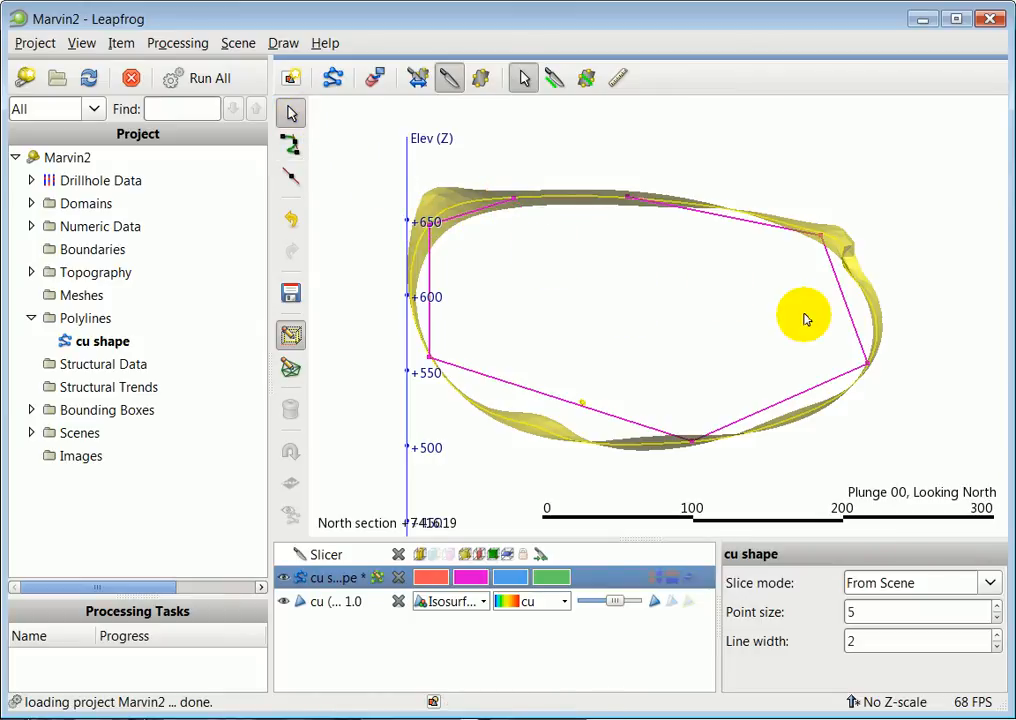
{"action": "left_click_drag", "start_coordinate": [805, 318], "coordinate": [628, 367]}
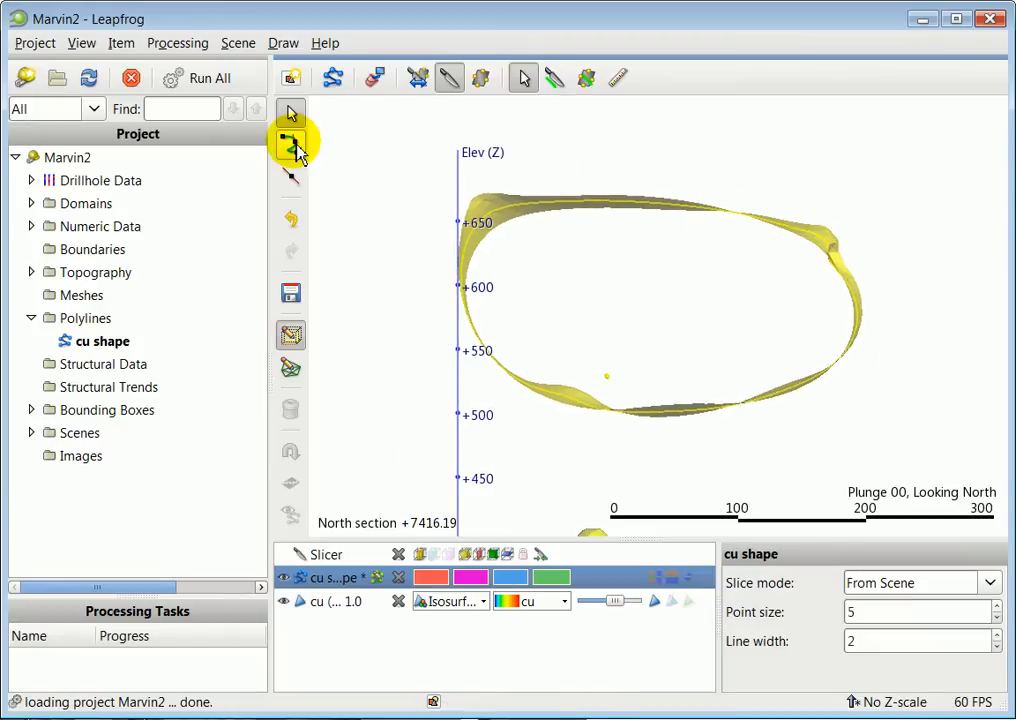
{"action": "mouse_move", "coordinate": [290, 147]}
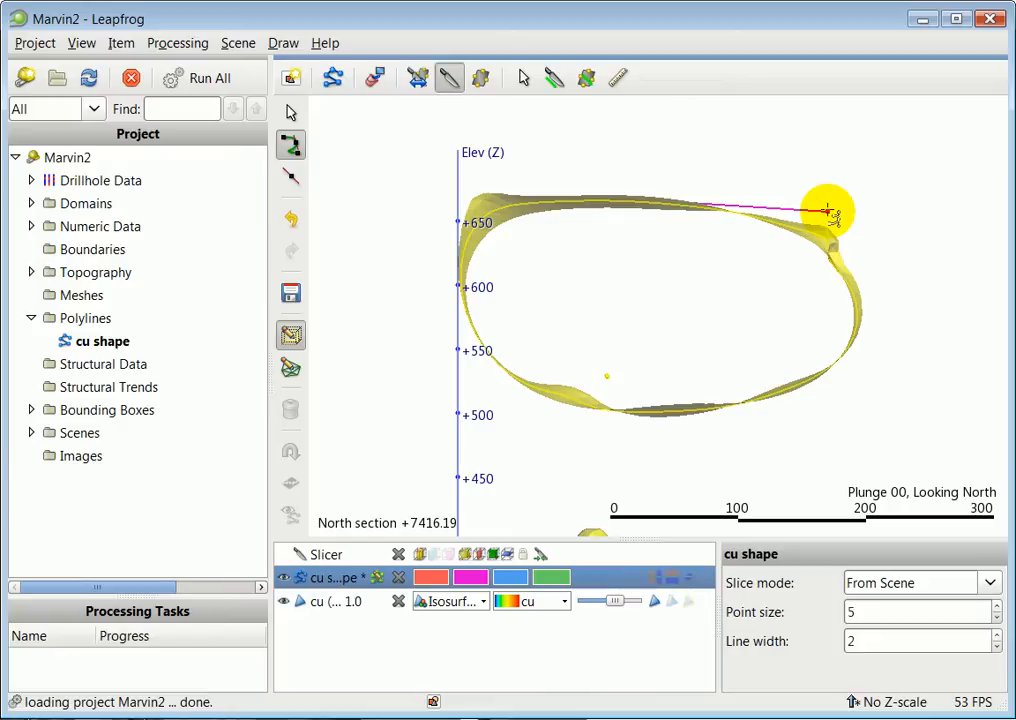
Step: Draw a closed smooth curve around the copper ring's top, right, bottom and left edges
{"action": "left_click_drag", "start_coordinate": [828, 210], "coordinate": [842, 360]}
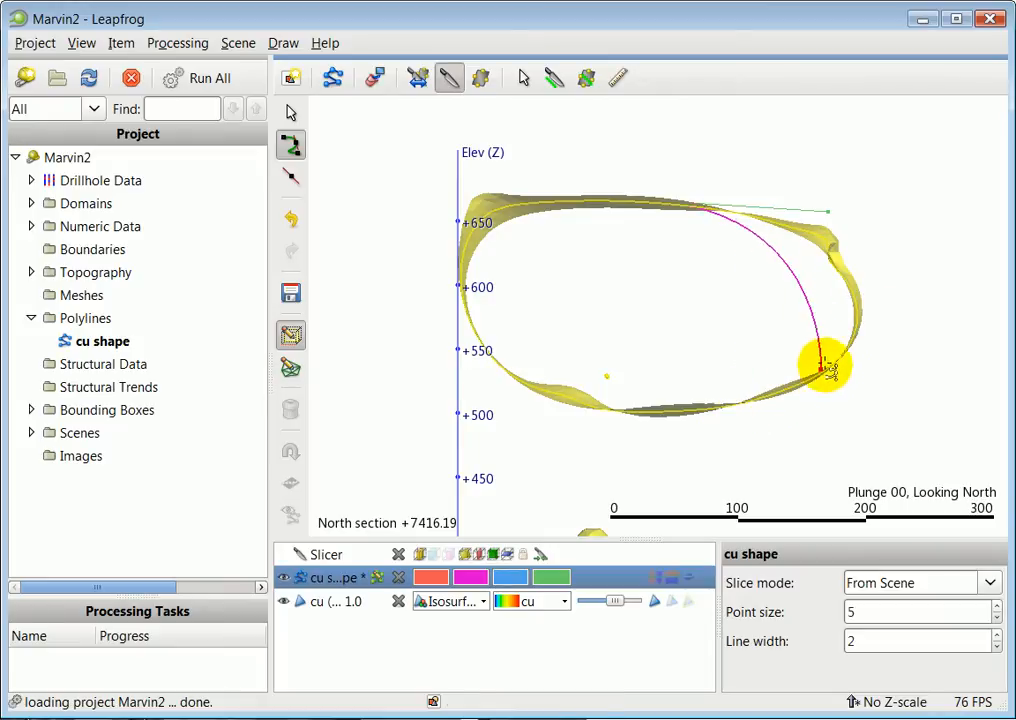
{"action": "left_click_drag", "start_coordinate": [828, 365], "coordinate": [737, 408]}
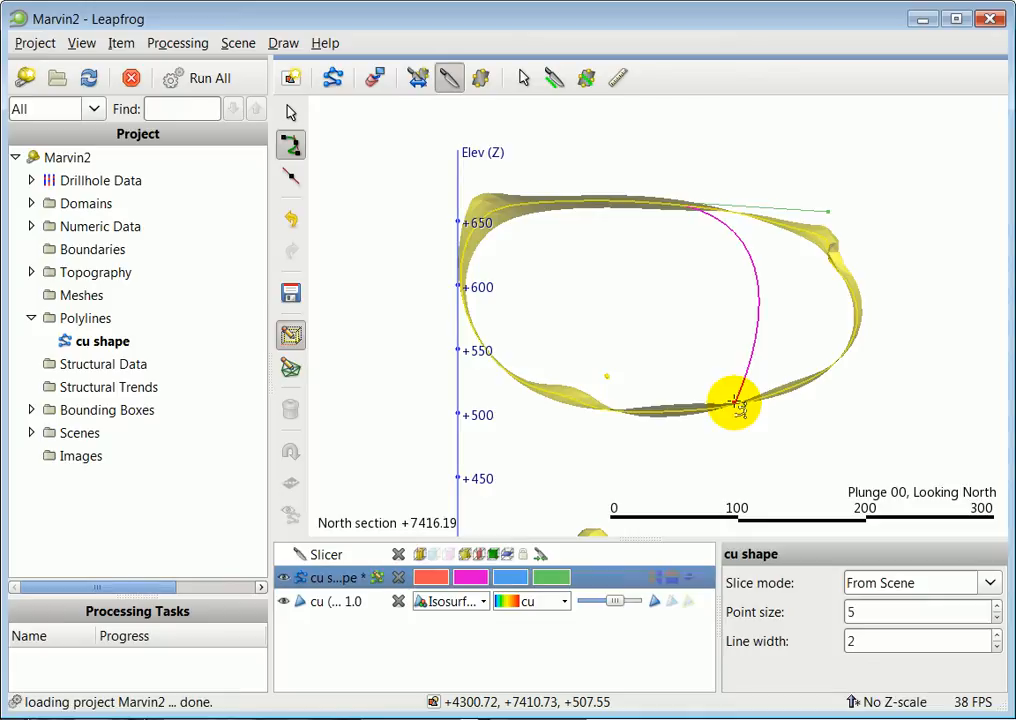
{"action": "left_click_drag", "start_coordinate": [735, 403], "coordinate": [615, 437]}
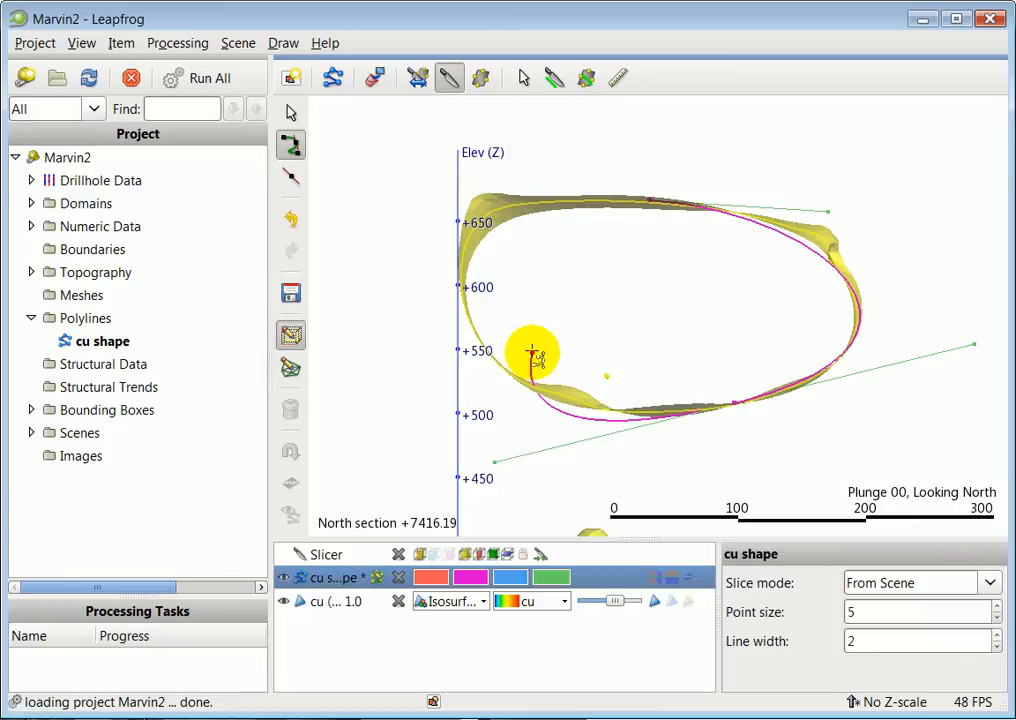
{"action": "left_click_drag", "start_coordinate": [530, 355], "coordinate": [520, 200]}
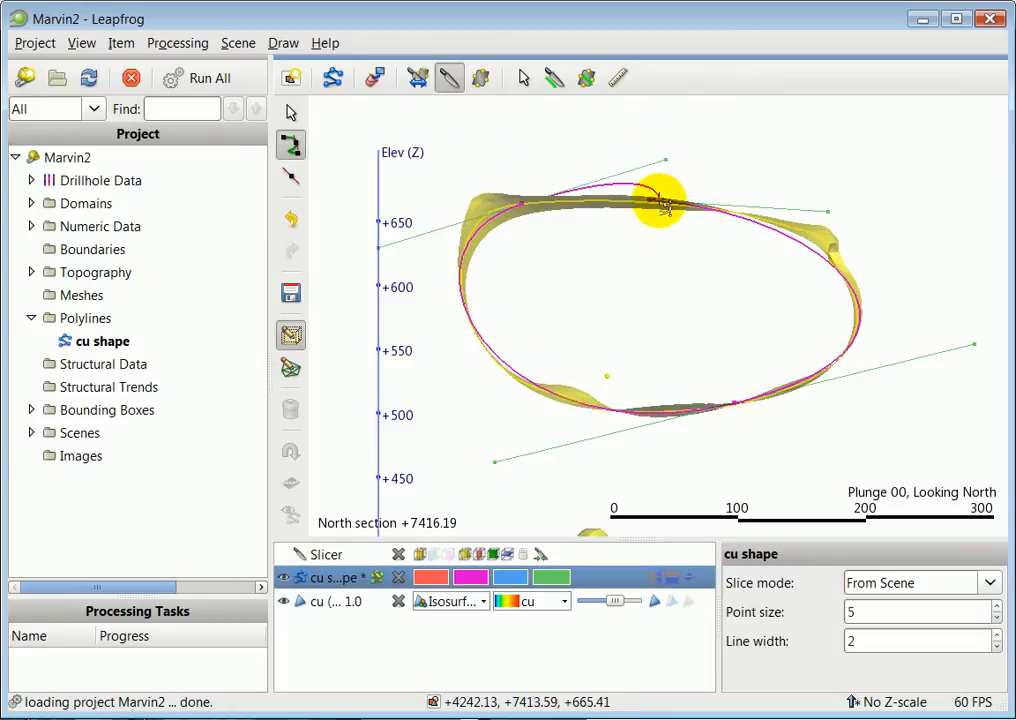
{"action": "left_click_drag", "start_coordinate": [660, 200], "coordinate": [590, 303]}
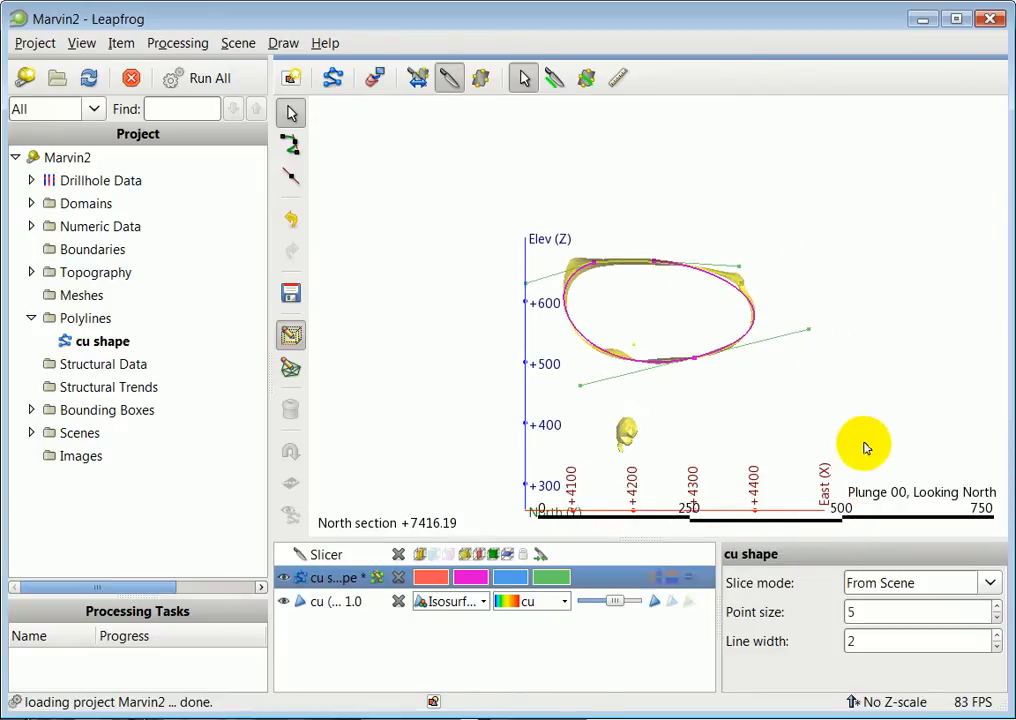
{"action": "mouse_move", "coordinate": [530, 568]}
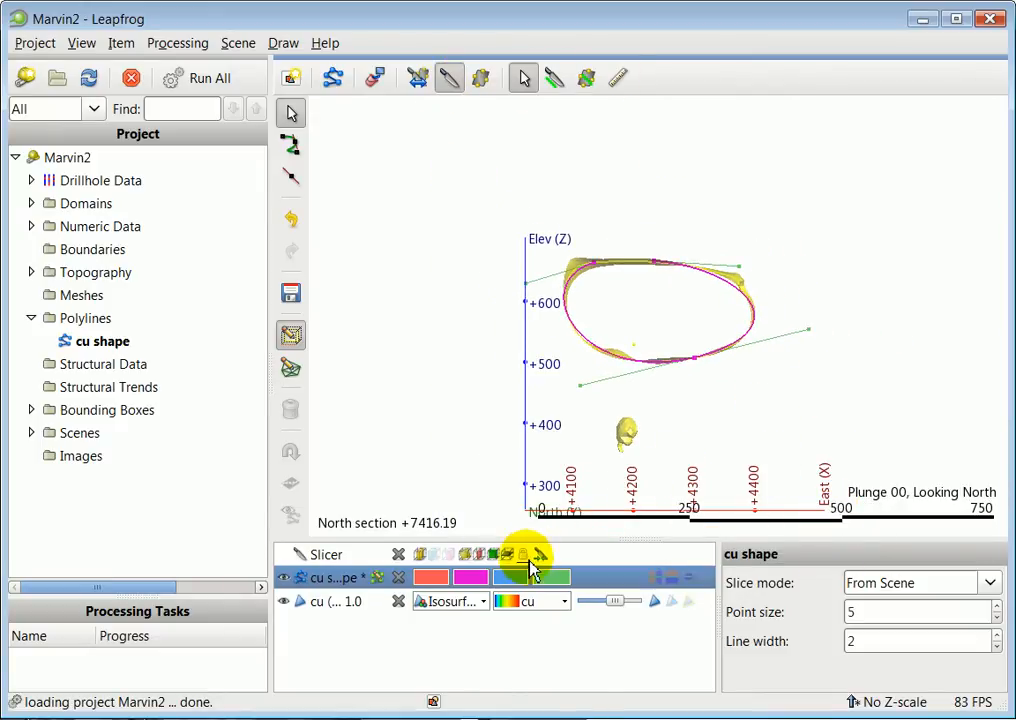
{"action": "mouse_move", "coordinate": [479, 554]}
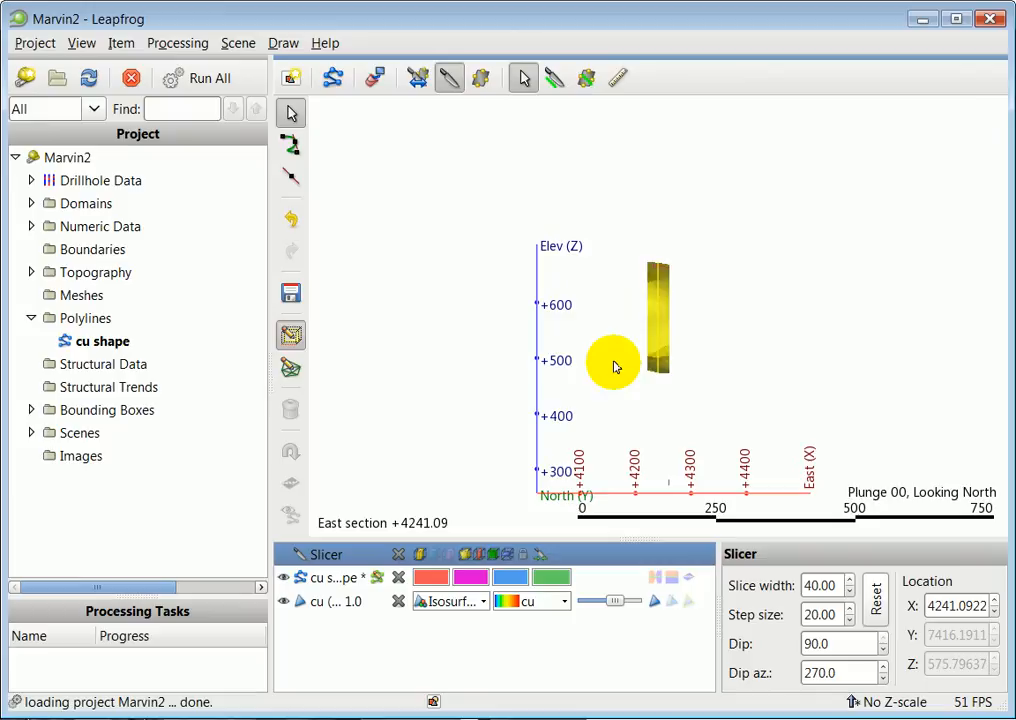
Step: Orbit the scene to view the east section at about 4241 looking east
{"action": "left_click_drag", "start_coordinate": [615, 363], "coordinate": [755, 355]}
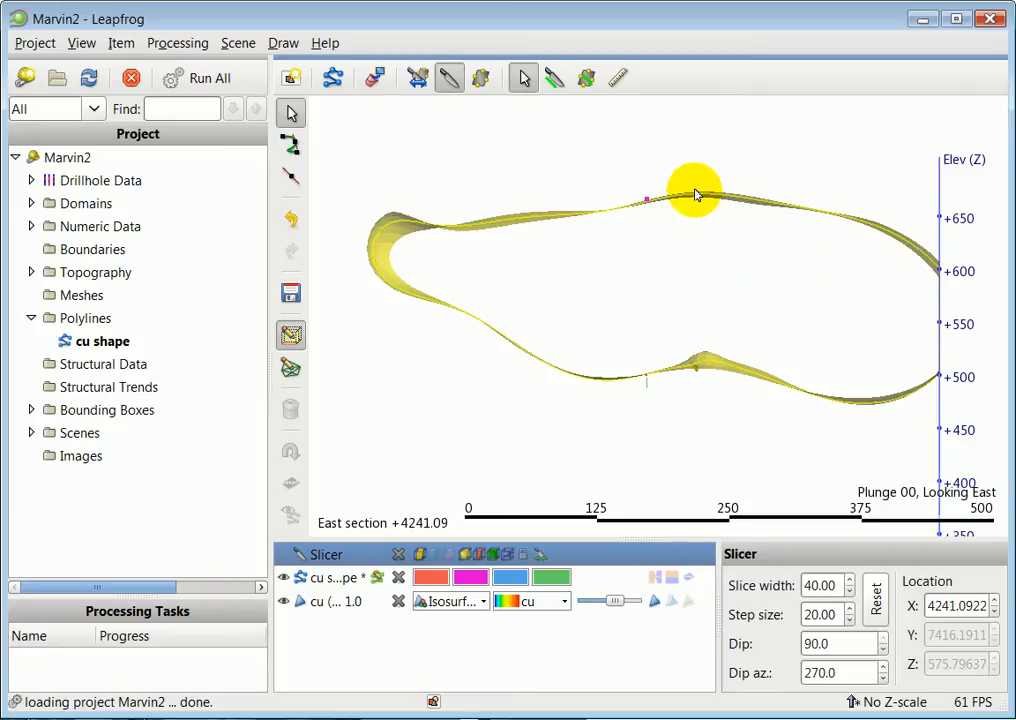
{"action": "mouse_move", "coordinate": [662, 358]}
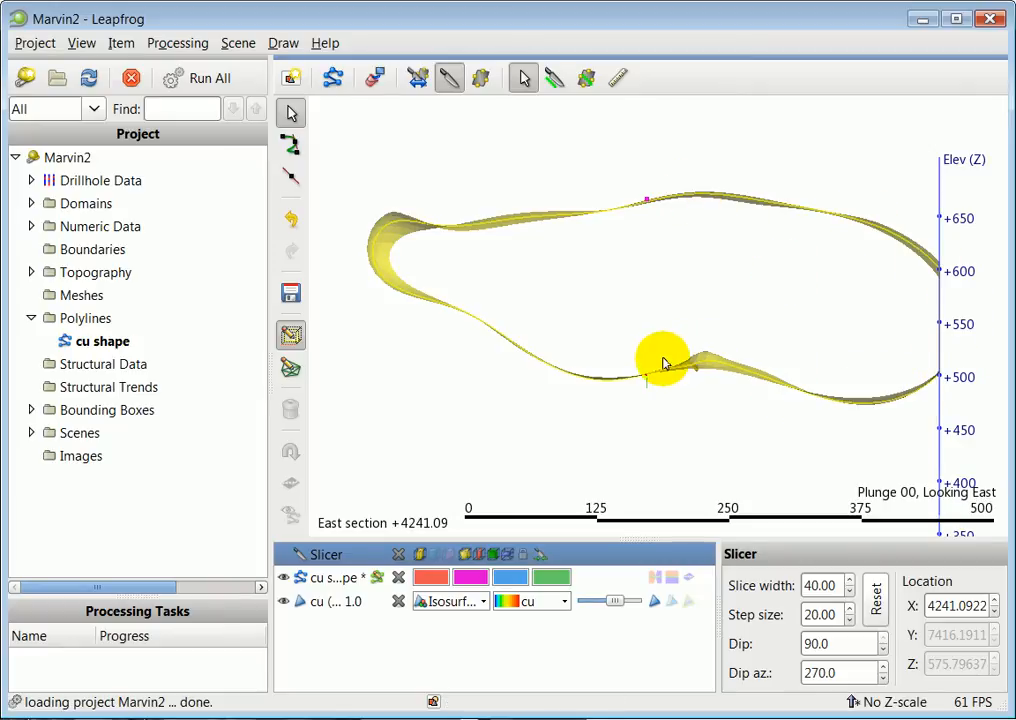
{"action": "mouse_move", "coordinate": [573, 217]}
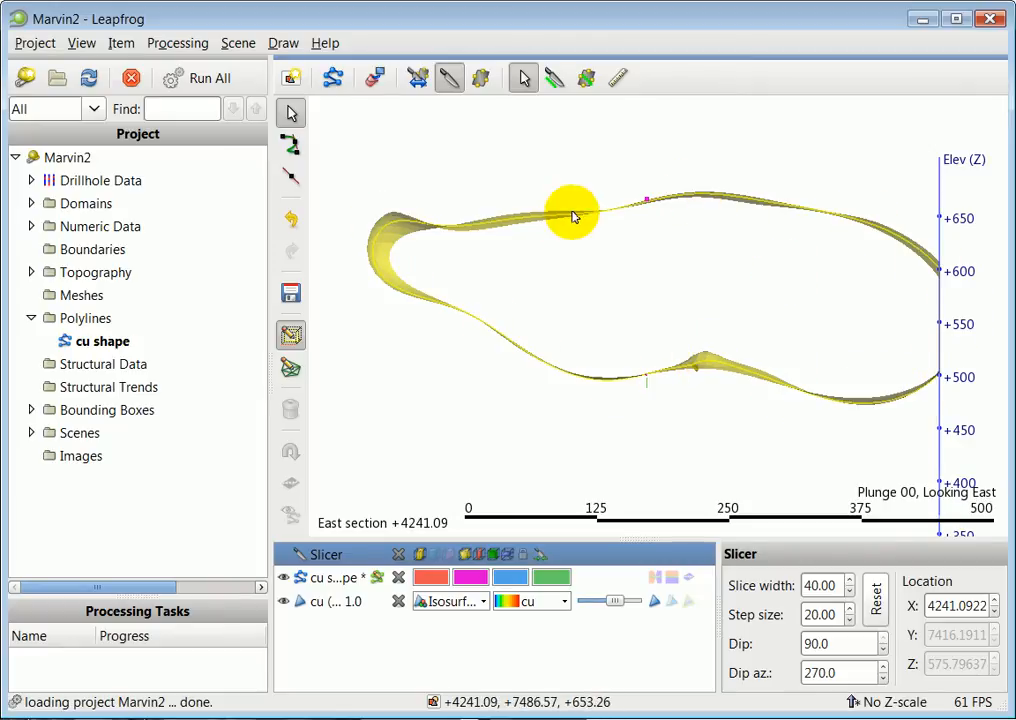
{"action": "mouse_move", "coordinate": [647, 275]}
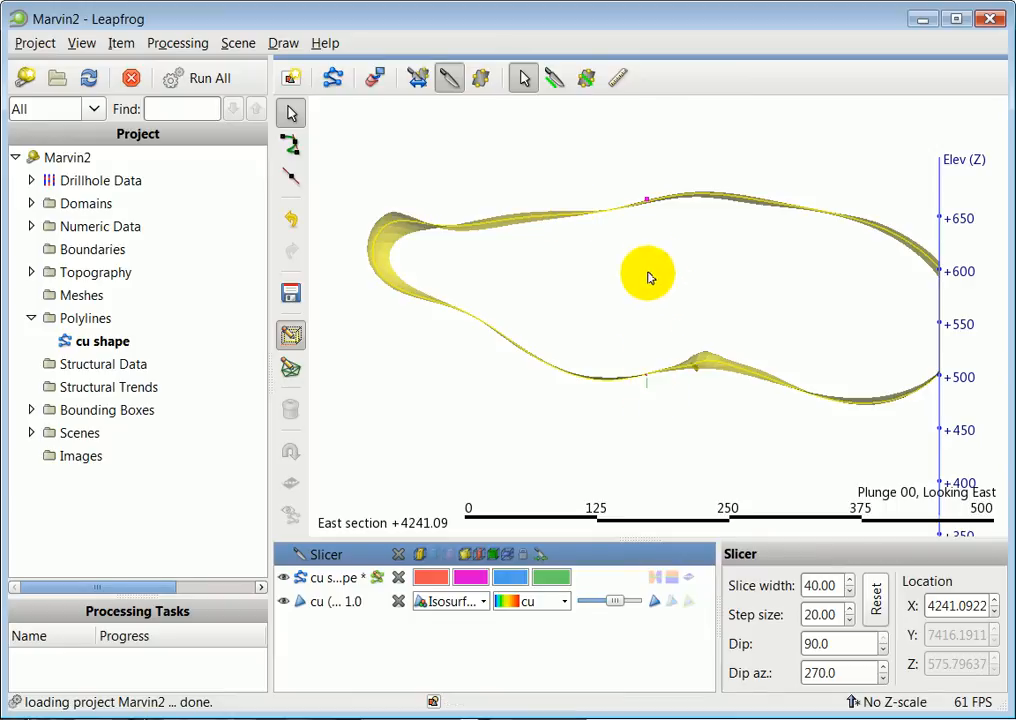
{"action": "mouse_move", "coordinate": [647, 383]}
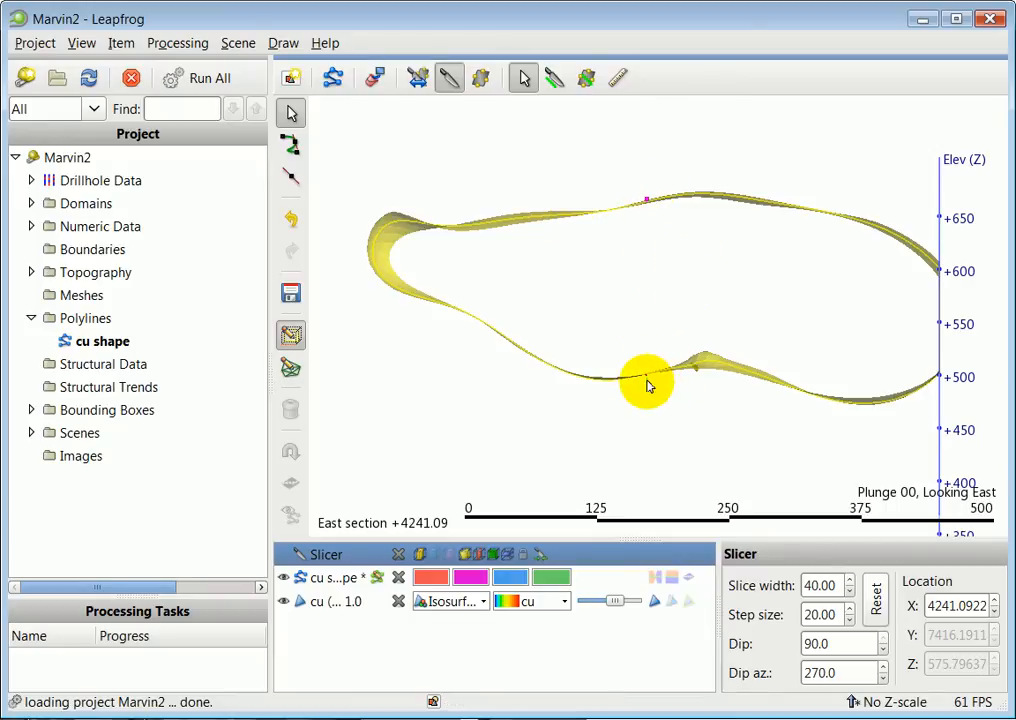
{"action": "left_click_drag", "start_coordinate": [647, 383], "coordinate": [625, 388]}
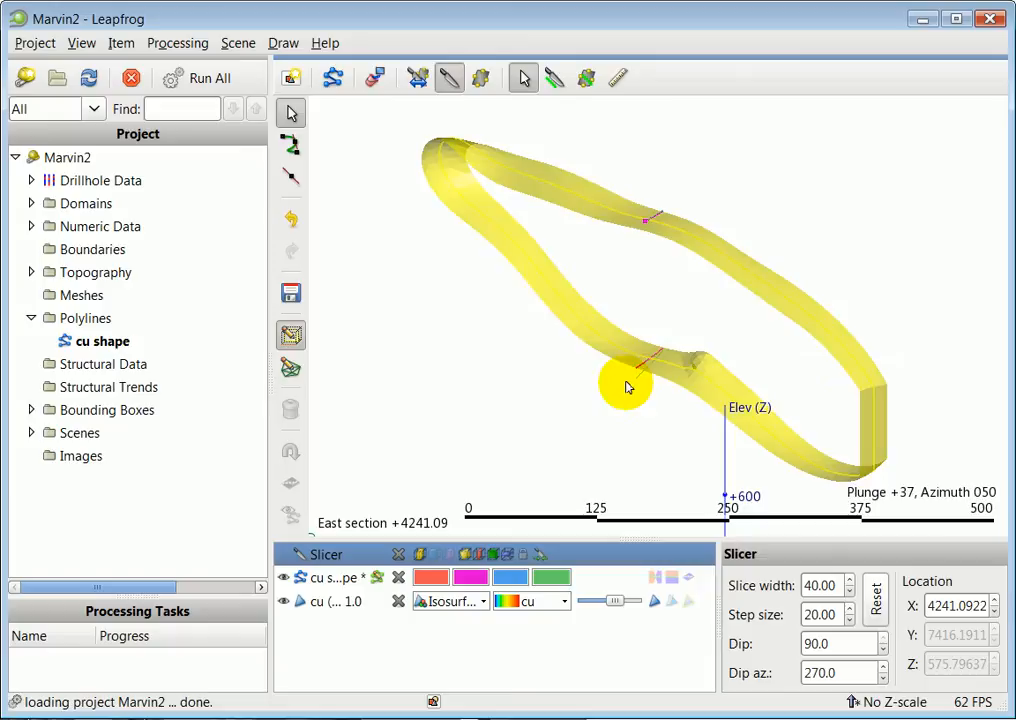
{"action": "mouse_move", "coordinate": [700, 313]}
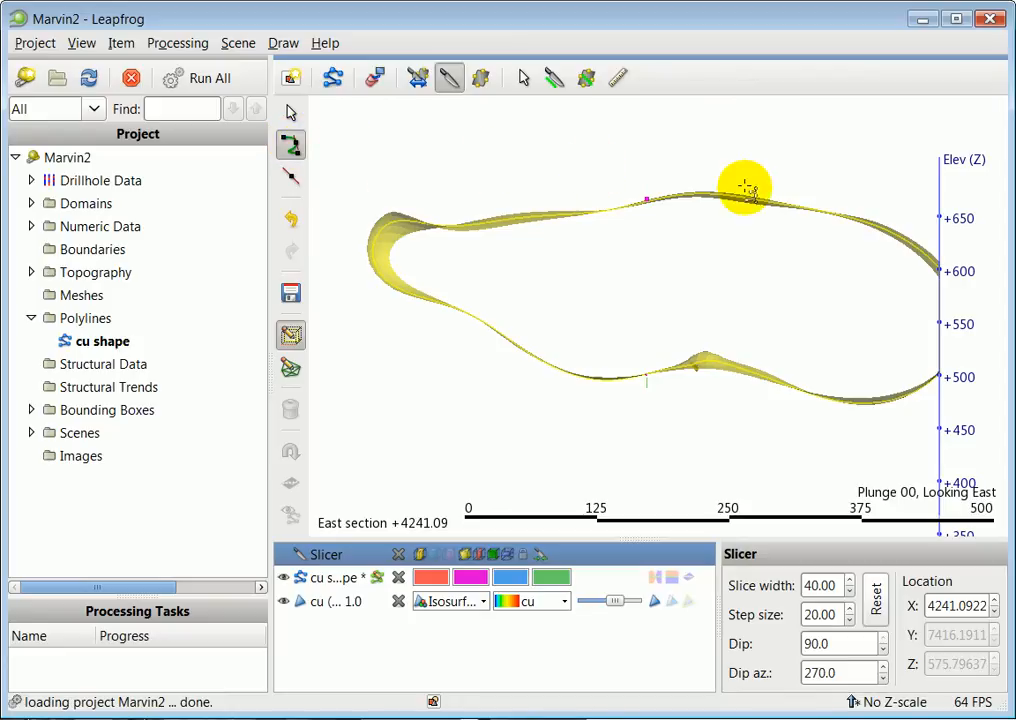
{"action": "mouse_move", "coordinate": [715, 195]}
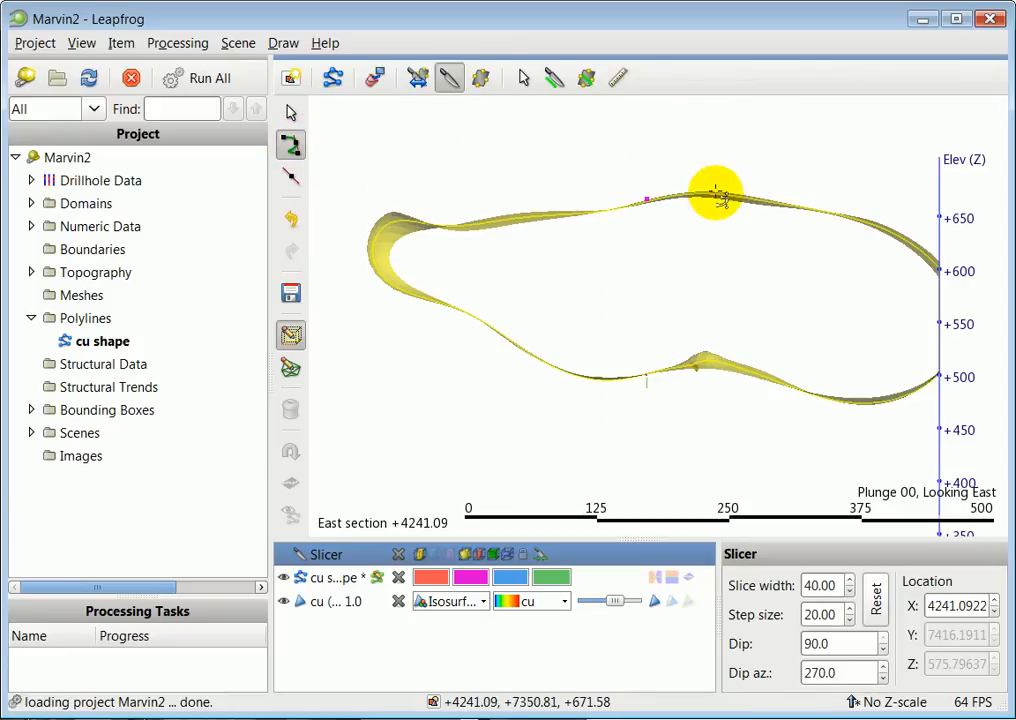
Step: Trace a second closed curve around the elongated copper outline on the east section
{"action": "left_click_drag", "start_coordinate": [715, 195], "coordinate": [960, 313]}
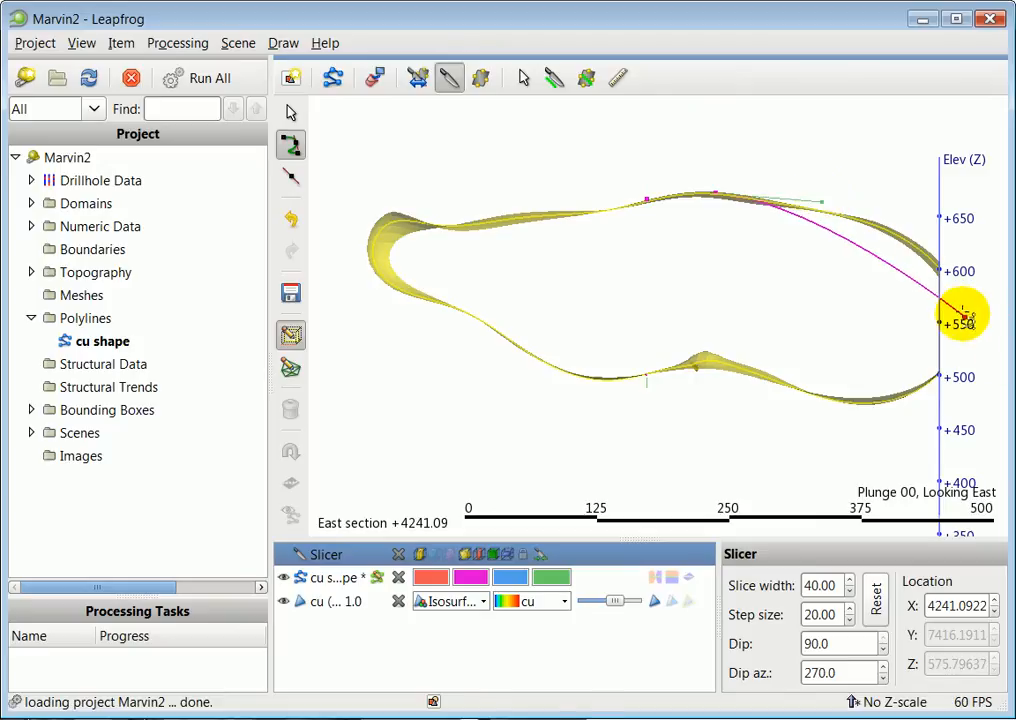
{"action": "left_click_drag", "start_coordinate": [960, 315], "coordinate": [955, 363]}
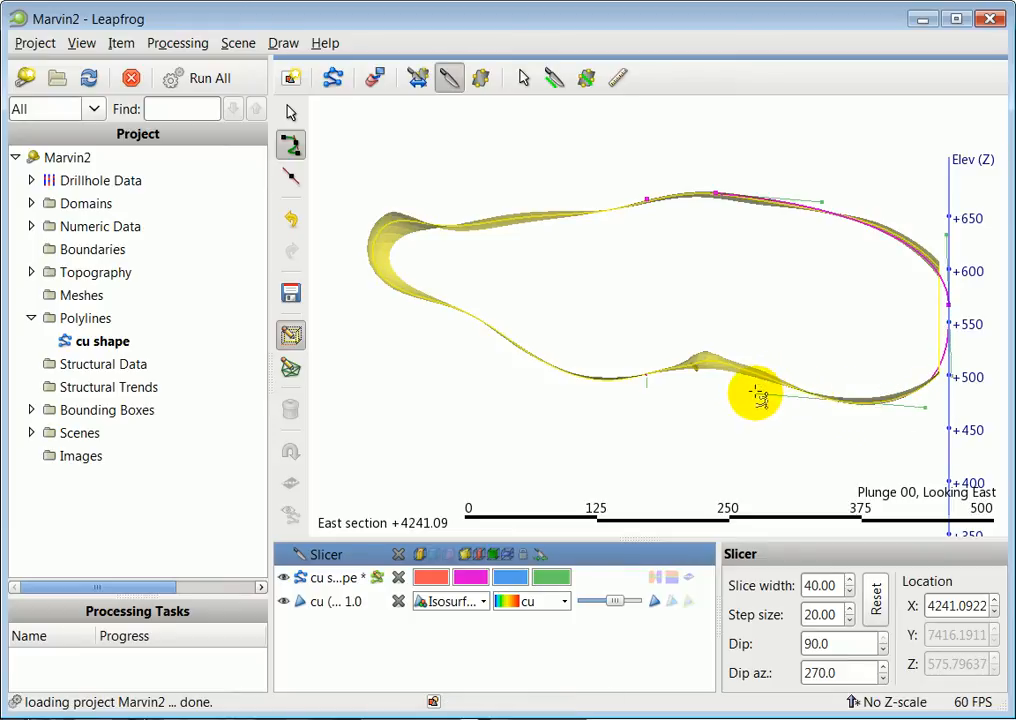
{"action": "left_click_drag", "start_coordinate": [755, 395], "coordinate": [700, 360]}
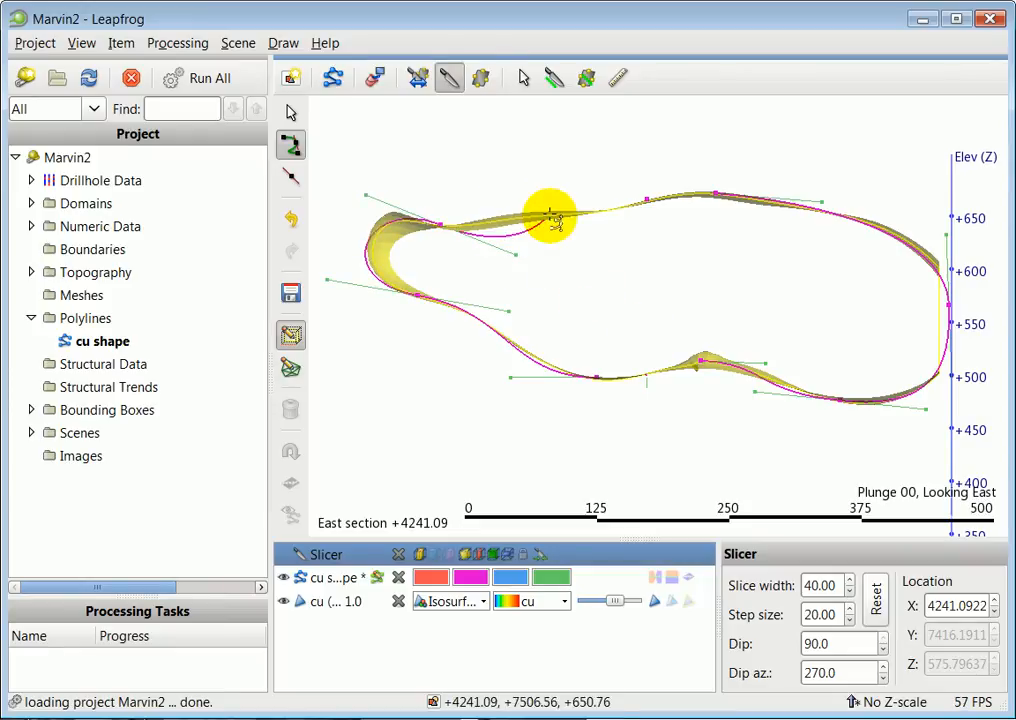
{"action": "left_click_drag", "start_coordinate": [550, 218], "coordinate": [552, 304]}
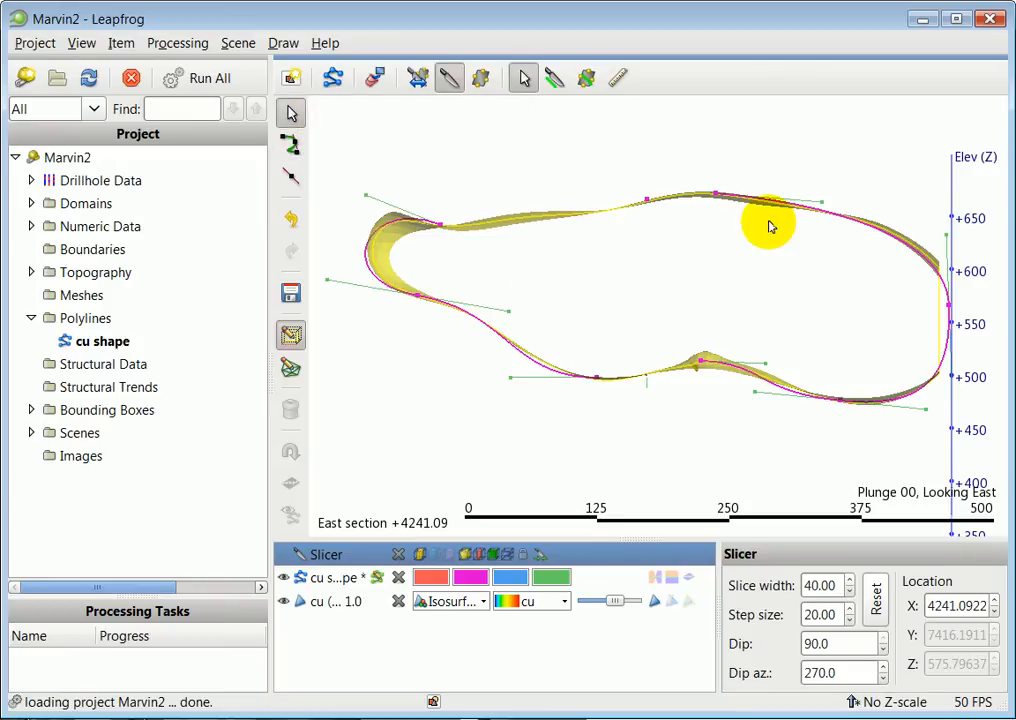
Step: Remove the slicer, hide the copper isosurface, and orbit around the two crossing curves
{"action": "left_click_drag", "start_coordinate": [770, 226], "coordinate": [675, 335]}
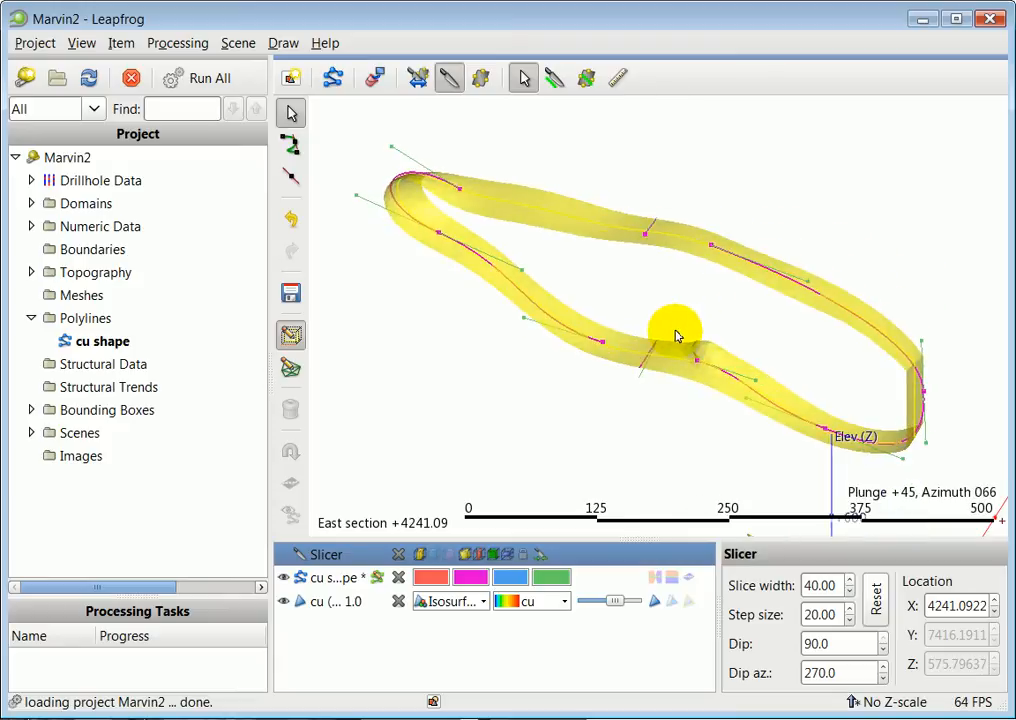
{"action": "left_click", "coordinate": [452, 78]}
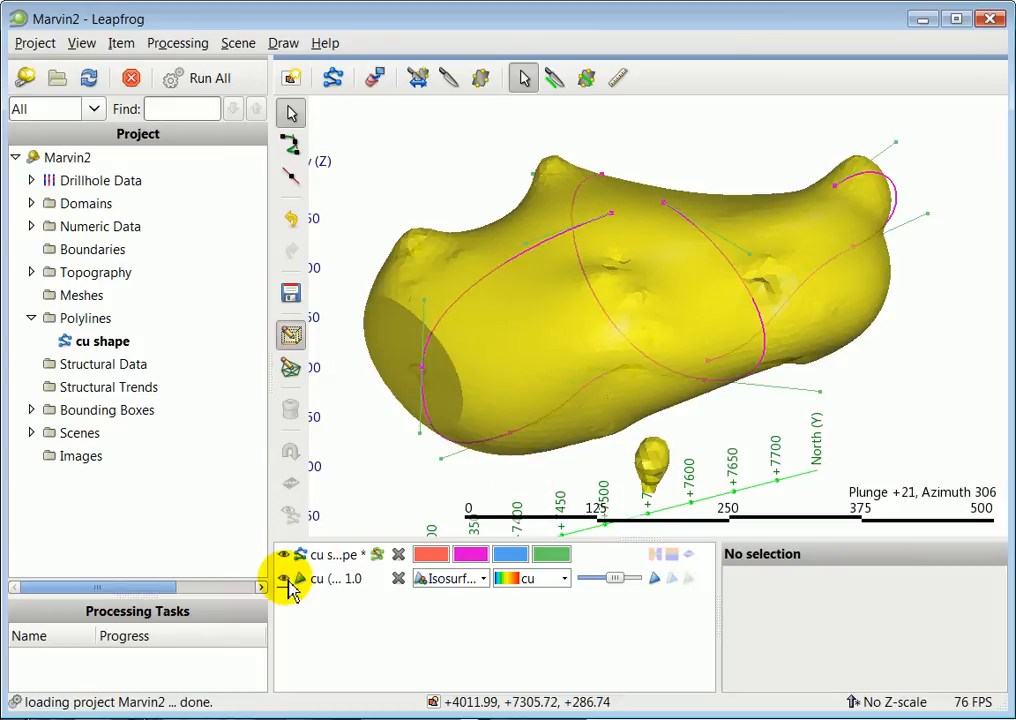
{"action": "left_click", "coordinate": [285, 578]}
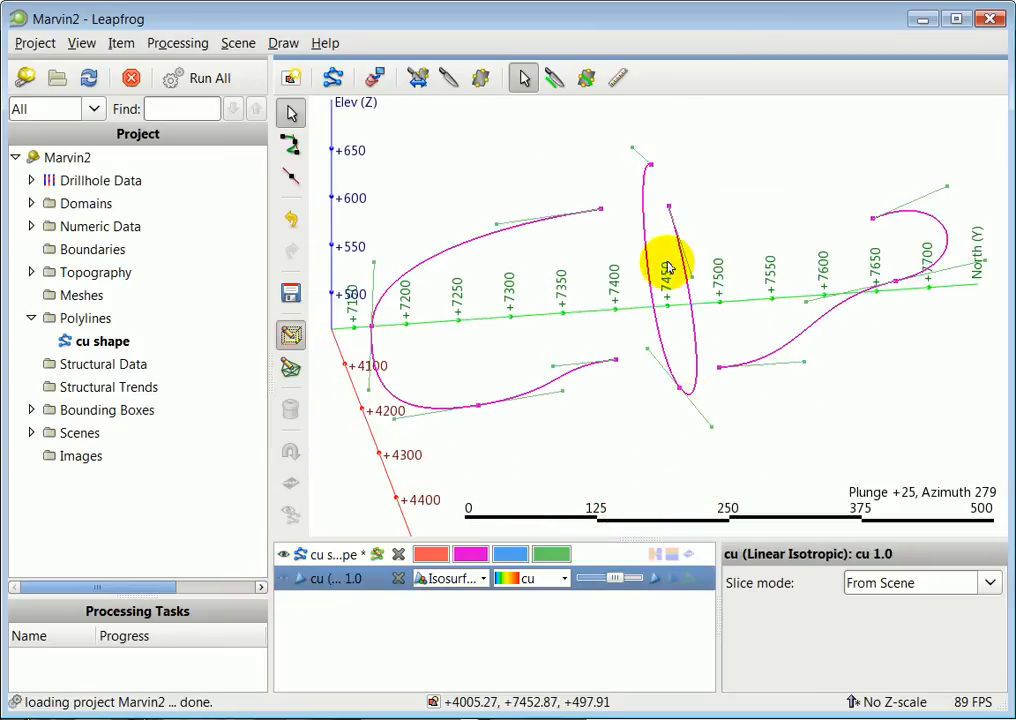
{"action": "left_click_drag", "start_coordinate": [667, 267], "coordinate": [715, 378]}
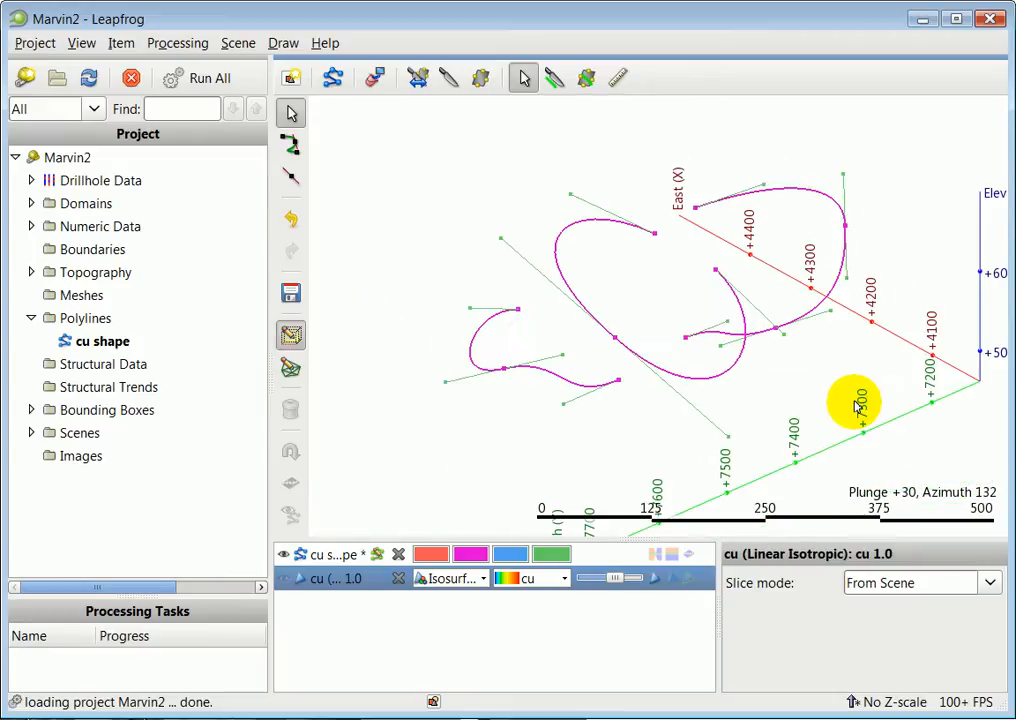
{"action": "left_click_drag", "start_coordinate": [855, 405], "coordinate": [798, 378]}
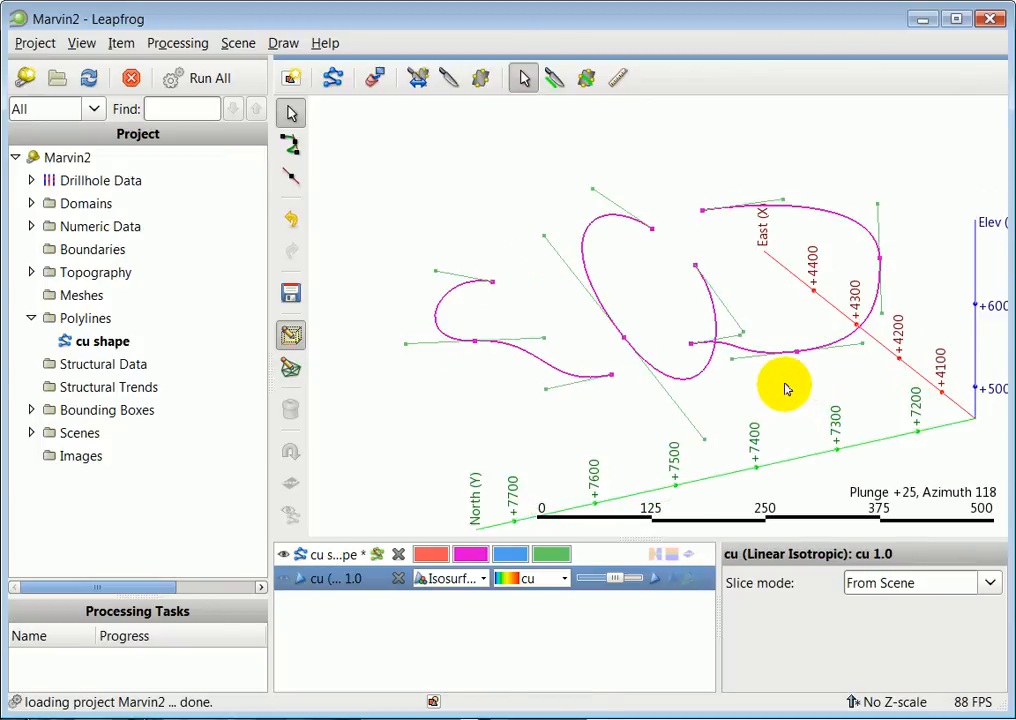
{"action": "mouse_move", "coordinate": [800, 456]}
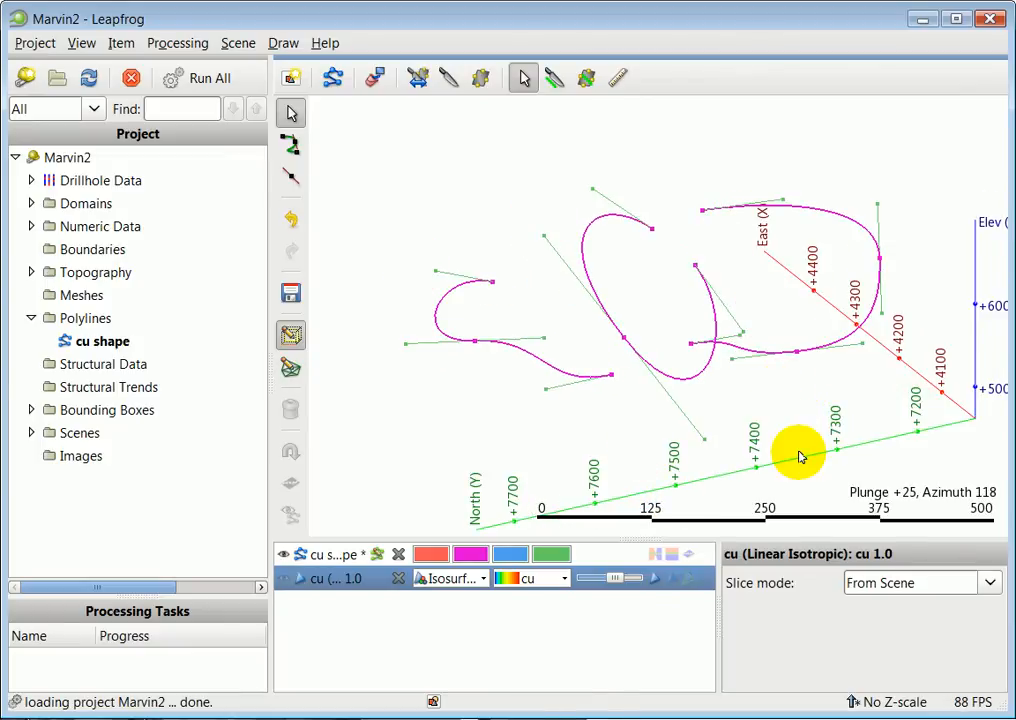
{"action": "left_click_drag", "start_coordinate": [800, 455], "coordinate": [840, 432]}
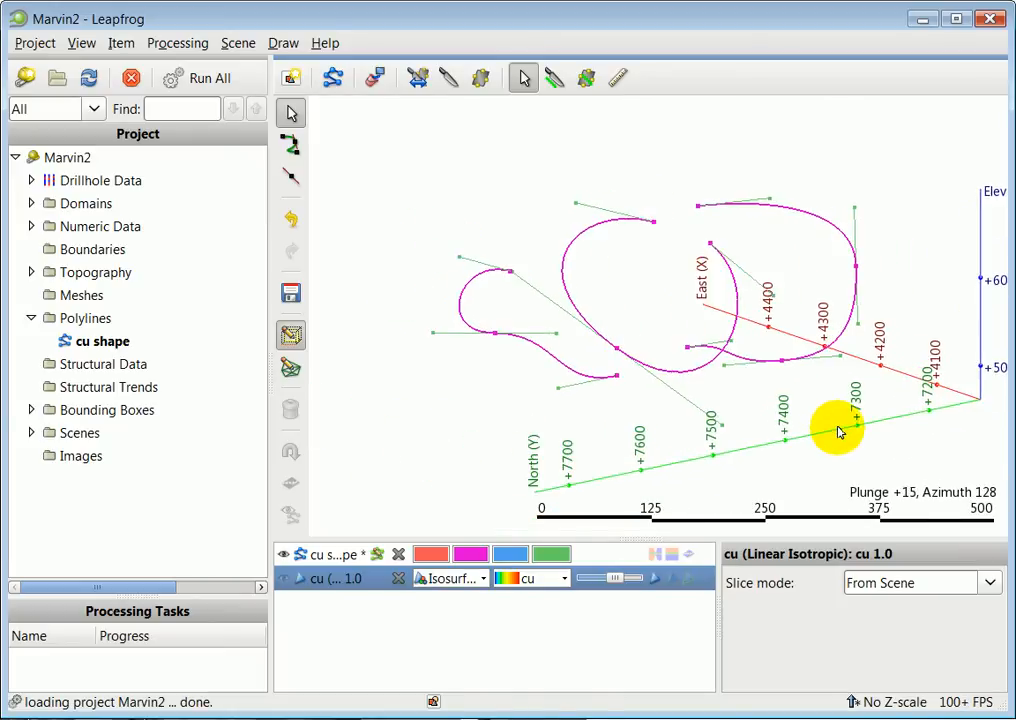
{"action": "mouse_move", "coordinate": [670, 567]}
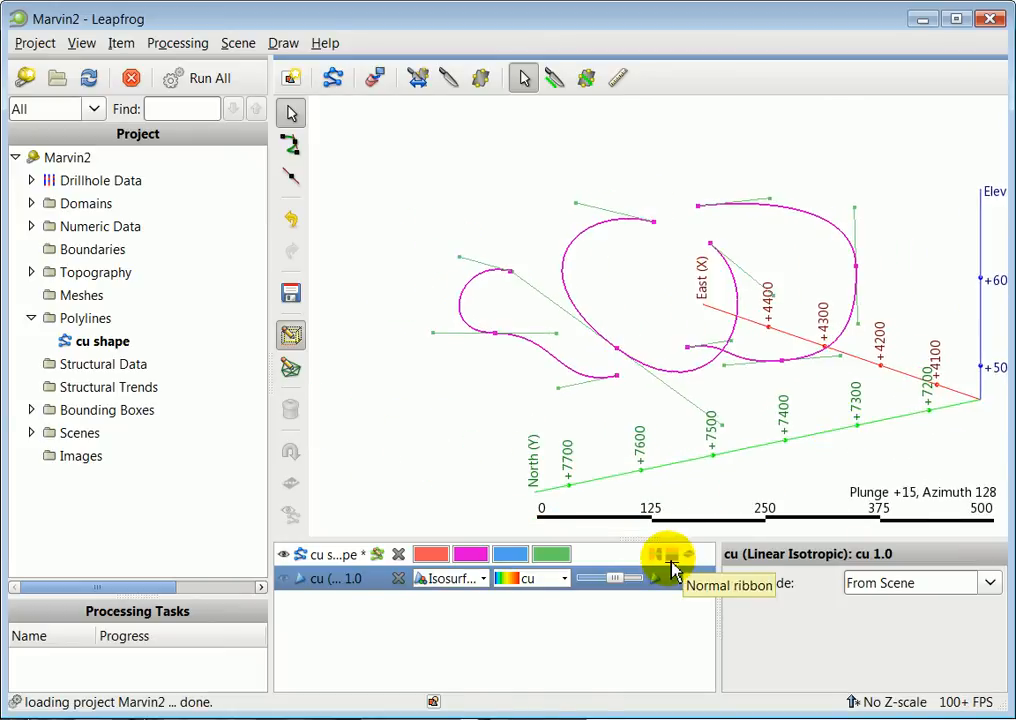
Step: Display the cu shape curves as 20-unit two-sided ribbons and orbit to inspect them
{"action": "left_click", "coordinate": [667, 554]}
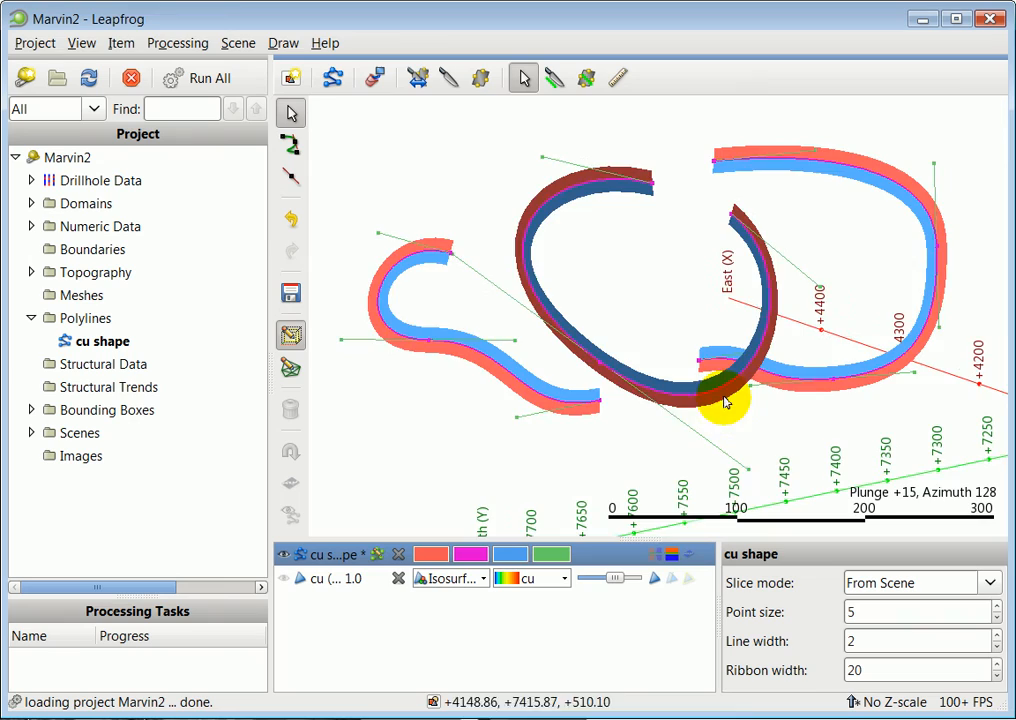
{"action": "left_click_drag", "start_coordinate": [725, 402], "coordinate": [728, 442]}
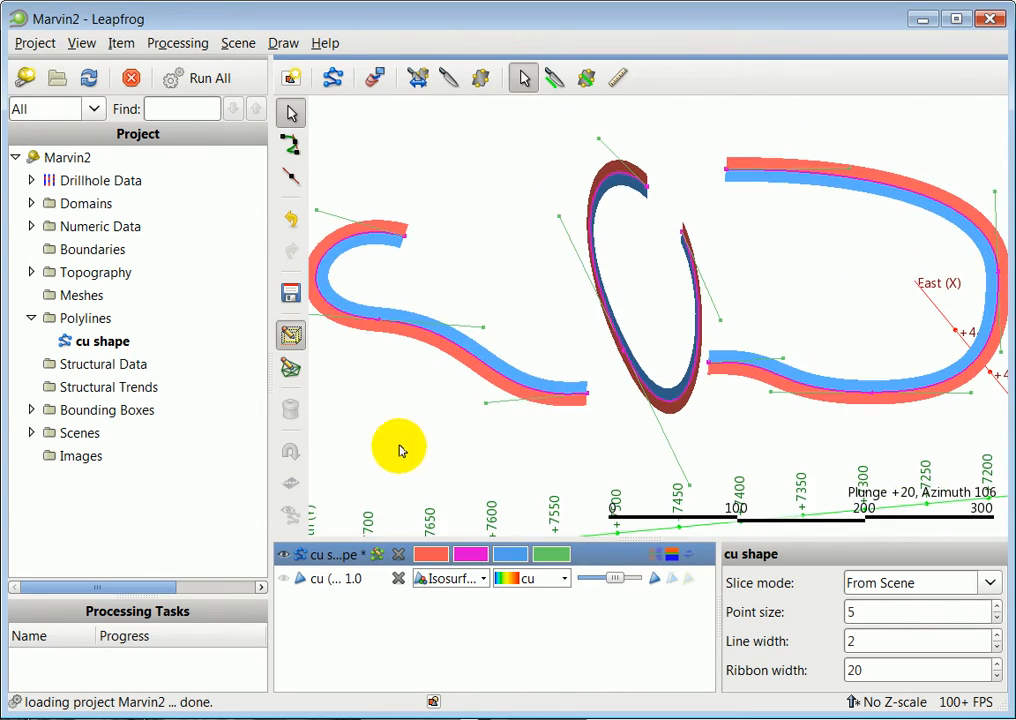
{"action": "mouse_move", "coordinate": [555, 397]}
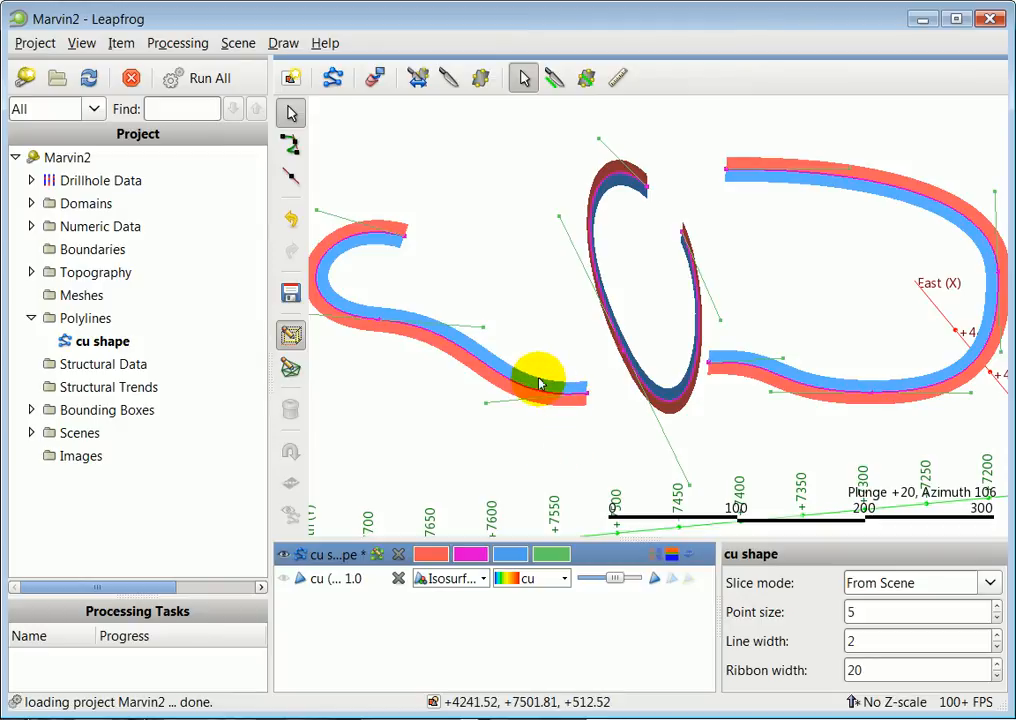
{"action": "left_click_drag", "start_coordinate": [545, 378], "coordinate": [565, 435]}
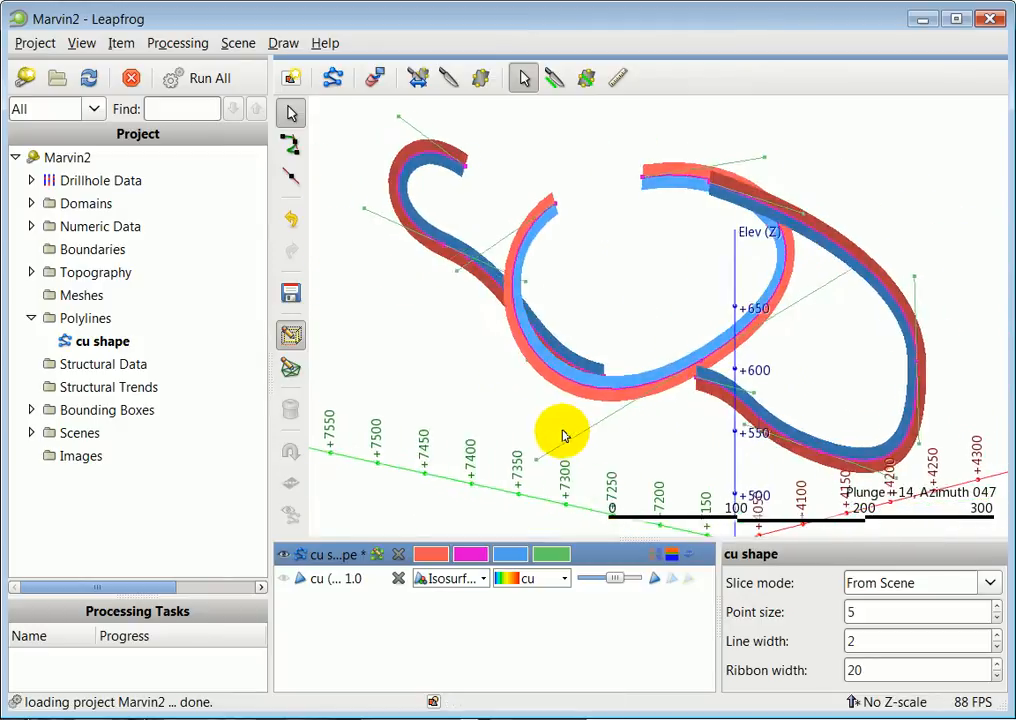
{"action": "left_click_drag", "start_coordinate": [565, 435], "coordinate": [648, 438]}
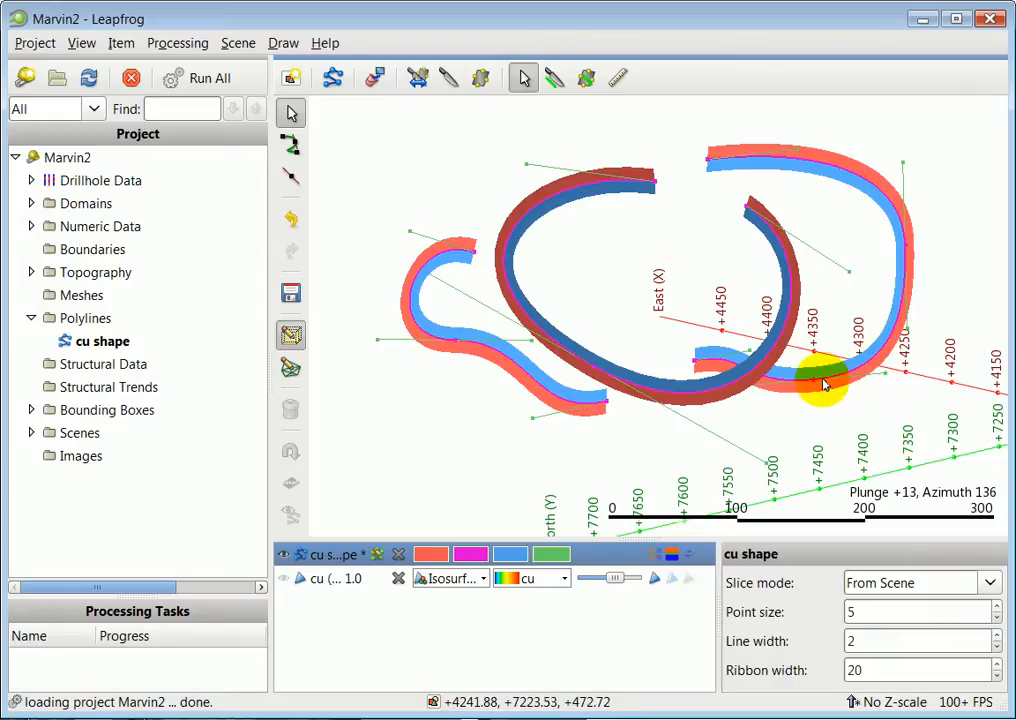
{"action": "left_click_drag", "start_coordinate": [820, 385], "coordinate": [625, 395]}
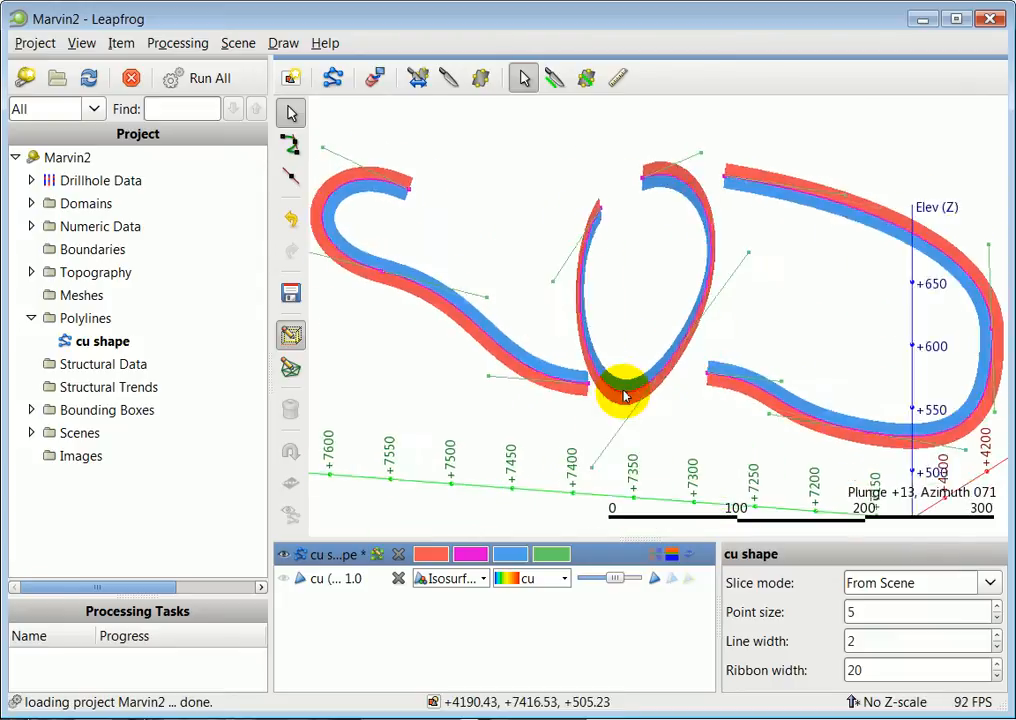
{"action": "left_click_drag", "start_coordinate": [625, 395], "coordinate": [555, 388]}
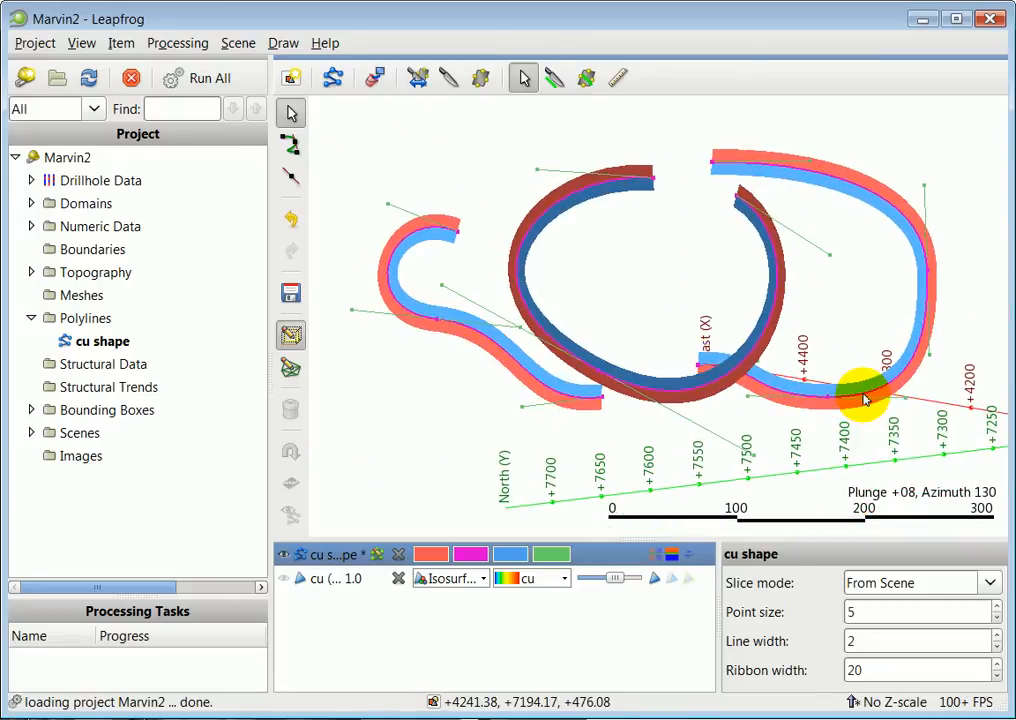
{"action": "mouse_move", "coordinate": [291, 293]}
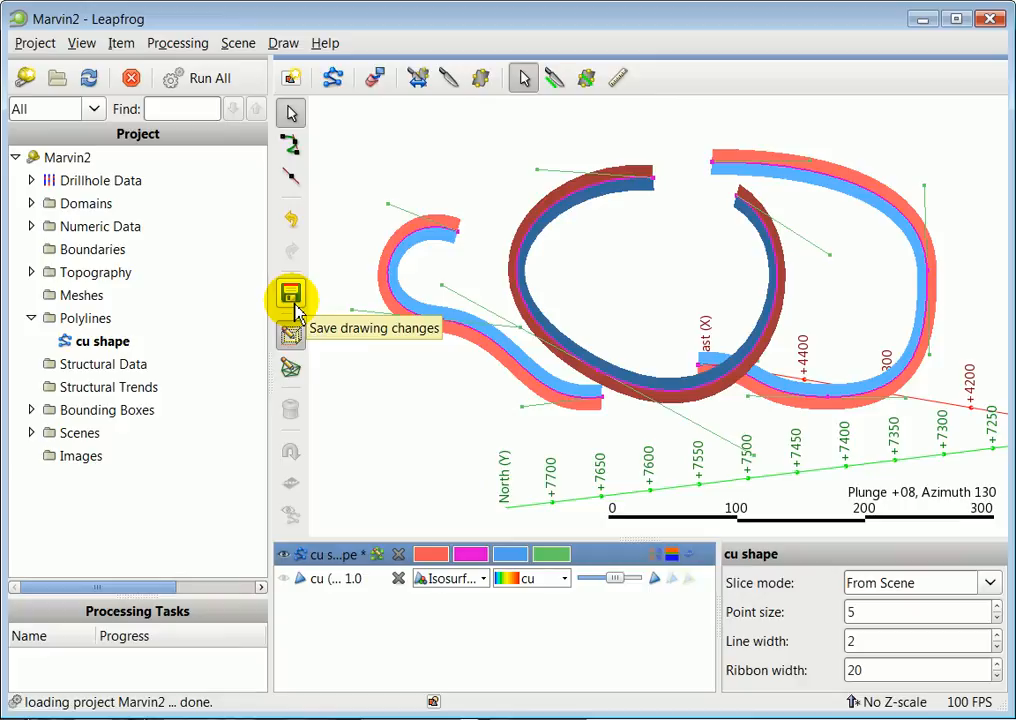
Step: Save the cu shape edits, reveal cu shape Surface, and compare it with the isosurface
{"action": "left_click", "coordinate": [291, 295]}
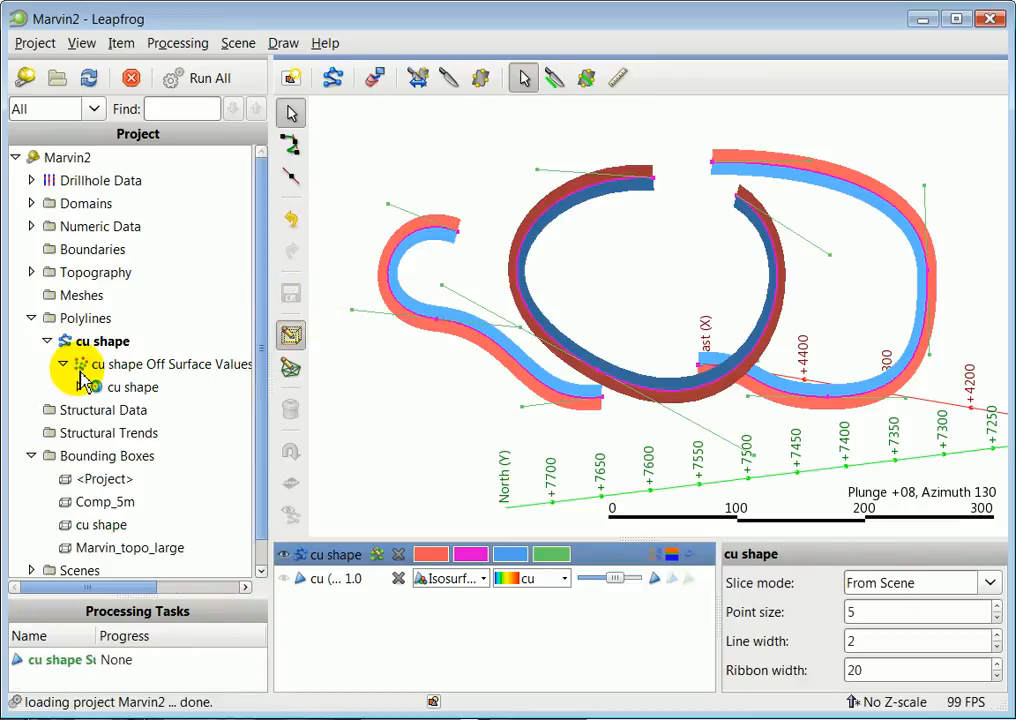
{"action": "left_click", "coordinate": [62, 364]}
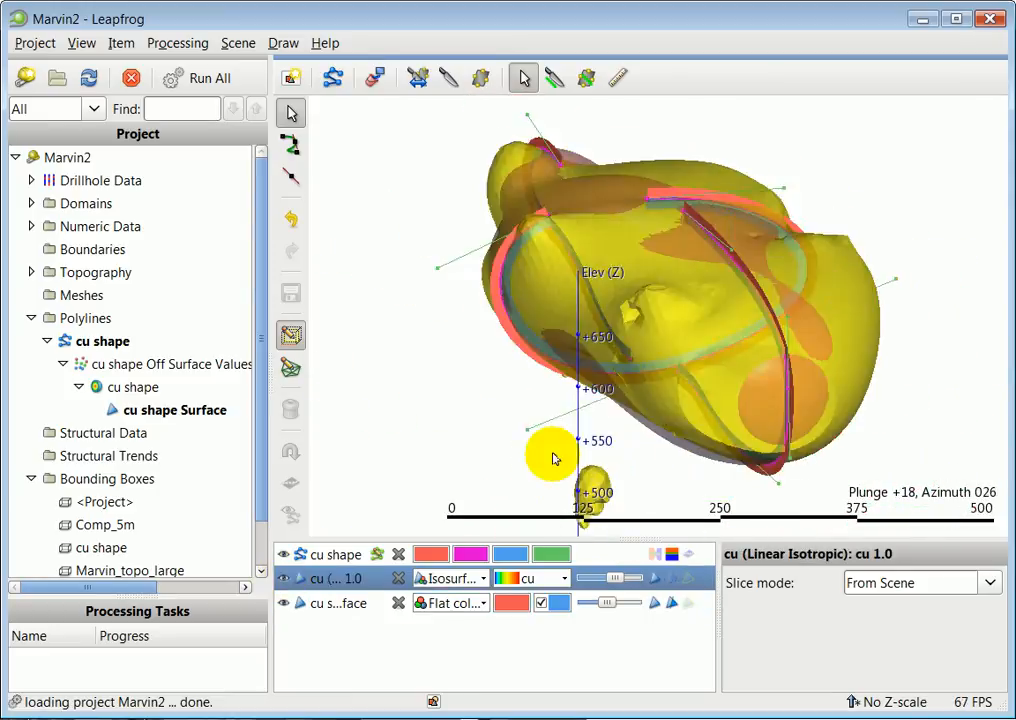
{"action": "left_click_drag", "start_coordinate": [555, 458], "coordinate": [860, 468]}
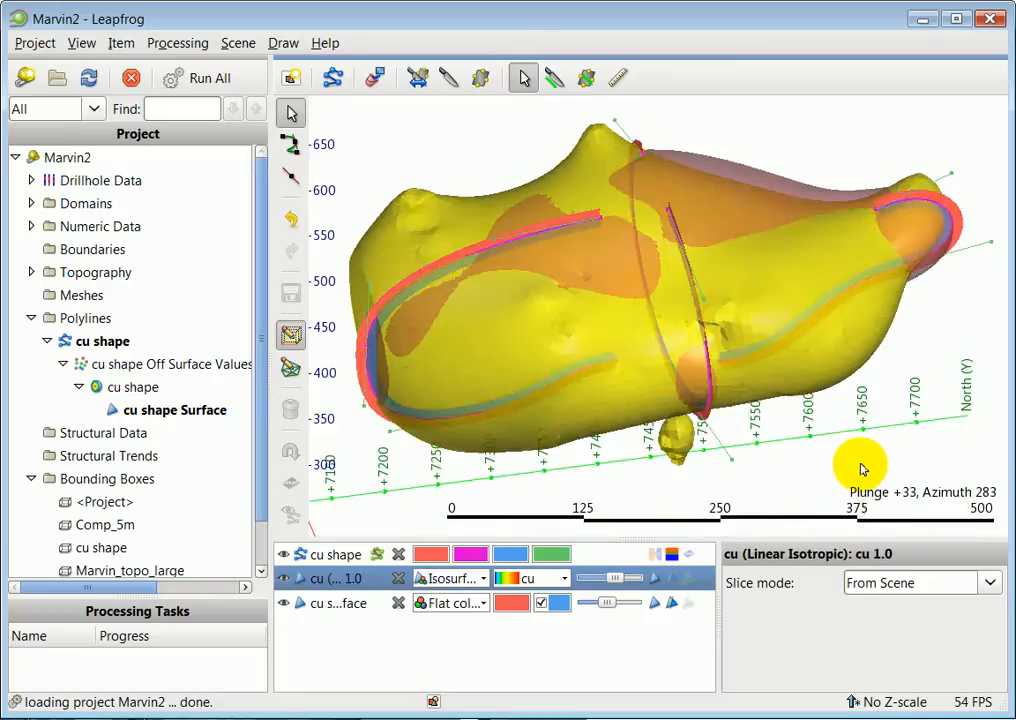
{"action": "left_click_drag", "start_coordinate": [860, 468], "coordinate": [880, 480]}
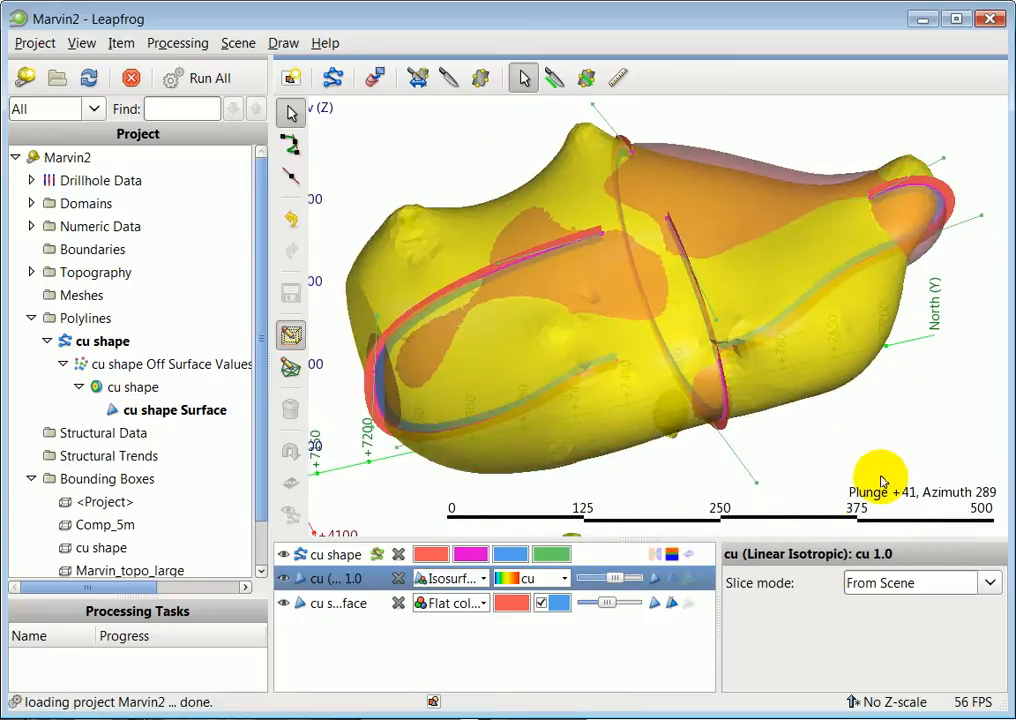
{"action": "right_click", "coordinate": [172, 410]}
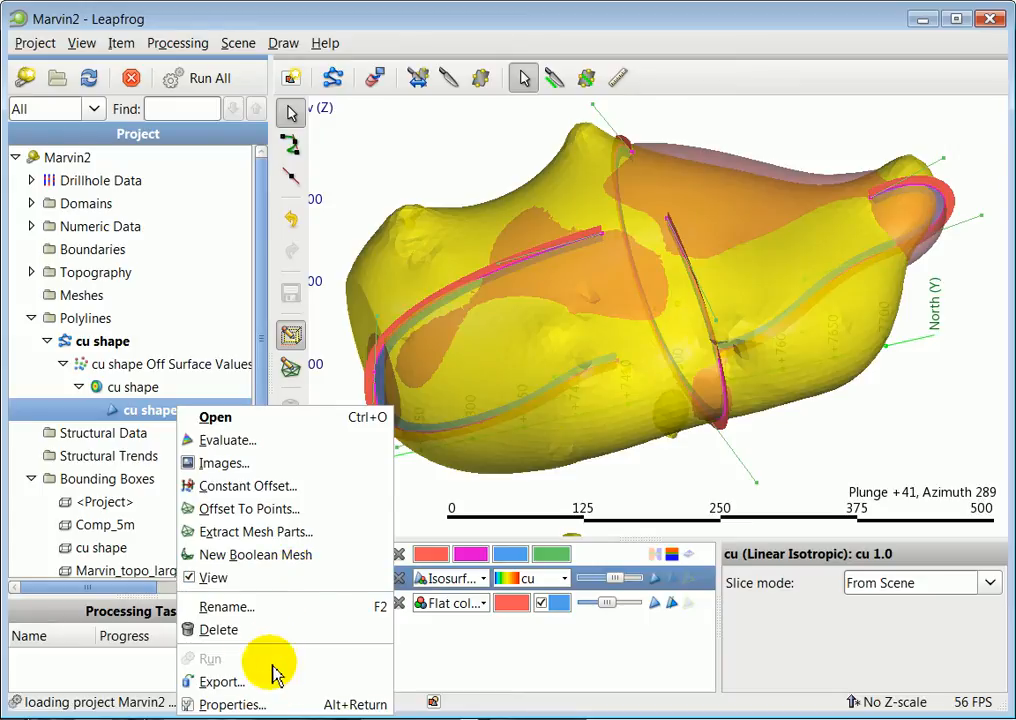
Step: Check the cu shape Surface properties (one closed part, 4575 vertices), then expand Numeric Data toward the copper isosurfaces
{"action": "left_click", "coordinate": [232, 704]}
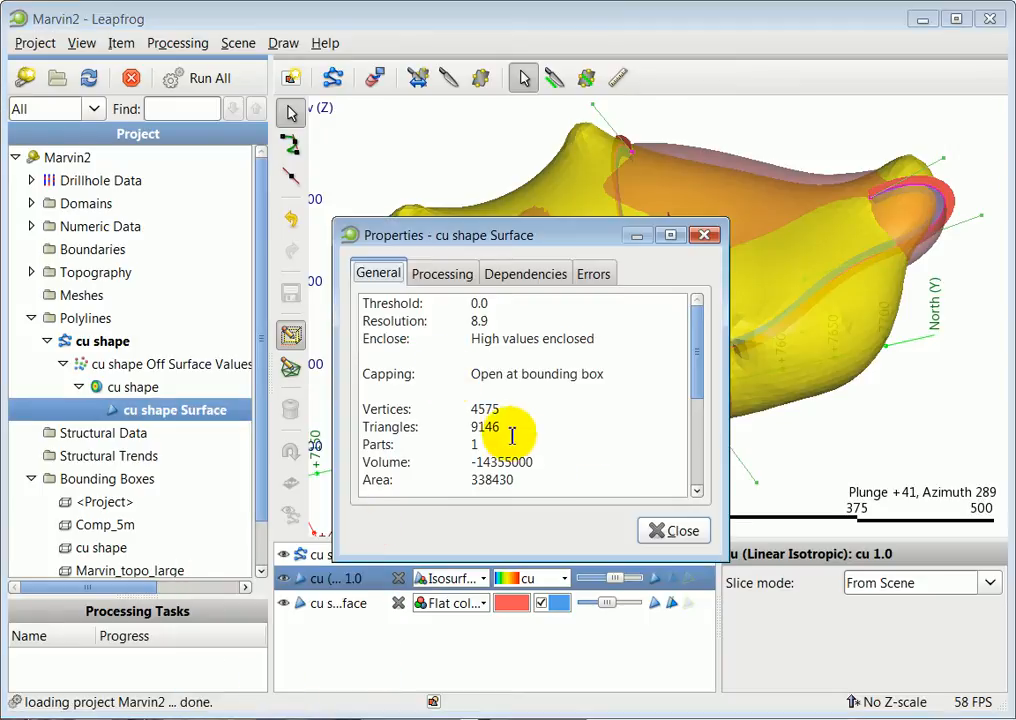
{"action": "scroll", "scroll_direction": "down", "scroll_amount": 3}
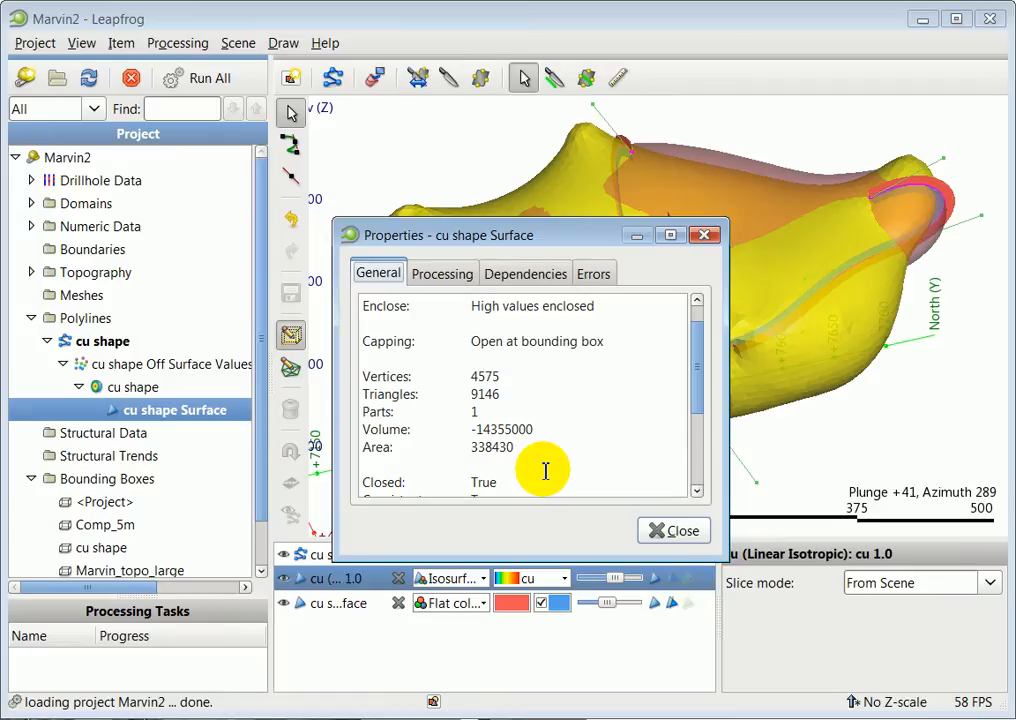
{"action": "mouse_move", "coordinate": [595, 245]}
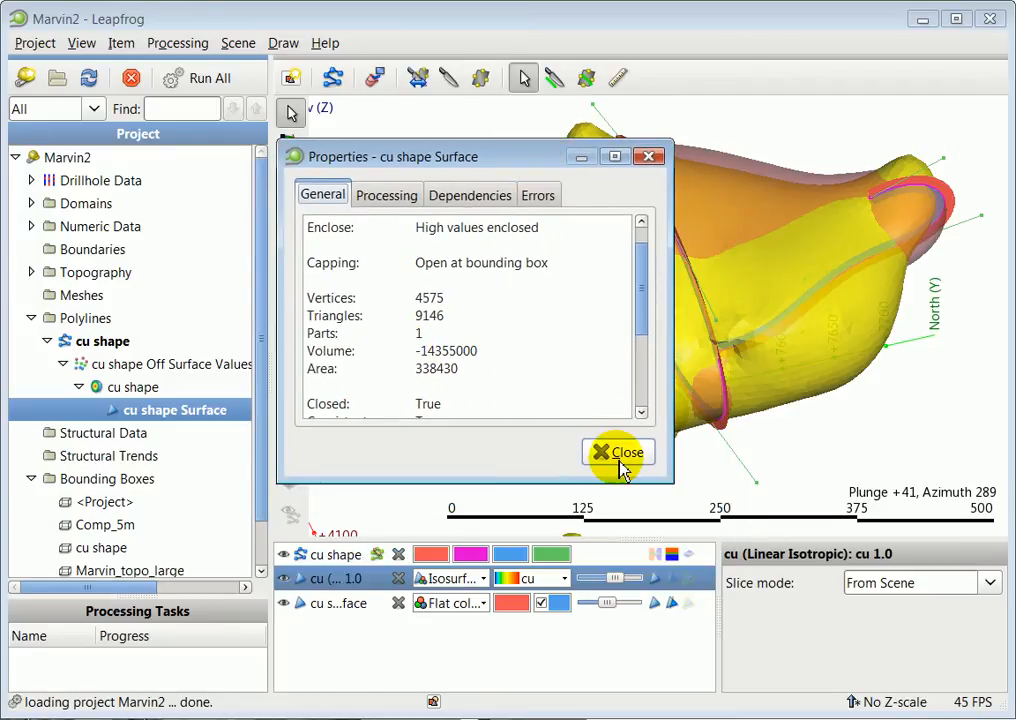
{"action": "left_click", "coordinate": [618, 452]}
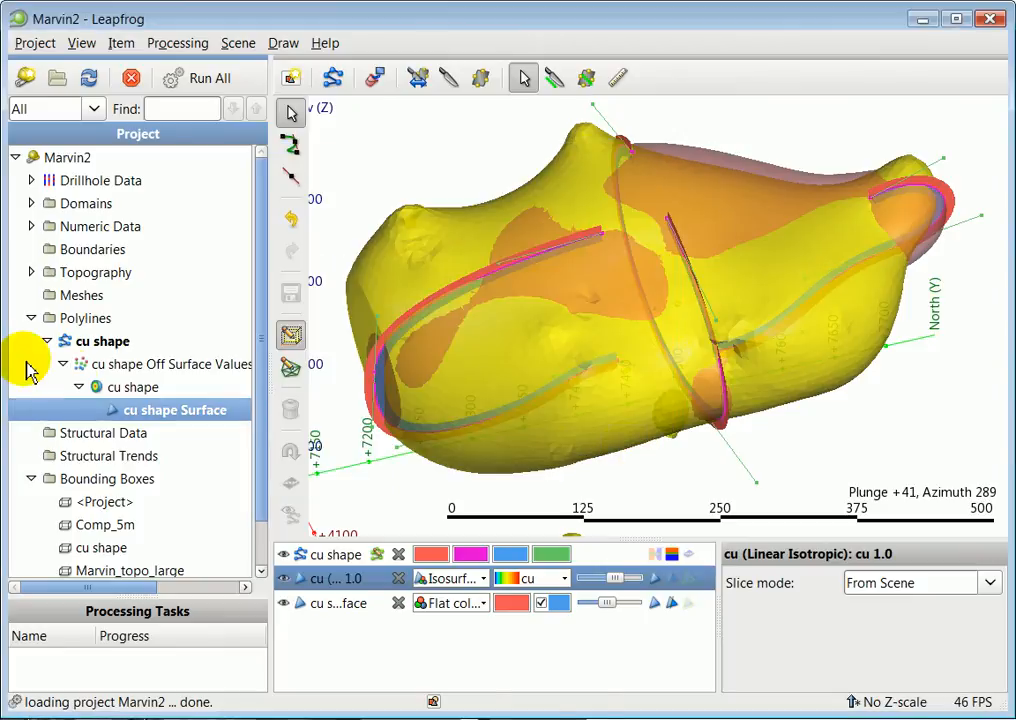
{"action": "left_click", "coordinate": [31, 226]}
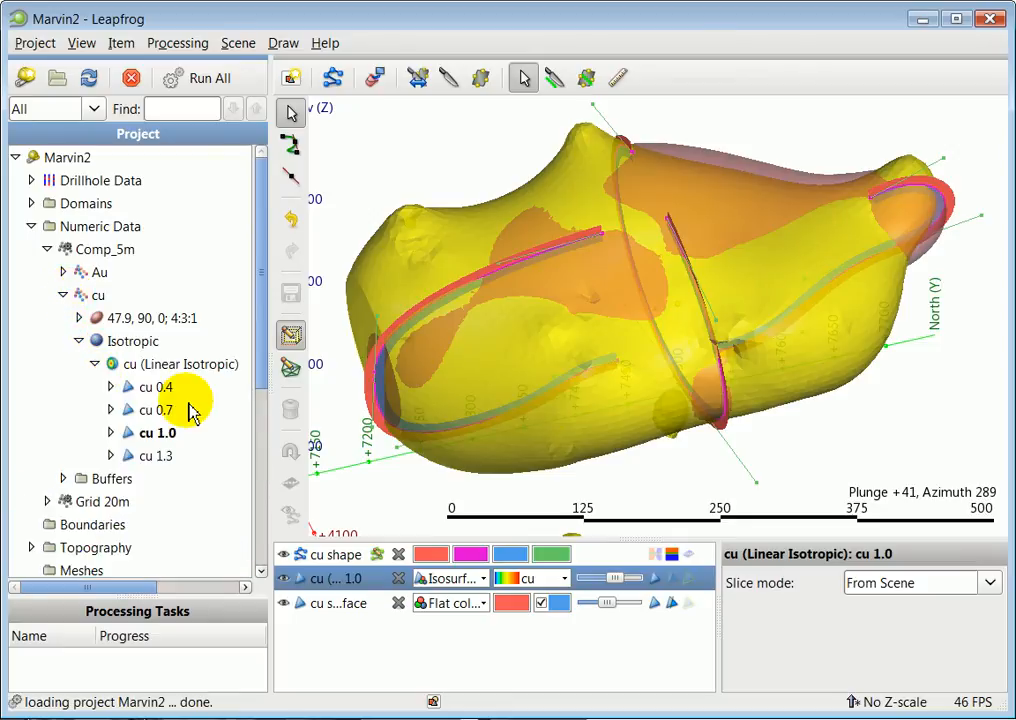
Step: Check cu 1.0 isosurface properties (8 parts, volume 16,631,000) and orbit to compare both surfaces
{"action": "right_click", "coordinate": [155, 432]}
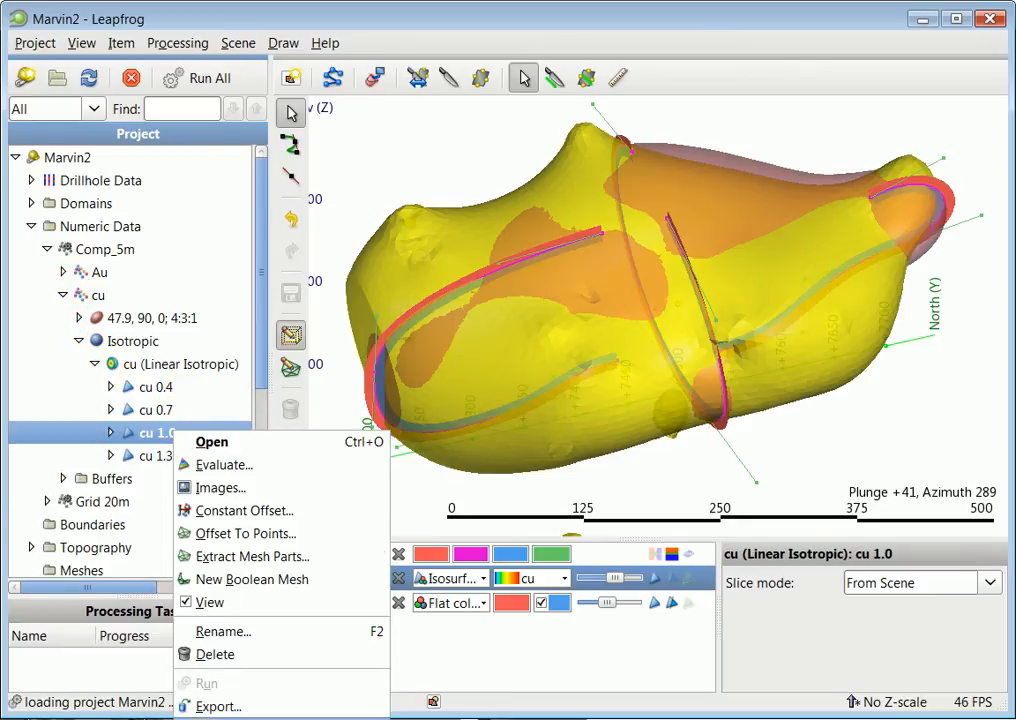
{"action": "left_click", "coordinate": [211, 441]}
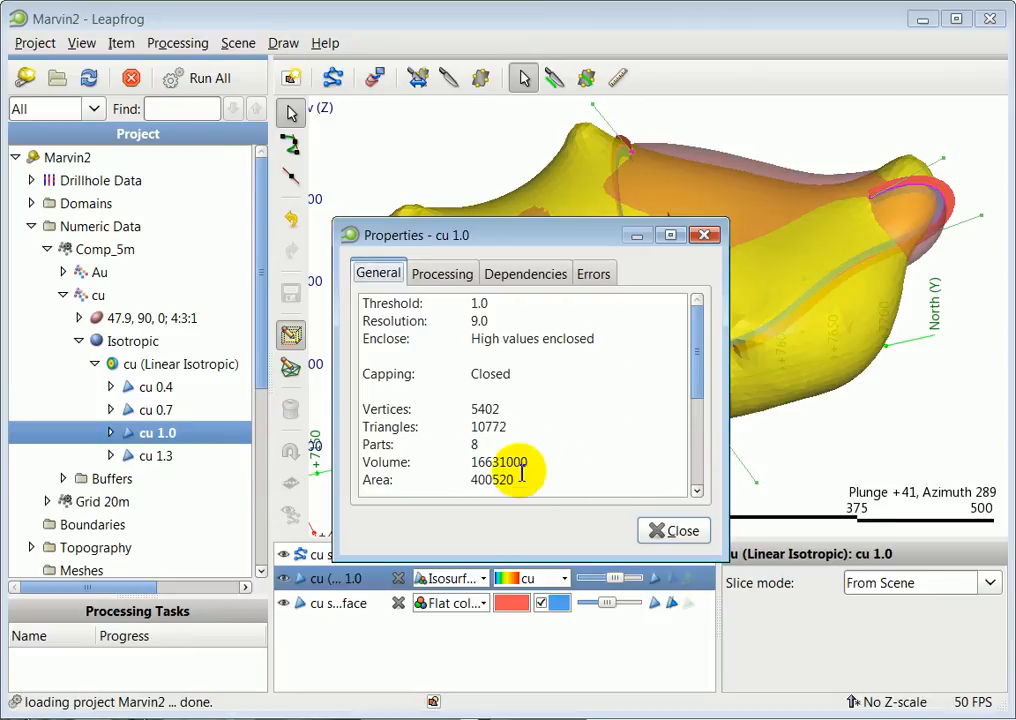
{"action": "left_click", "coordinate": [673, 530]}
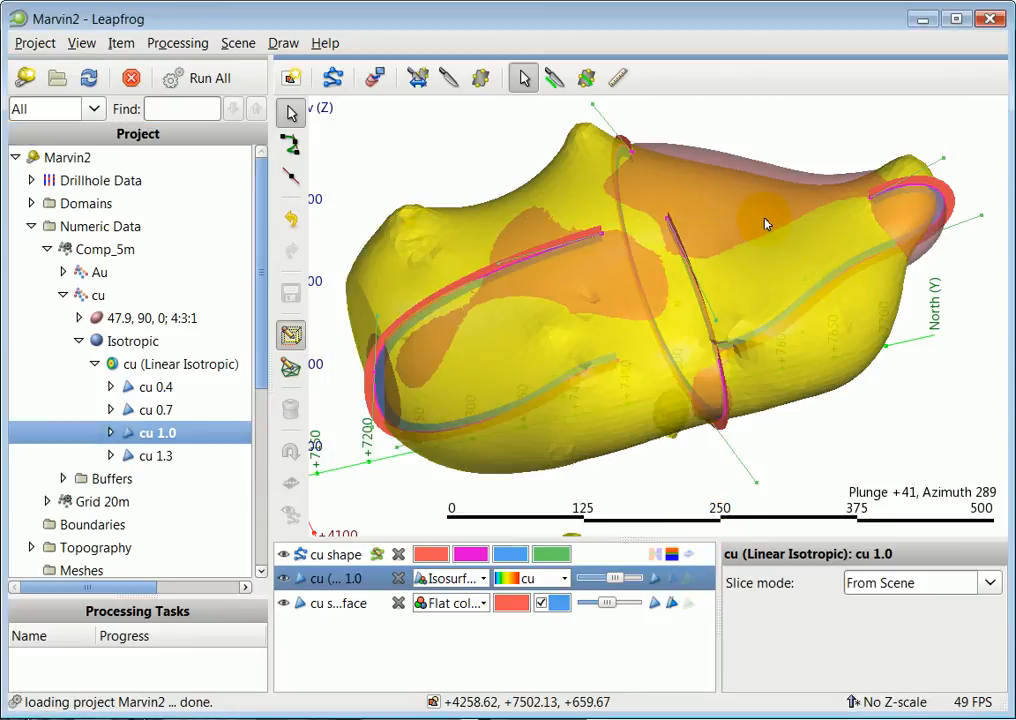
{"action": "left_click_drag", "start_coordinate": [765, 224], "coordinate": [735, 305]}
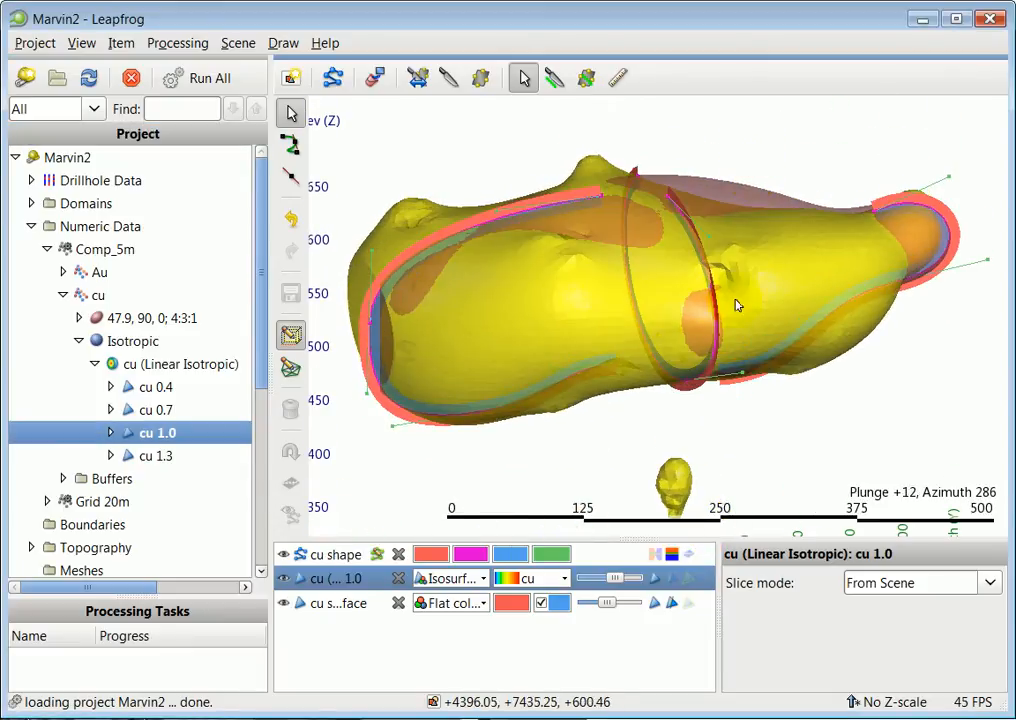
{"action": "left_click_drag", "start_coordinate": [735, 305], "coordinate": [730, 393]}
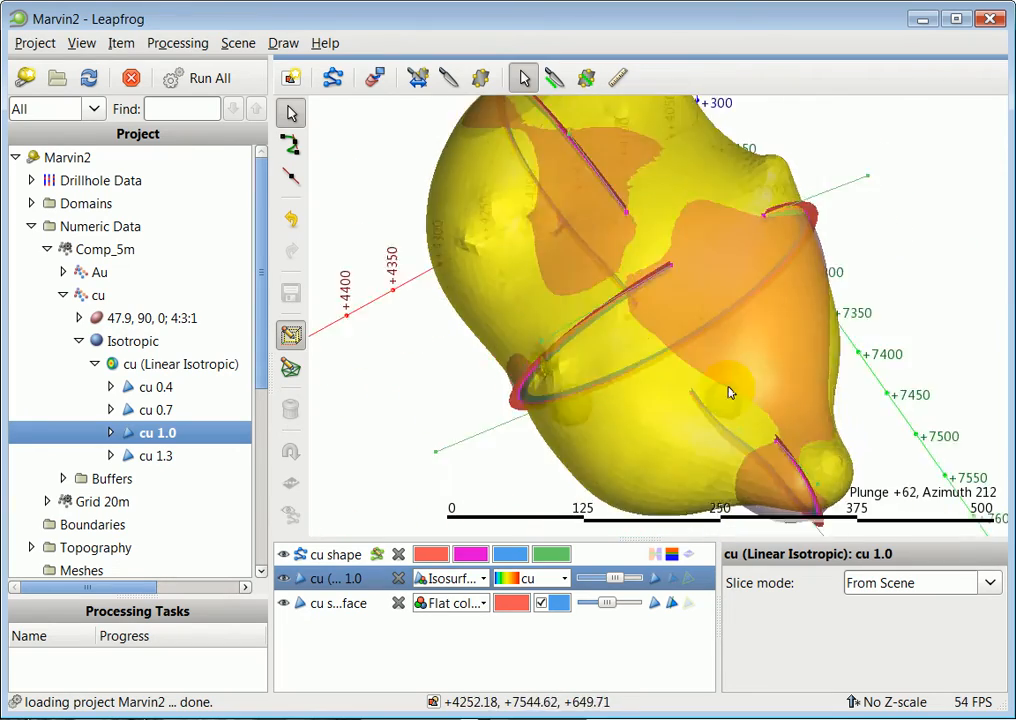
{"action": "left_click_drag", "start_coordinate": [729, 392], "coordinate": [754, 333]}
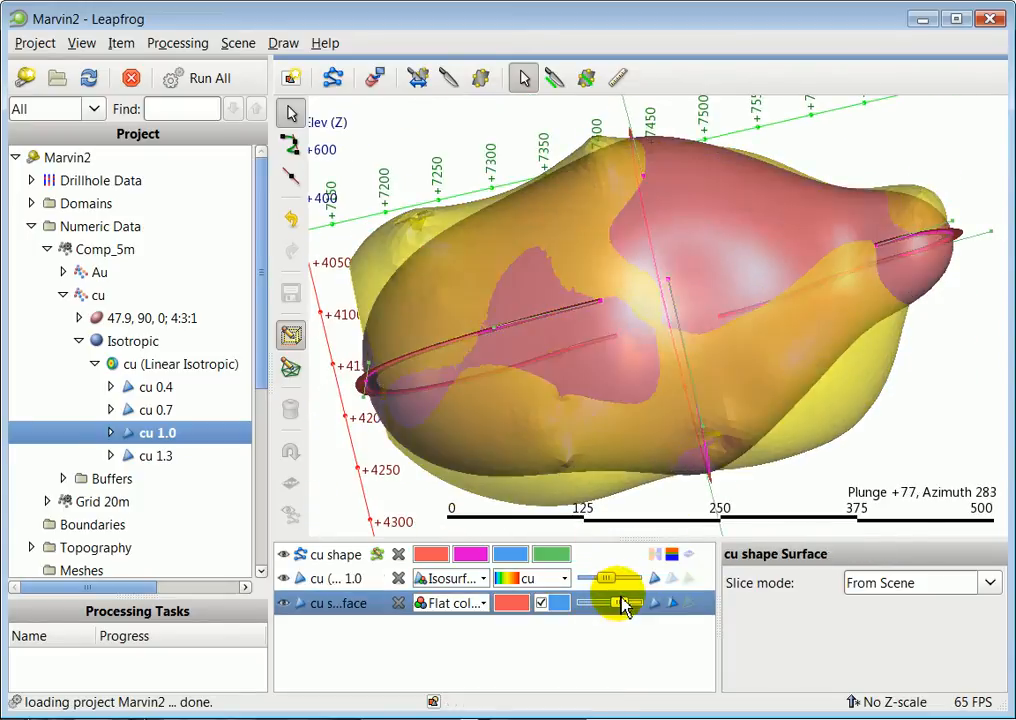
{"action": "left_click_drag", "start_coordinate": [620, 600], "coordinate": [512, 326]}
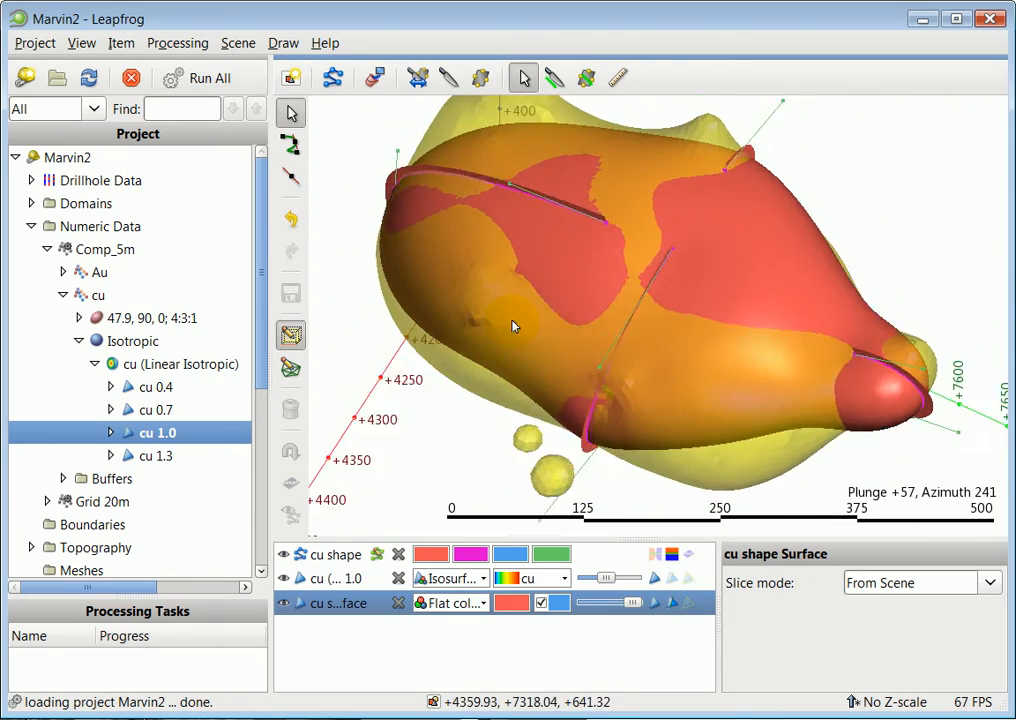
{"action": "left_click_drag", "start_coordinate": [512, 326], "coordinate": [640, 329]}
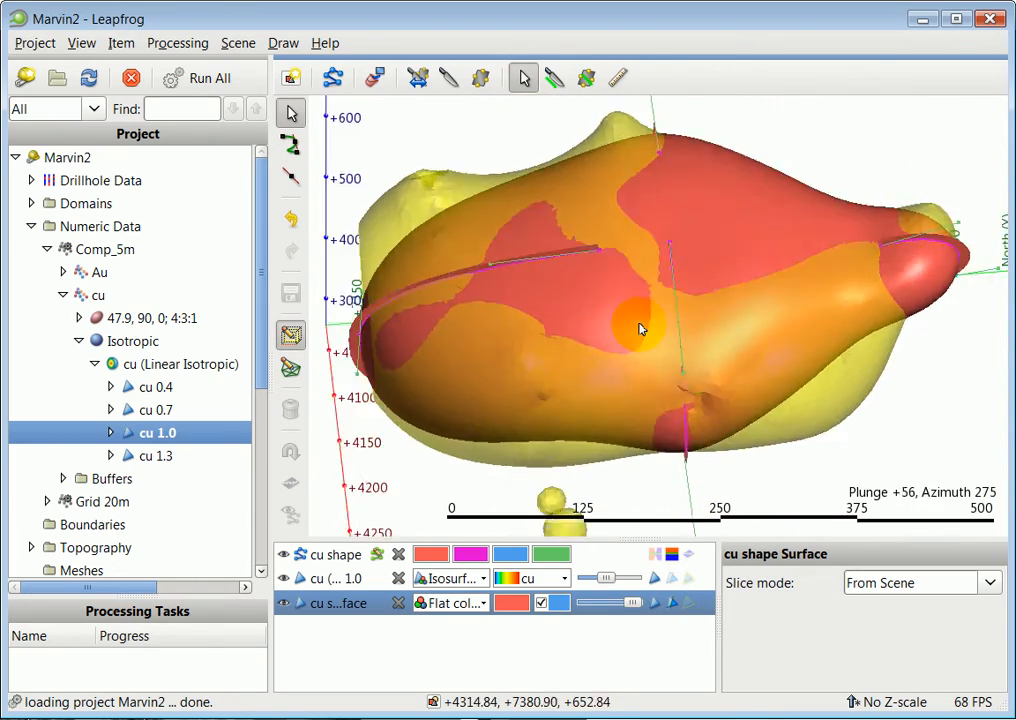
{"action": "left_click_drag", "start_coordinate": [640, 330], "coordinate": [610, 343]}
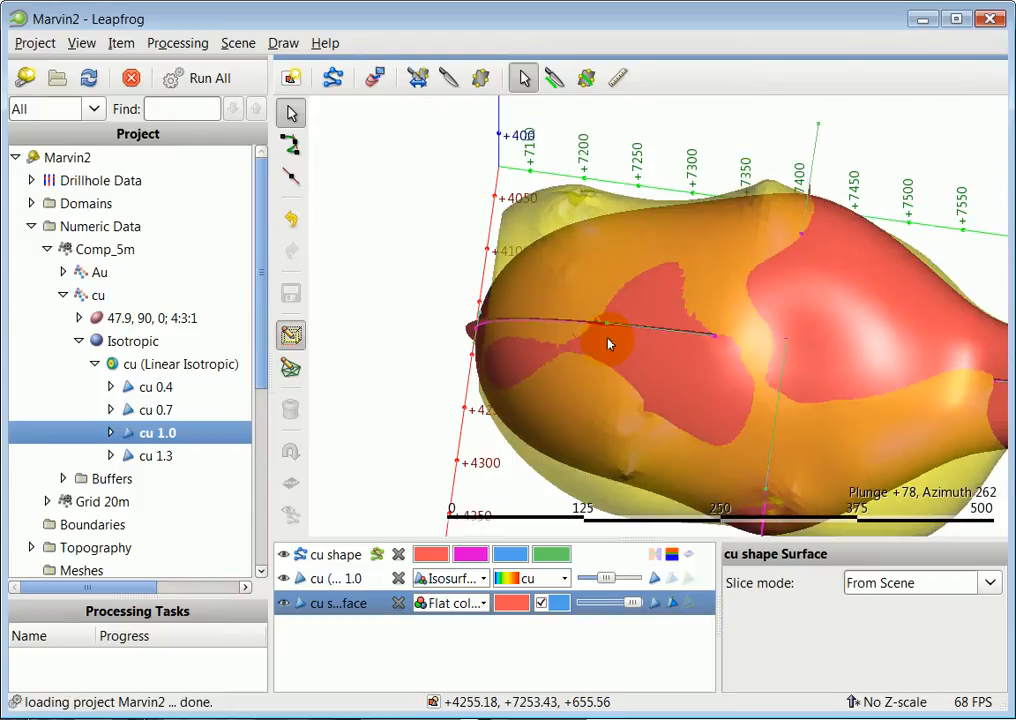
{"action": "left_click_drag", "start_coordinate": [610, 343], "coordinate": [525, 330]}
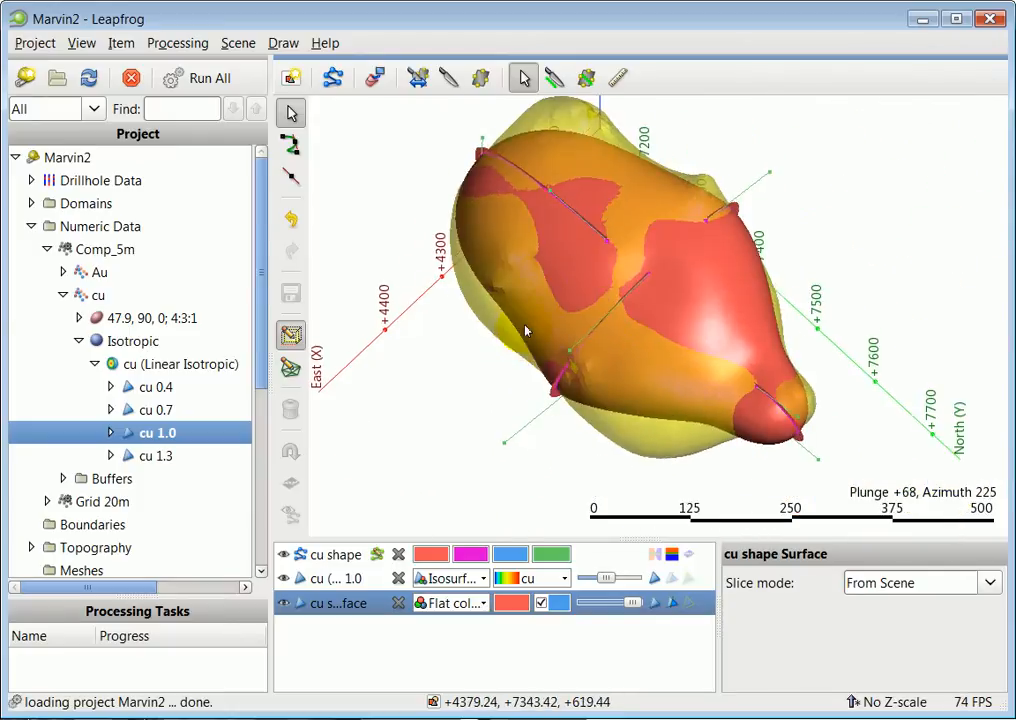
{"action": "left_click_drag", "start_coordinate": [525, 330], "coordinate": [707, 370]}
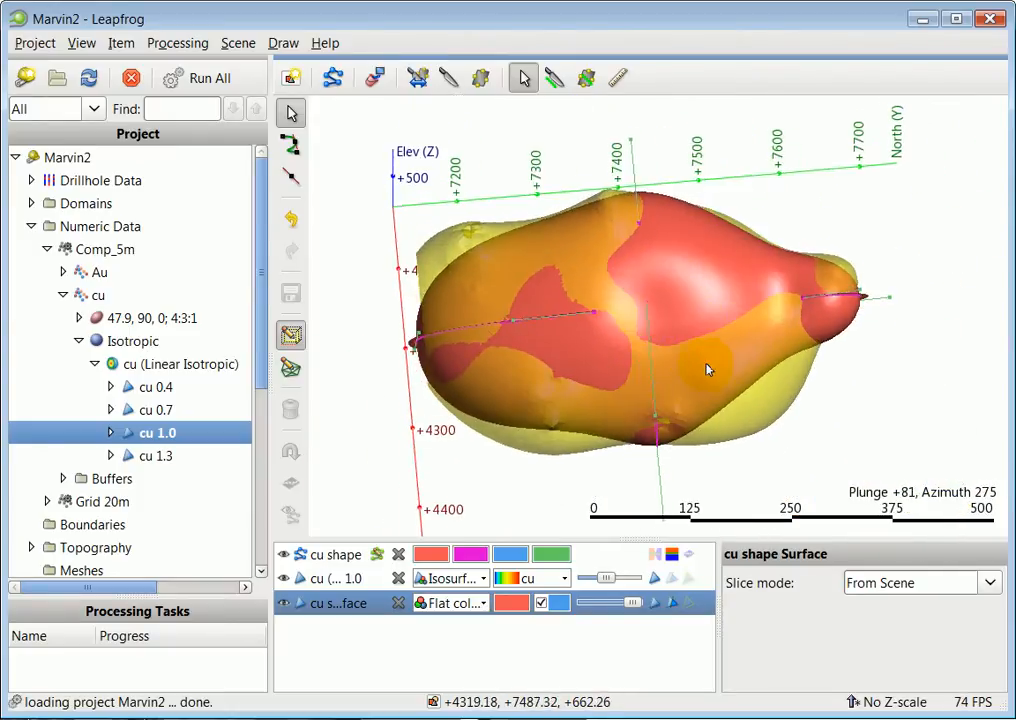
{"action": "left_click_drag", "start_coordinate": [707, 369], "coordinate": [680, 345]}
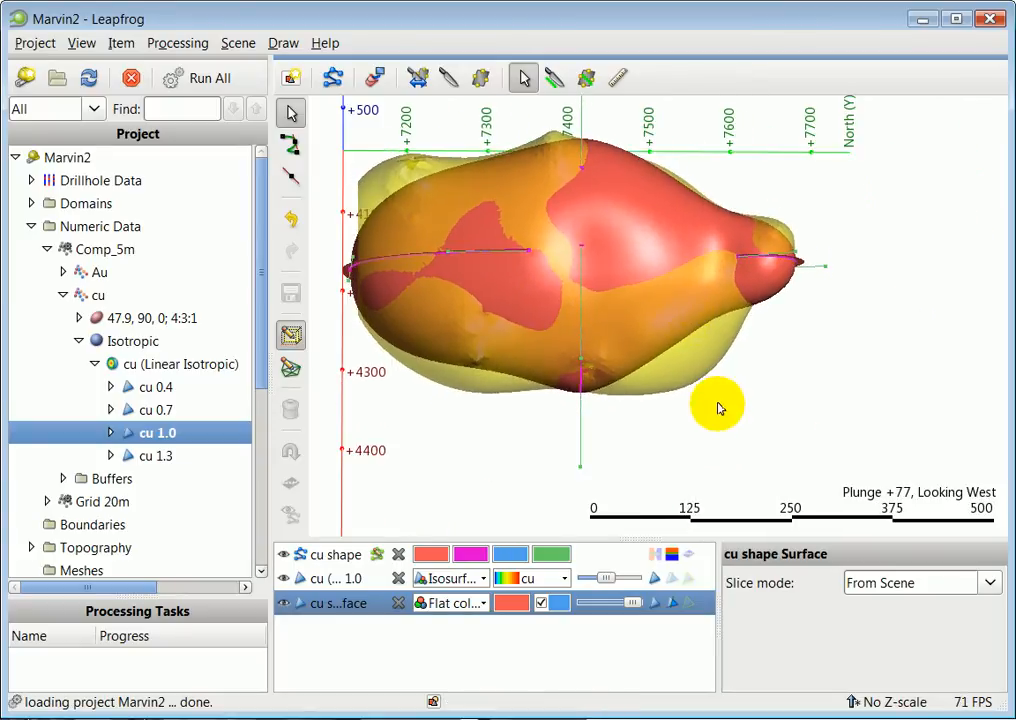
{"action": "mouse_move", "coordinate": [653, 315]}
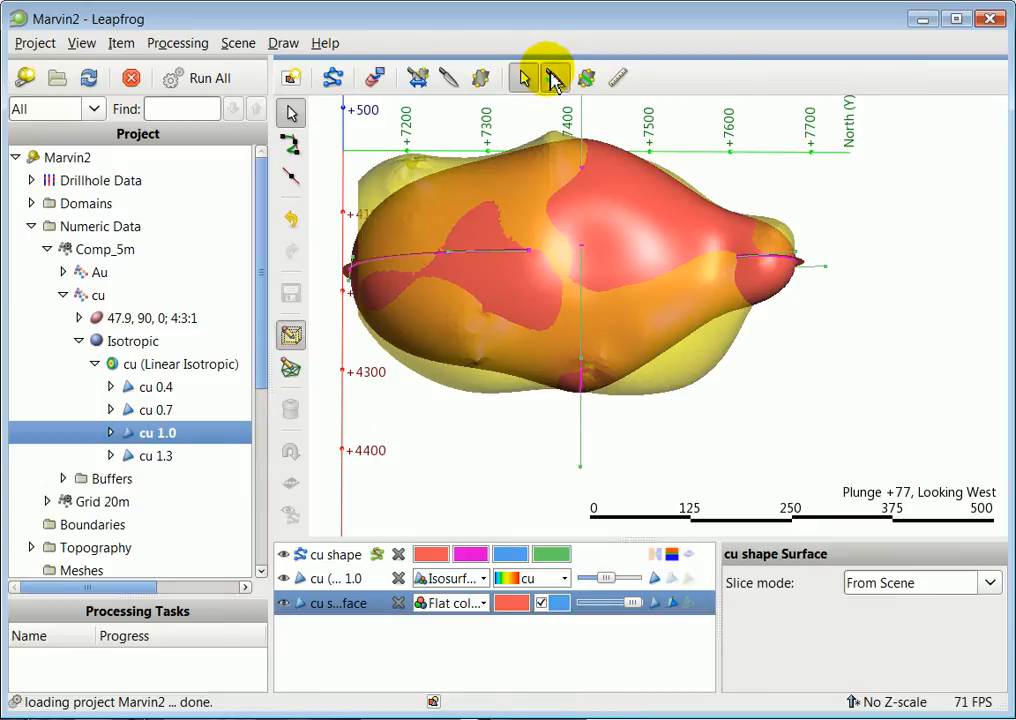
Step: Draw a cu shape polyline along the isosurface outline and check it from above
{"action": "left_click", "coordinate": [554, 78]}
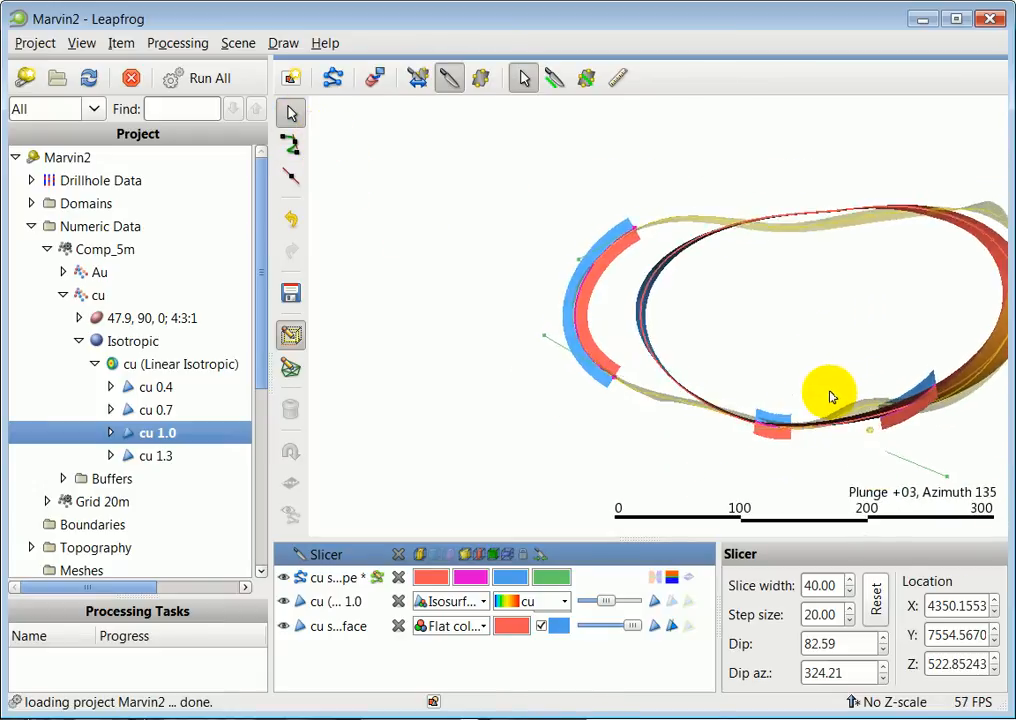
{"action": "left_click_drag", "start_coordinate": [830, 395], "coordinate": [790, 440]}
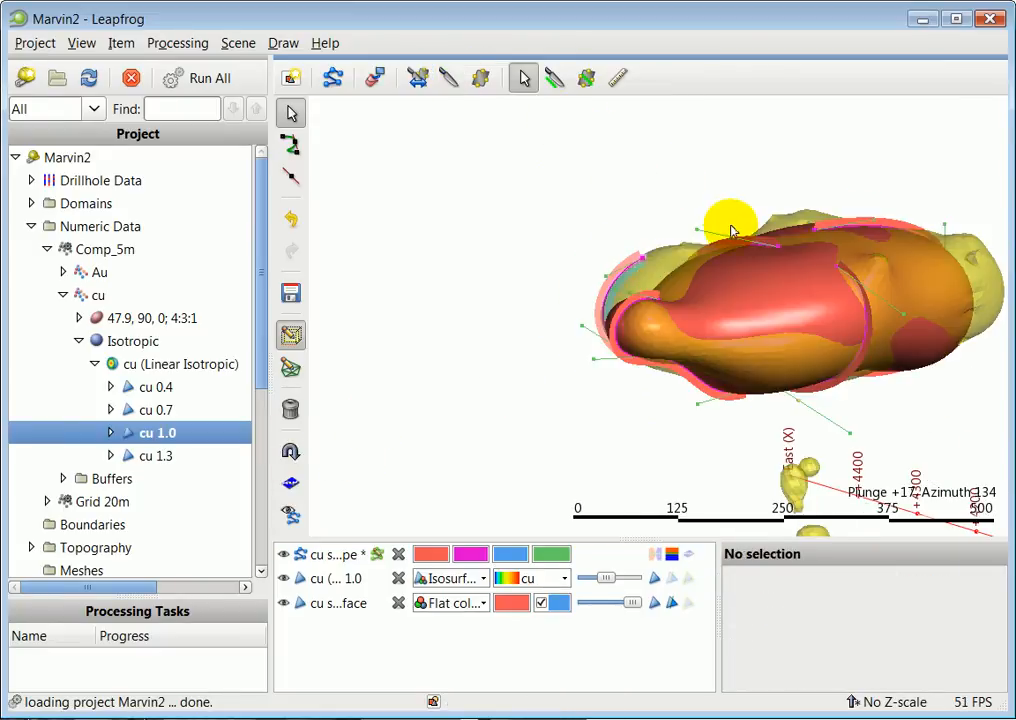
{"action": "left_click_drag", "start_coordinate": [730, 230], "coordinate": [870, 360]}
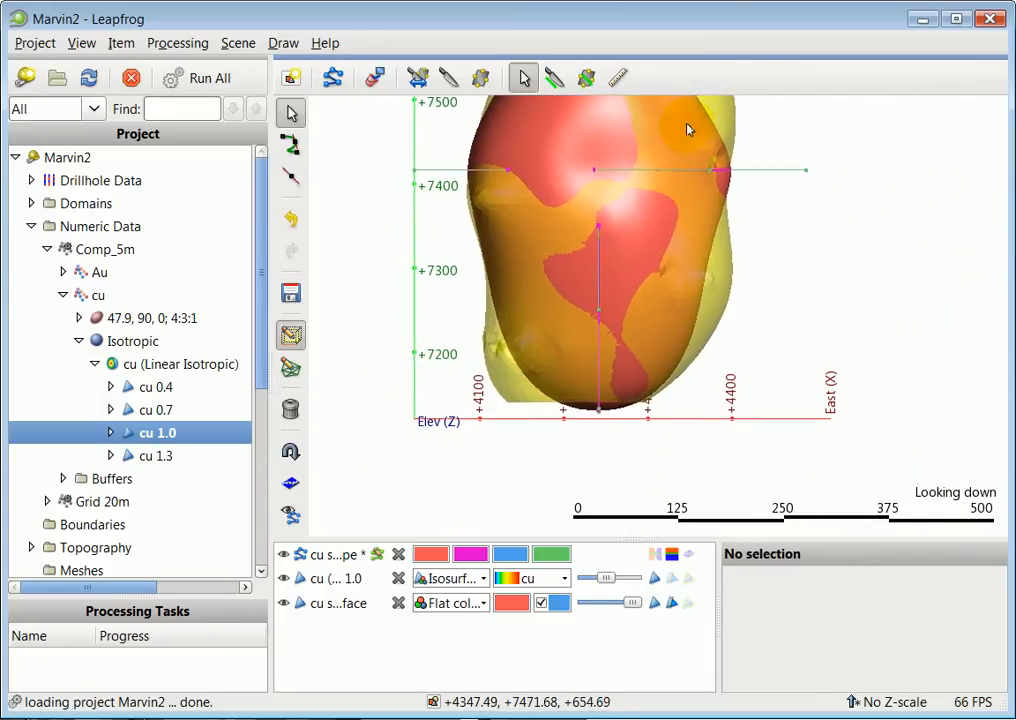
{"action": "left_click", "coordinate": [555, 77]}
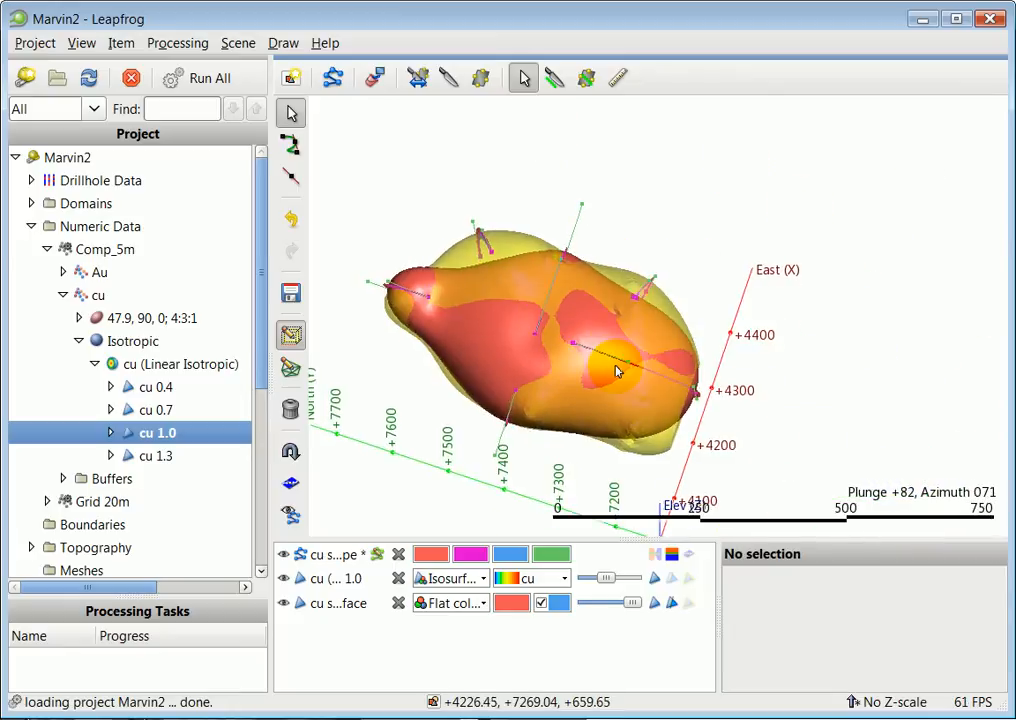
{"action": "left_click_drag", "start_coordinate": [617, 371], "coordinate": [750, 425]}
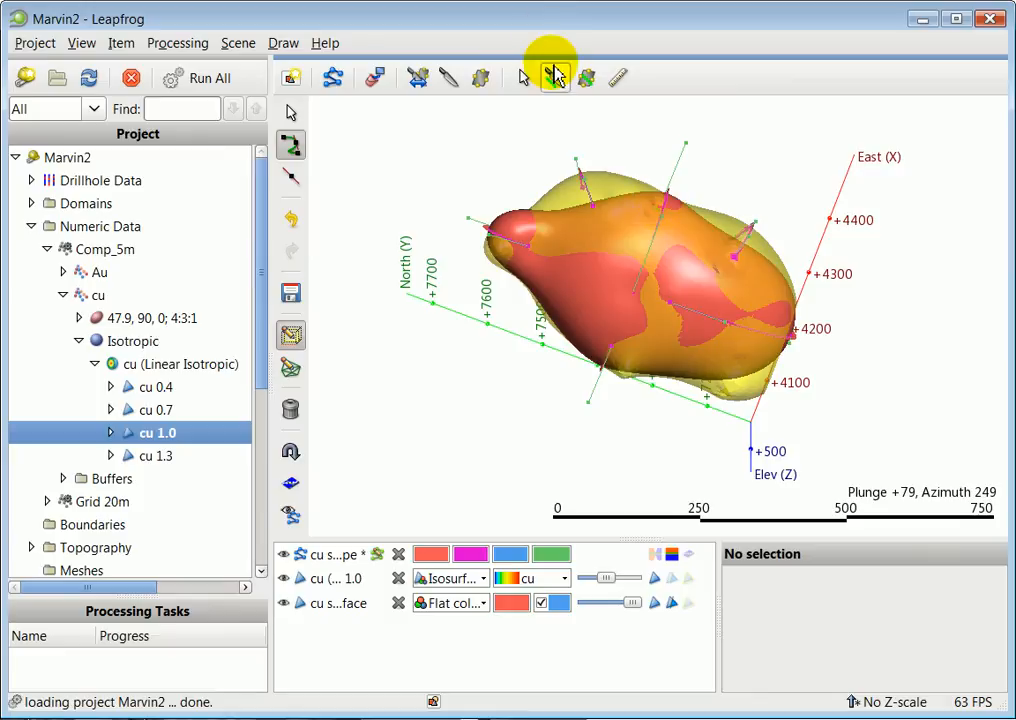
Step: Trace another polyline along the isosurface outline on a new section and review it
{"action": "left_click", "coordinate": [449, 78]}
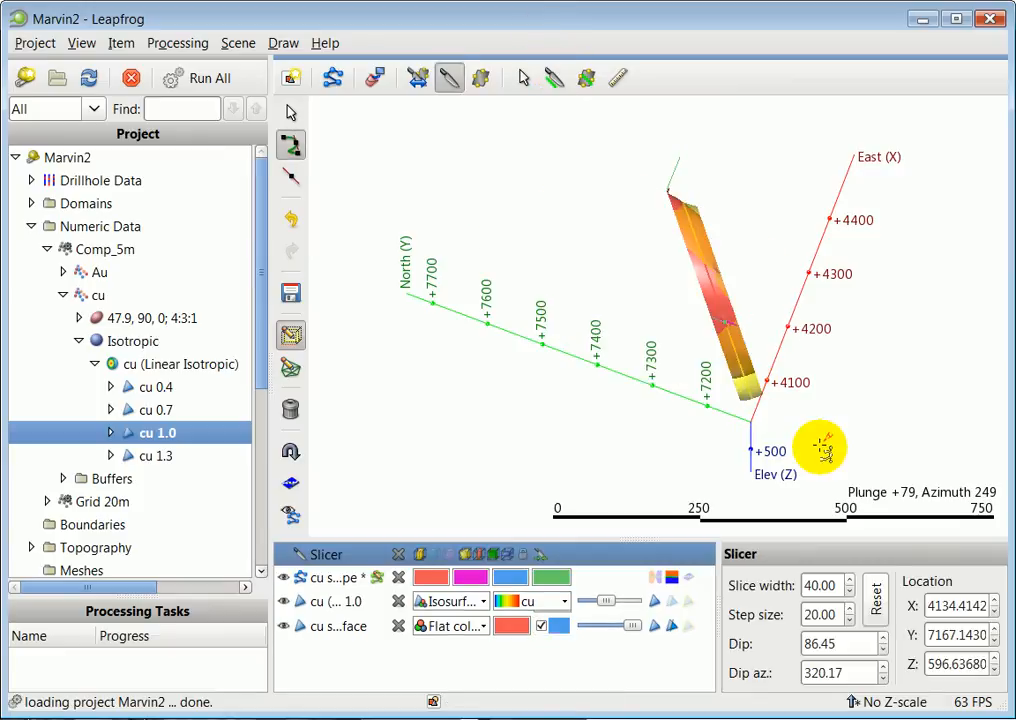
{"action": "left_click_drag", "start_coordinate": [820, 450], "coordinate": [800, 375]}
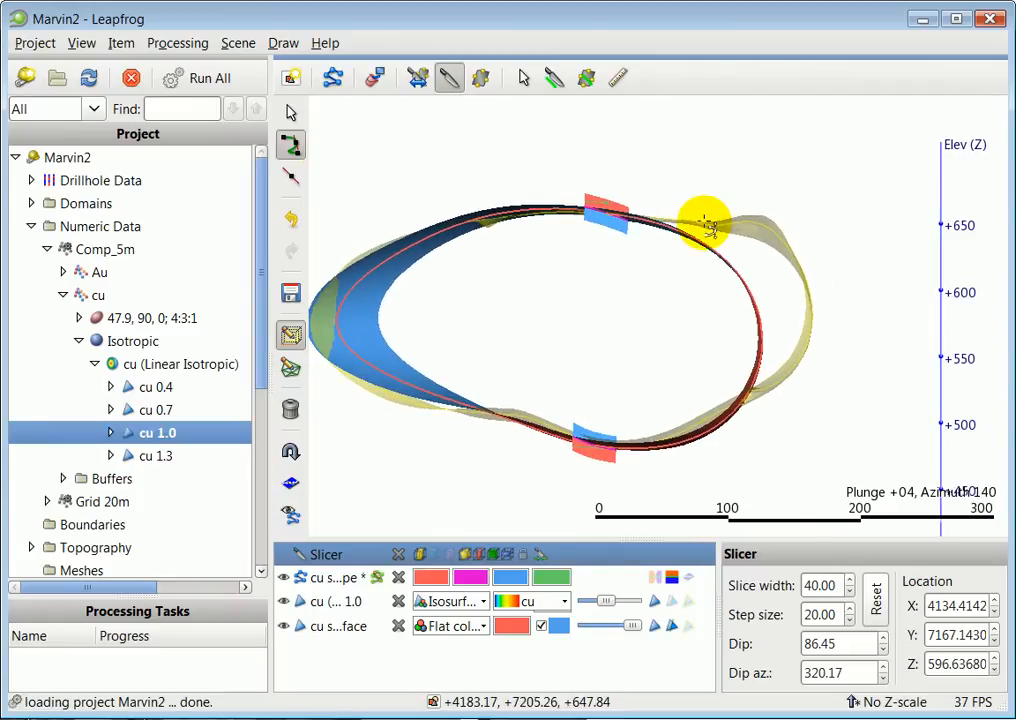
{"action": "left_click_drag", "start_coordinate": [705, 220], "coordinate": [805, 283]}
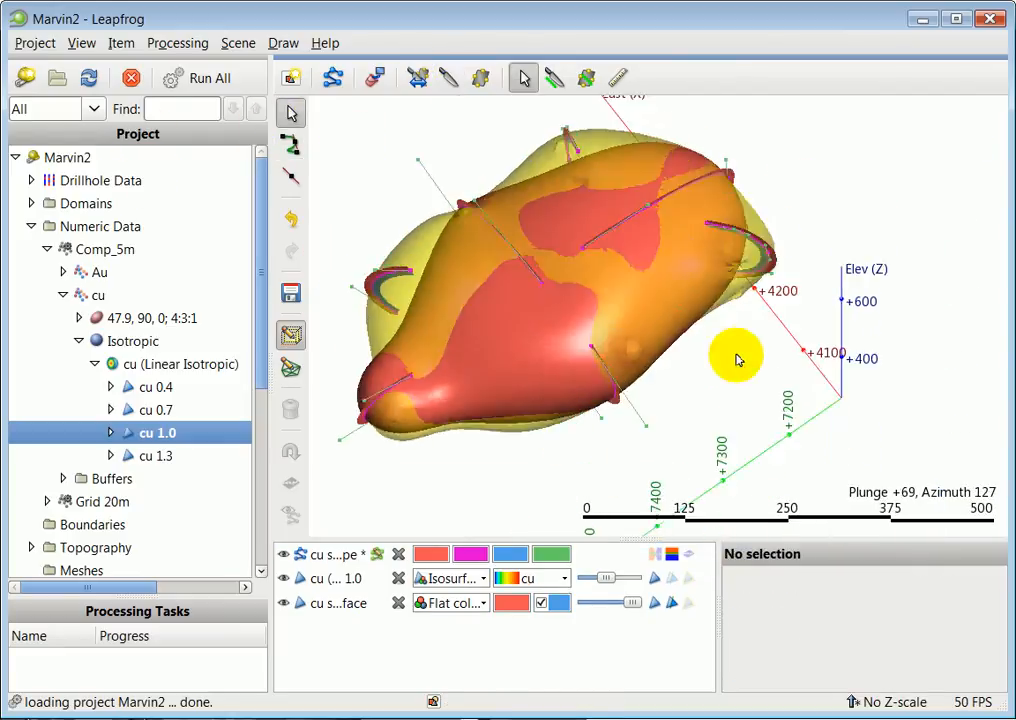
{"action": "left_click_drag", "start_coordinate": [737, 357], "coordinate": [797, 377]}
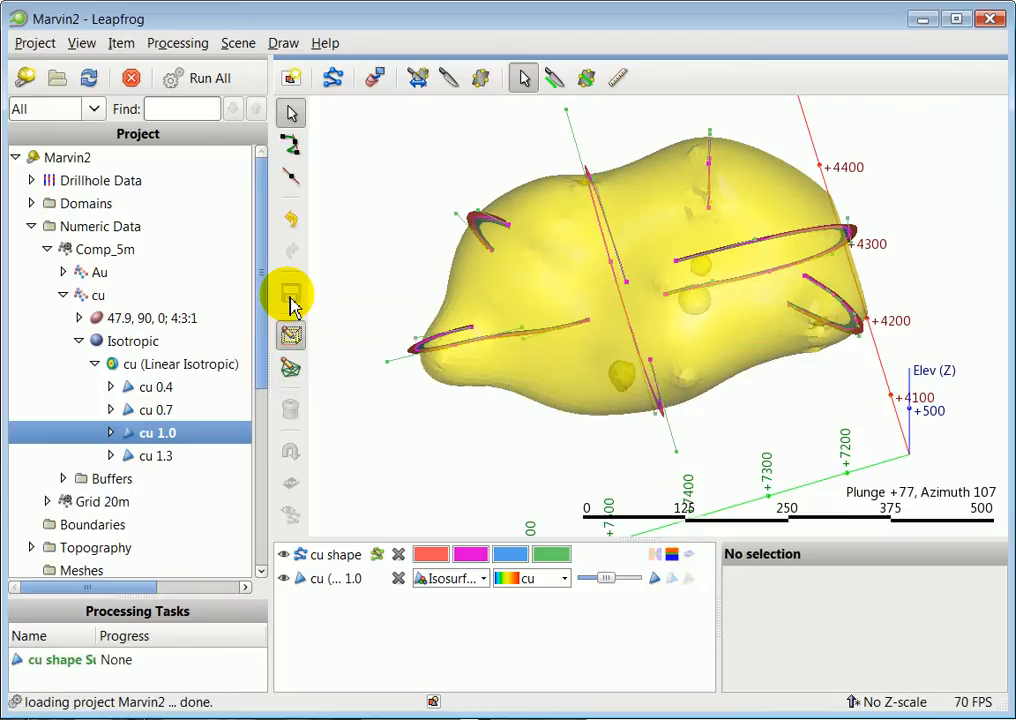
Step: Save the polyline edits and inspect the rebuilt cu shape from the east, underside and end-on
{"action": "left_click", "coordinate": [333, 78]}
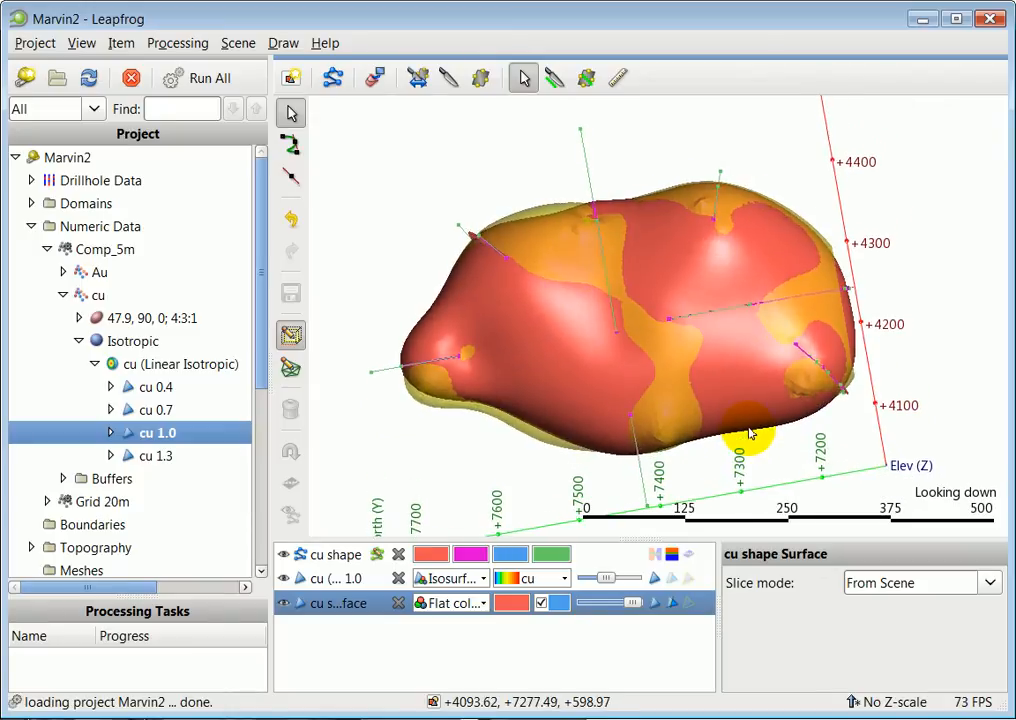
{"action": "left_click_drag", "start_coordinate": [750, 430], "coordinate": [690, 335]}
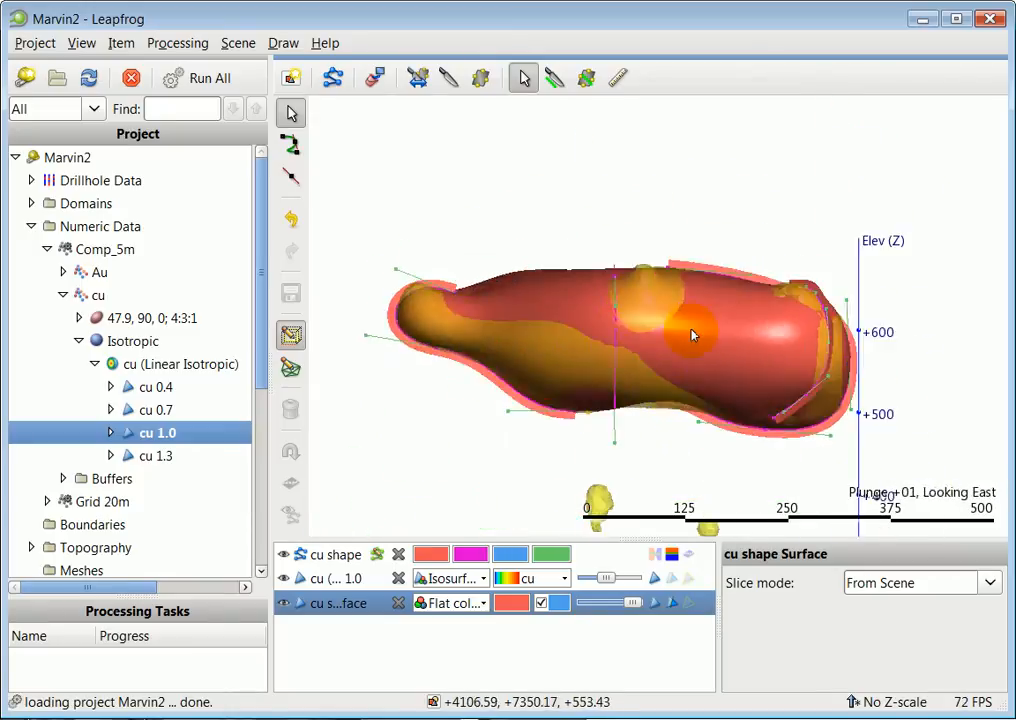
{"action": "left_click_drag", "start_coordinate": [690, 335], "coordinate": [735, 415]}
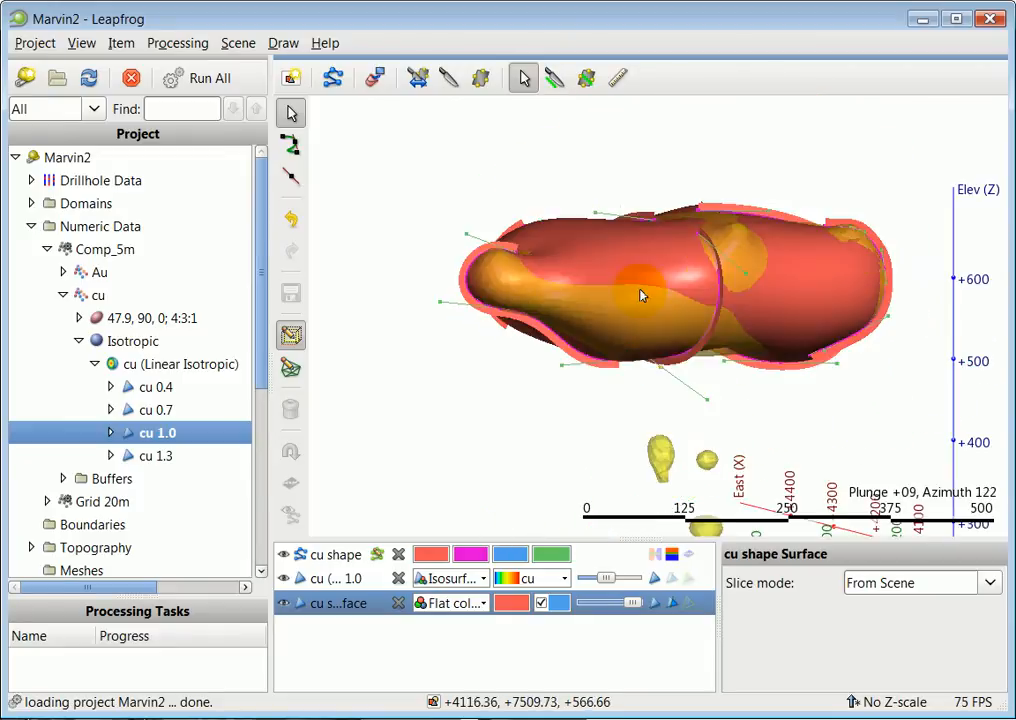
{"action": "left_click_drag", "start_coordinate": [640, 295], "coordinate": [565, 305]}
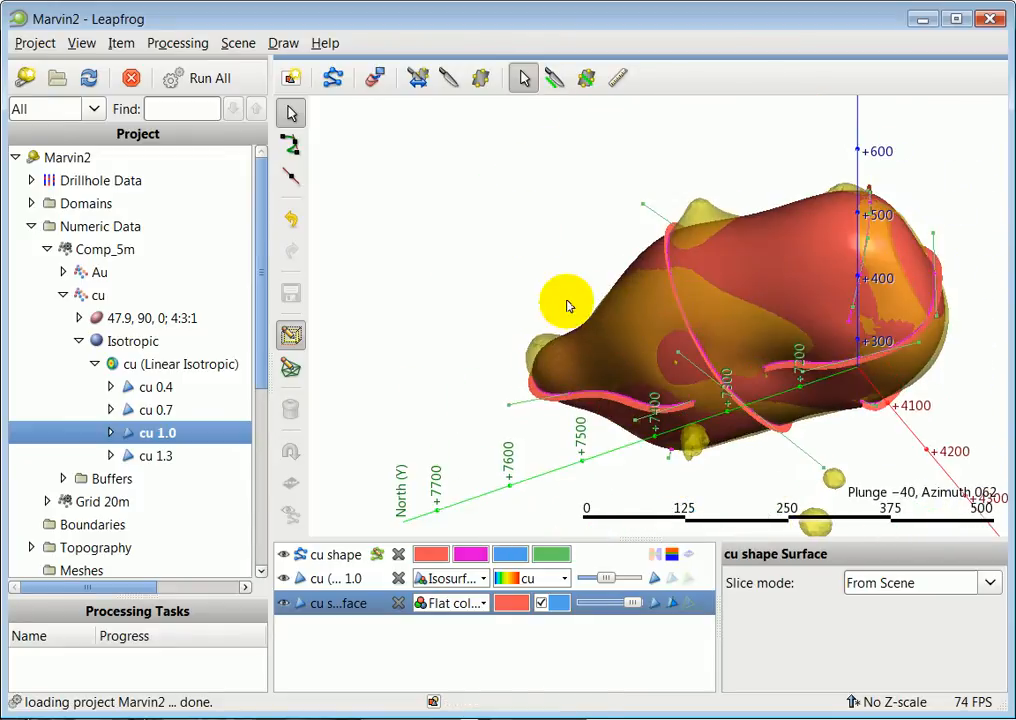
{"action": "left_click_drag", "start_coordinate": [567, 303], "coordinate": [685, 420]}
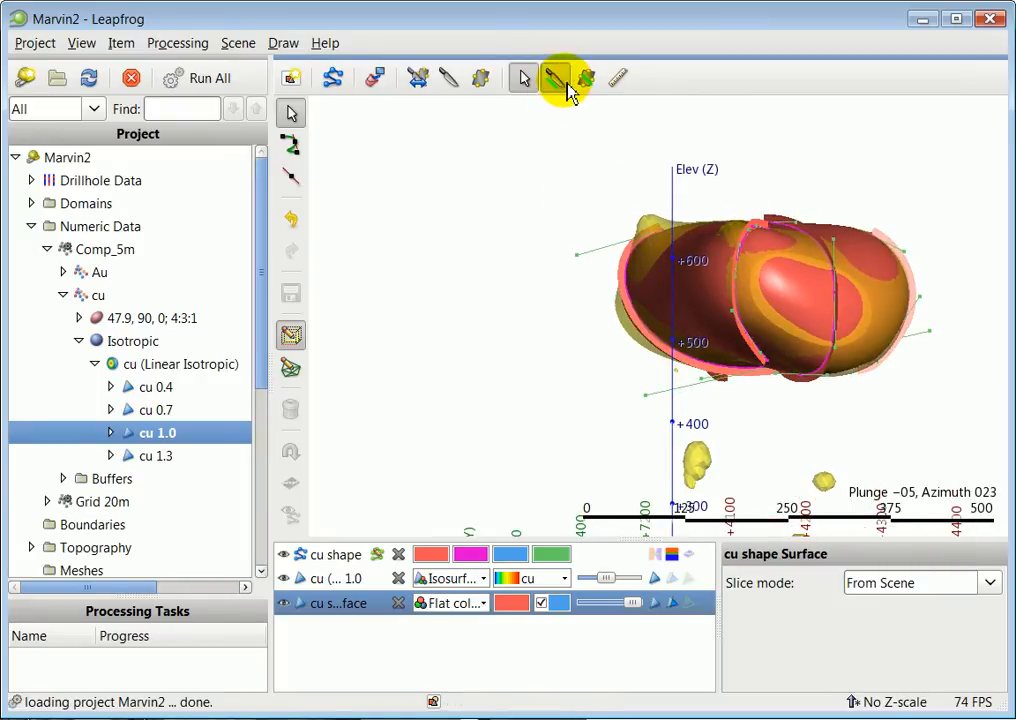
Step: Draw a polyline across the middle section following the isosurface edge
{"action": "left_click", "coordinate": [556, 78]}
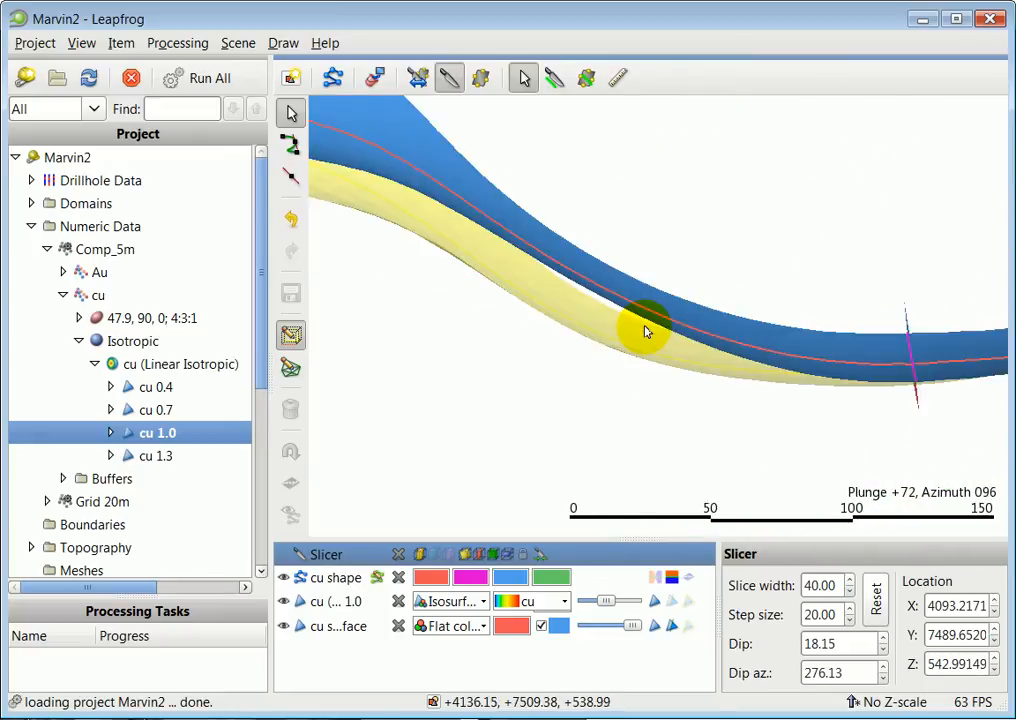
{"action": "left_click_drag", "start_coordinate": [645, 331], "coordinate": [688, 361]}
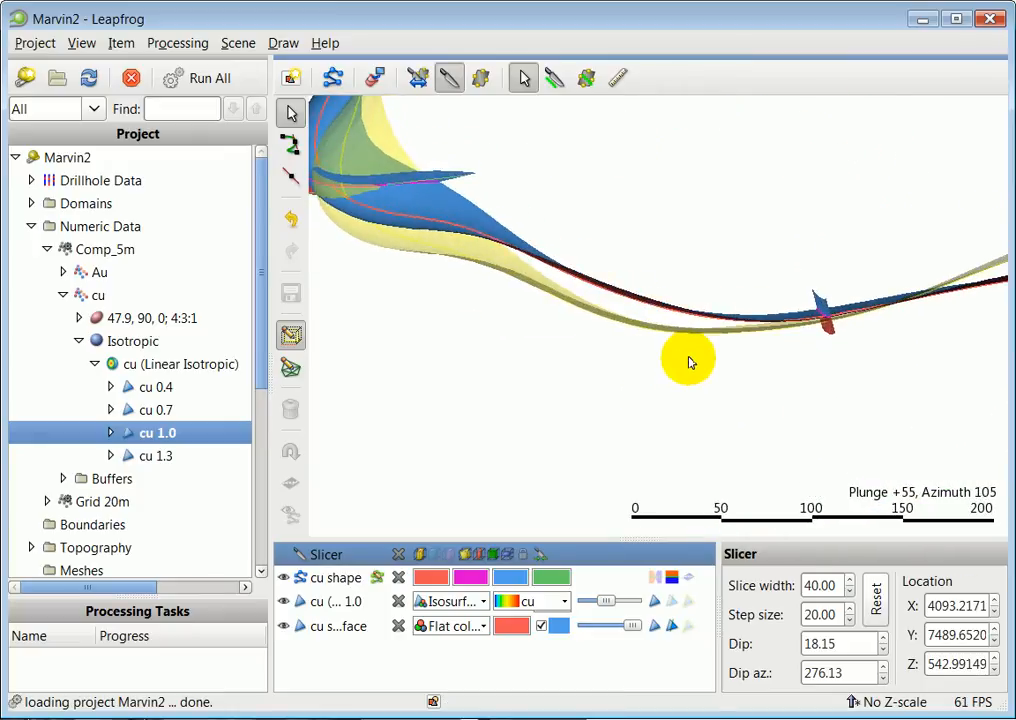
{"action": "left_click_drag", "start_coordinate": [688, 362], "coordinate": [628, 430]}
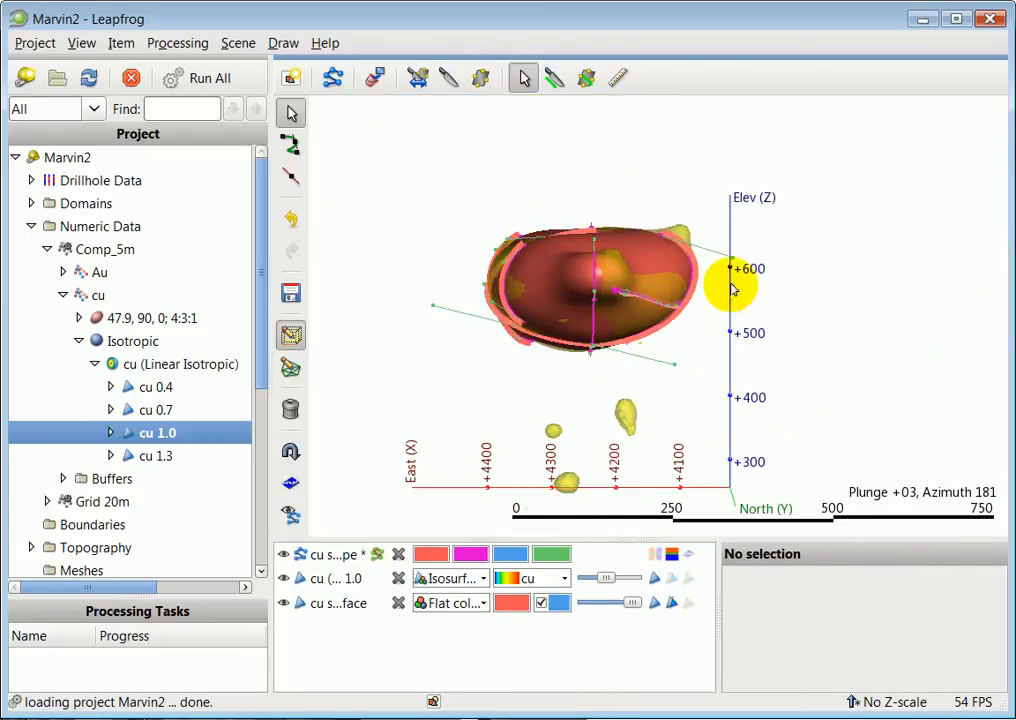
Step: Rotate the view to set up a section near the end of the body
{"action": "left_click_drag", "start_coordinate": [730, 290], "coordinate": [595, 375]}
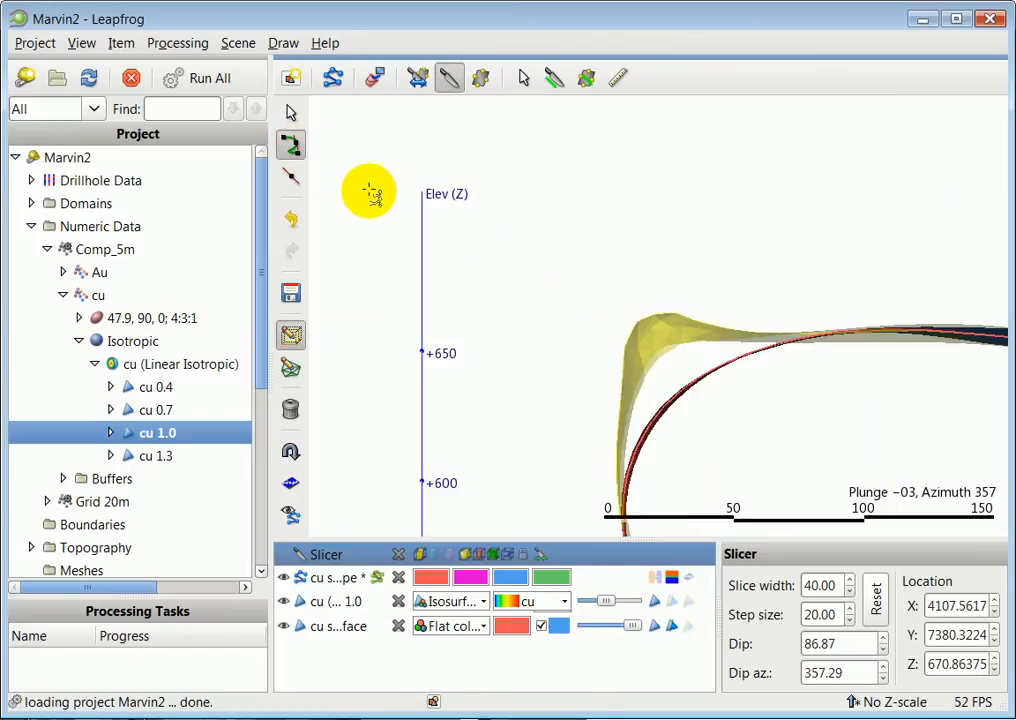
{"action": "mouse_move", "coordinate": [755, 335]}
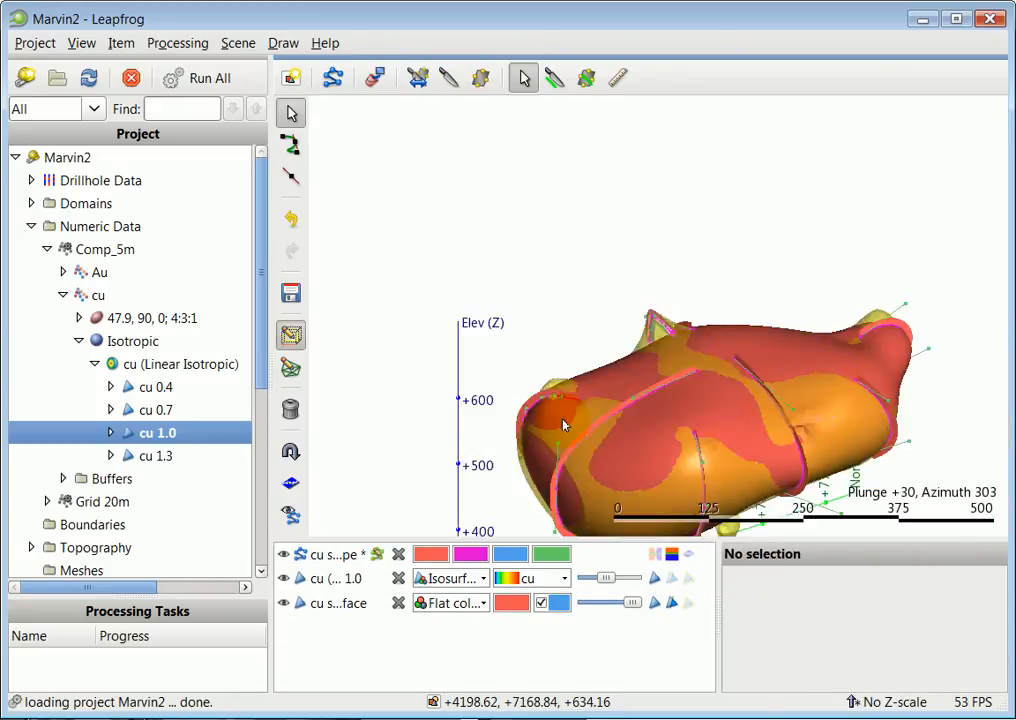
Step: Orbit and zoom down onto the crest where the cu shape dips below the isosurface
{"action": "left_click_drag", "start_coordinate": [560, 425], "coordinate": [825, 345]}
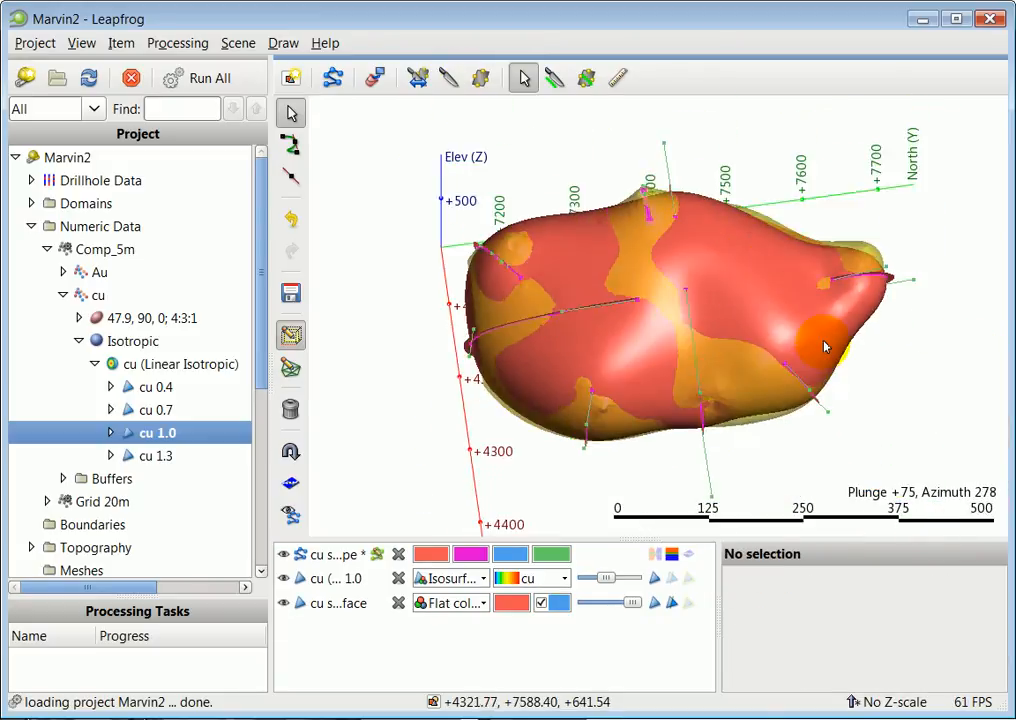
{"action": "left_click_drag", "start_coordinate": [825, 345], "coordinate": [738, 293]}
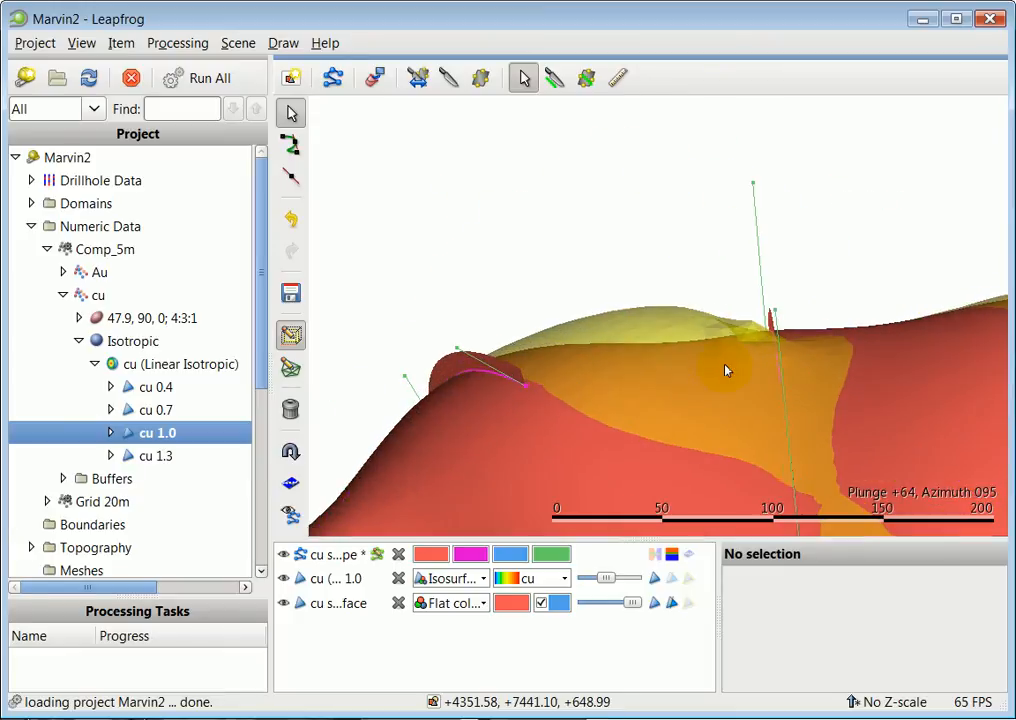
{"action": "left_click_drag", "start_coordinate": [728, 371], "coordinate": [688, 377]}
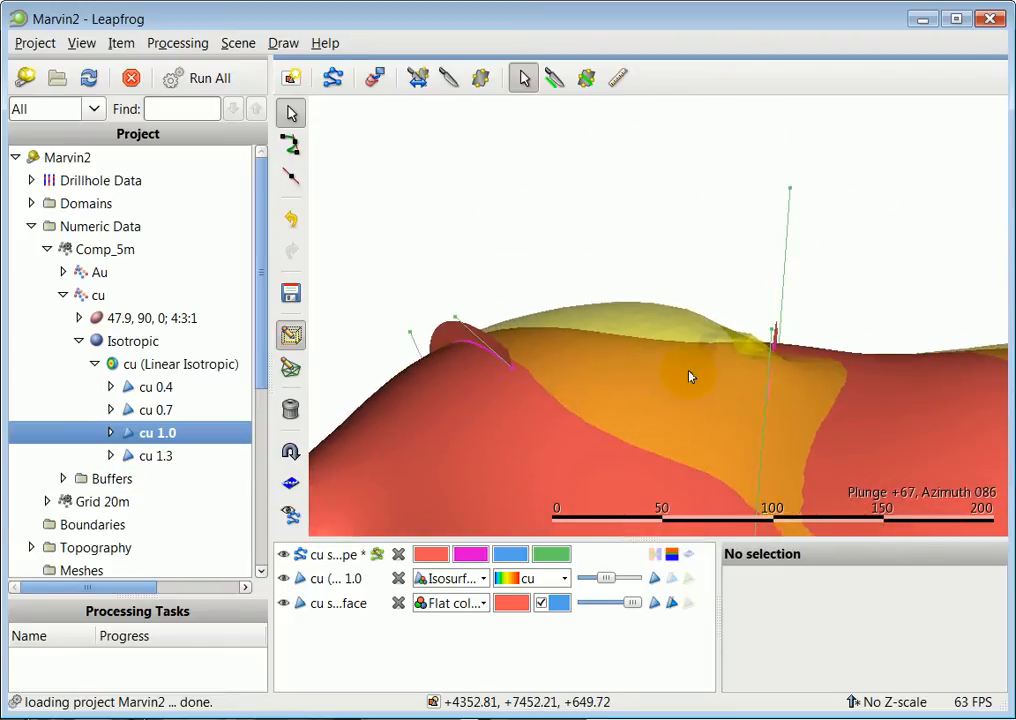
{"action": "left_click_drag", "start_coordinate": [690, 378], "coordinate": [636, 378]}
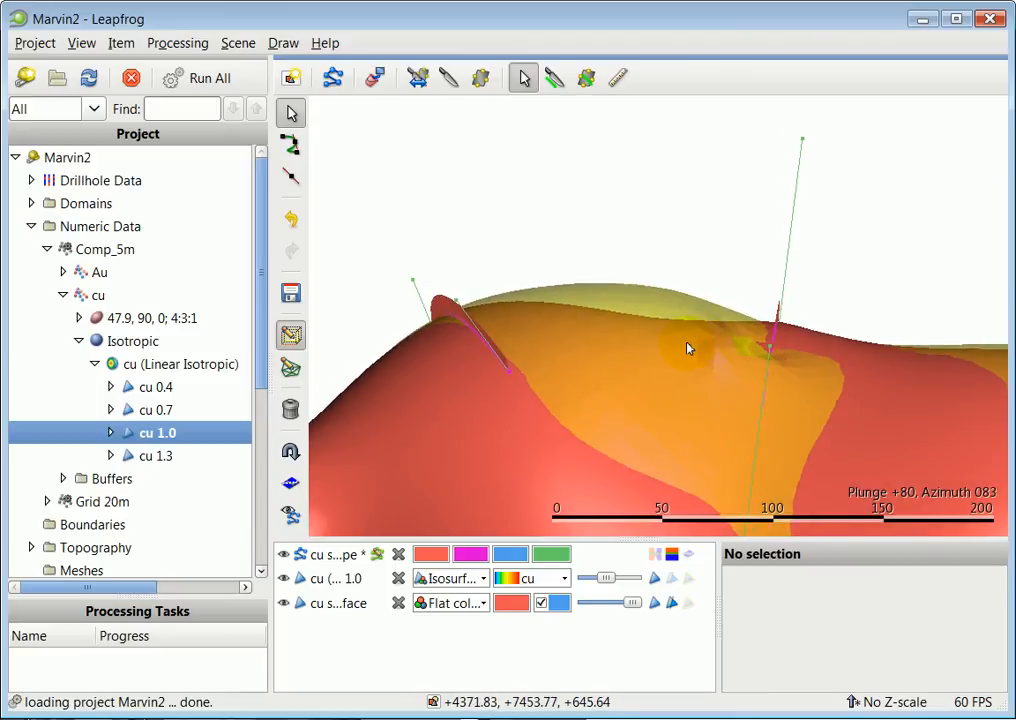
{"action": "scroll", "scroll_direction": "up", "scroll_amount": 3}
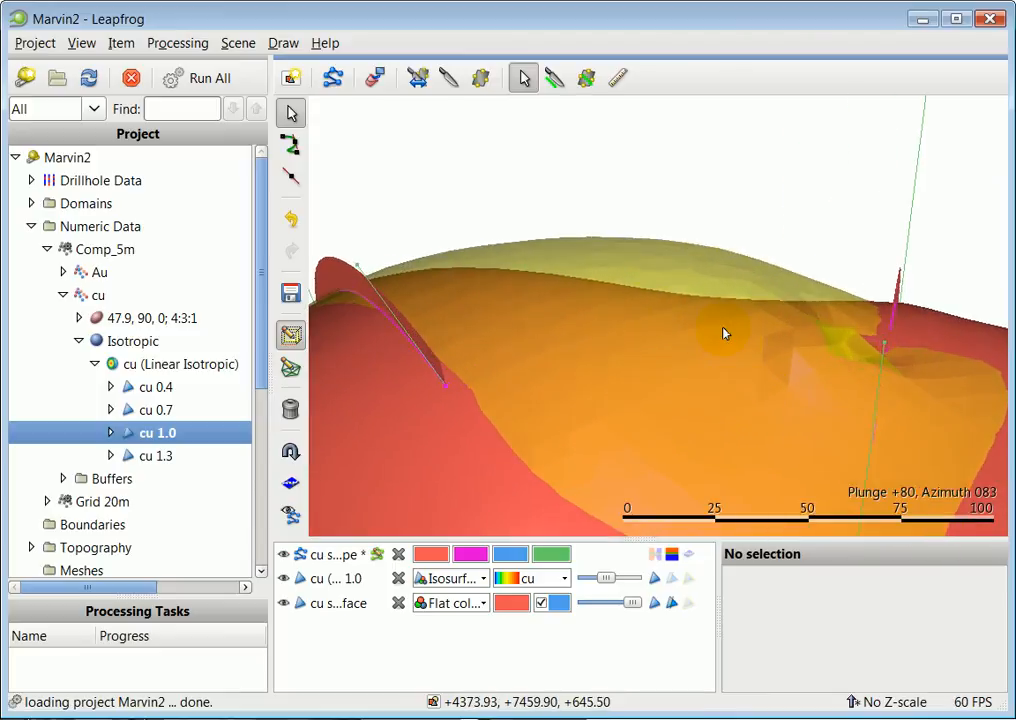
{"action": "left_click_drag", "start_coordinate": [725, 335], "coordinate": [728, 345]}
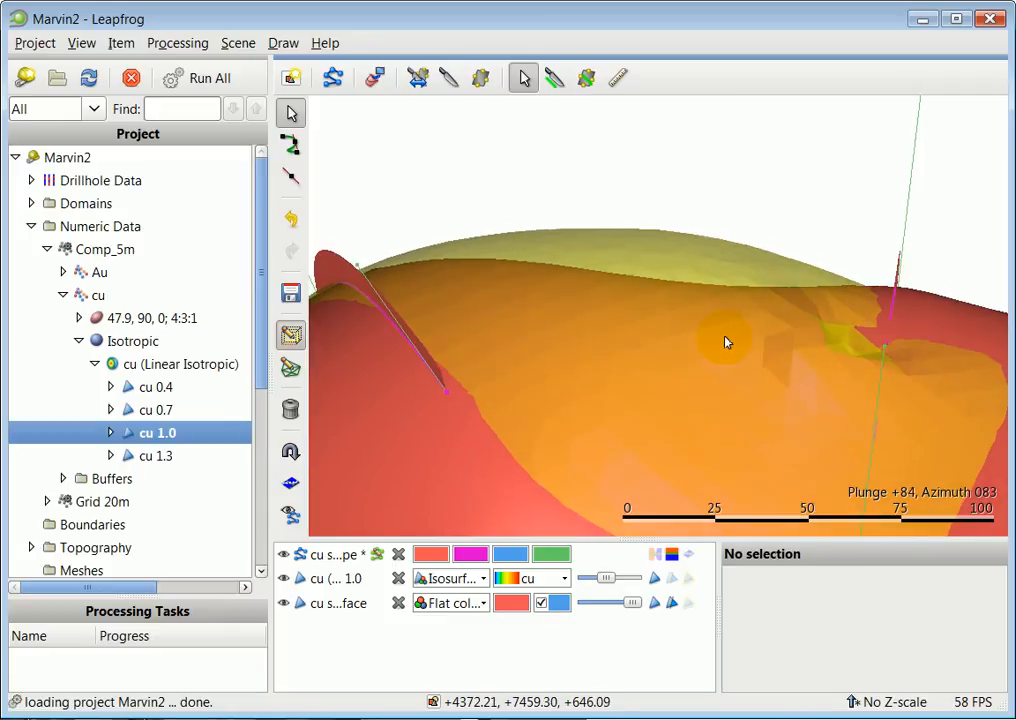
{"action": "mouse_move", "coordinate": [458, 222]}
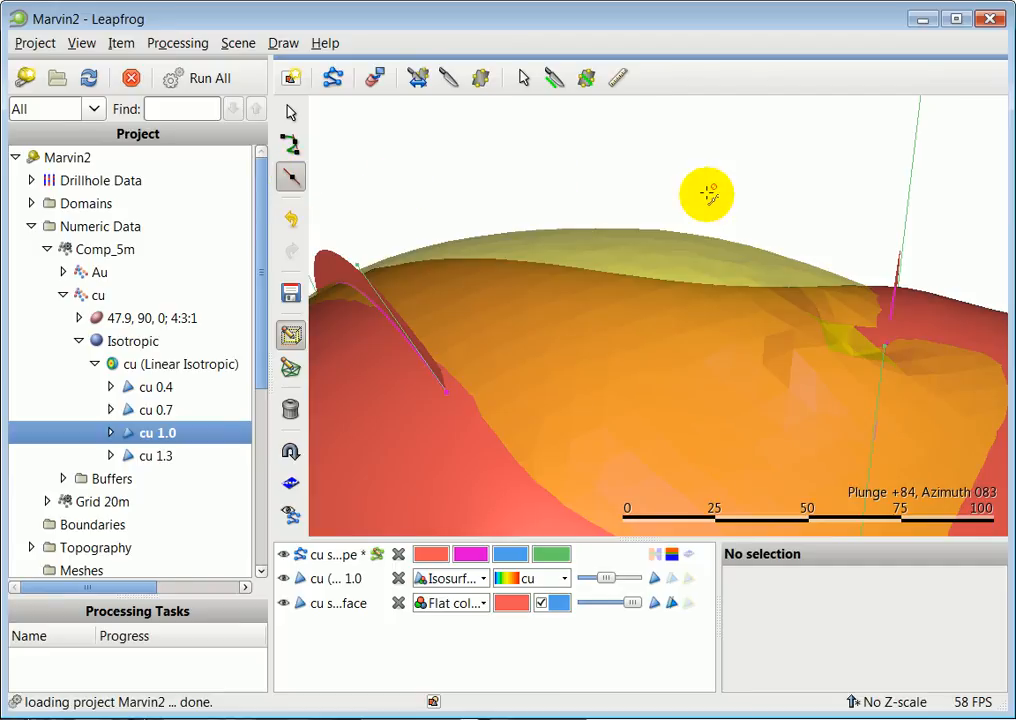
{"action": "mouse_move", "coordinate": [462, 357]}
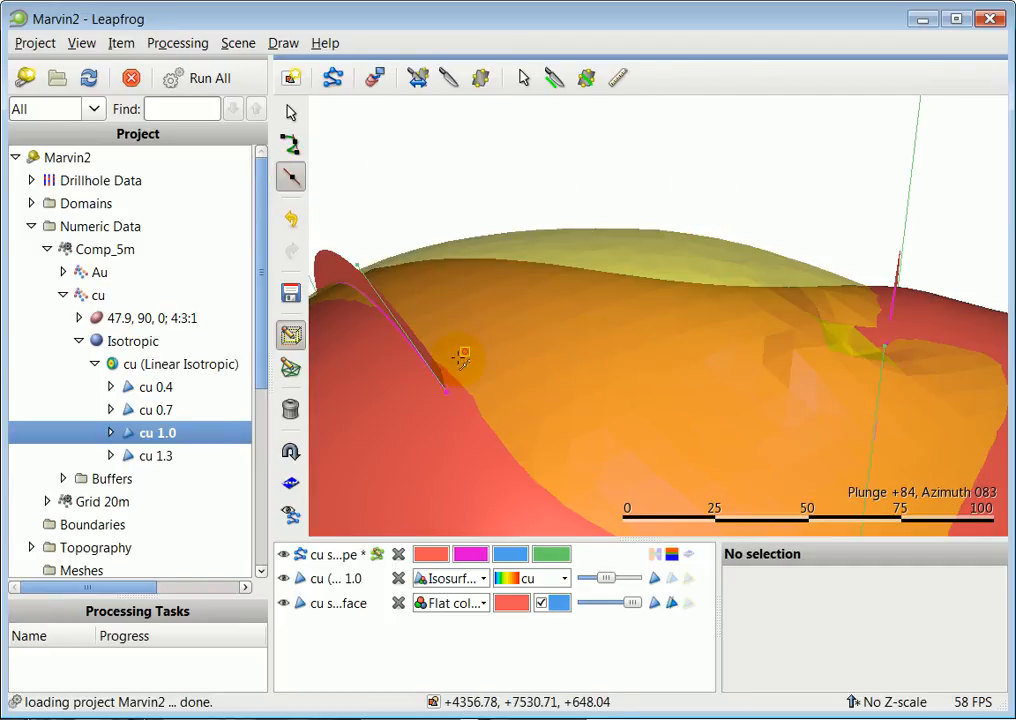
{"action": "mouse_move", "coordinate": [290, 369]}
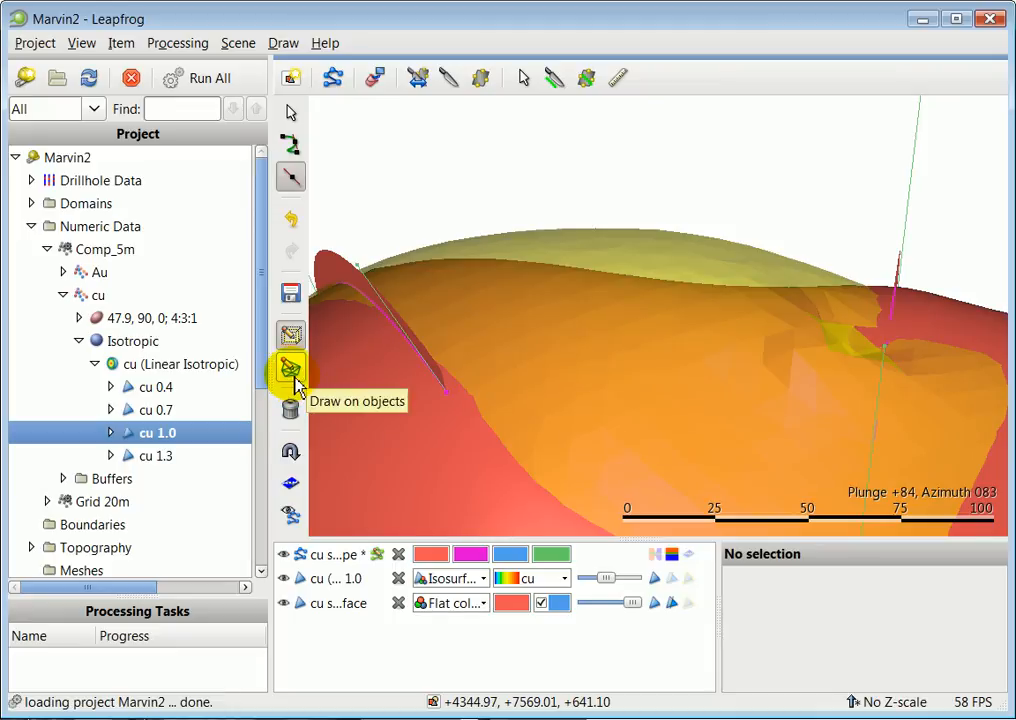
Step: Enable drawing on objects, place a point on the isosurface crest, and view the whole shape
{"action": "left_click", "coordinate": [290, 368]}
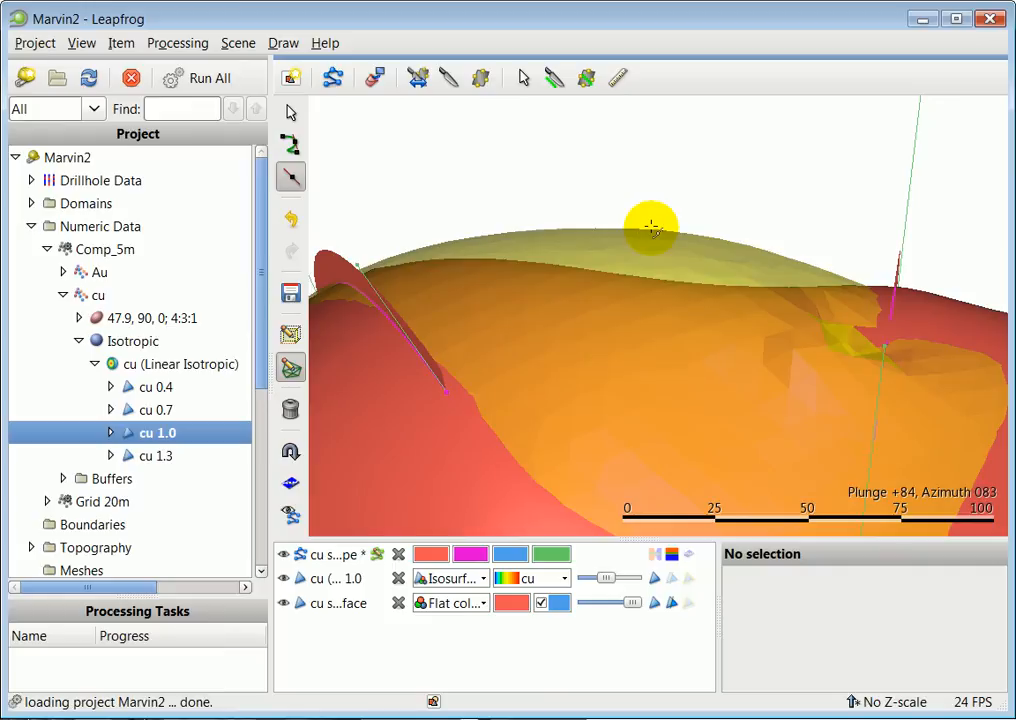
{"action": "left_click", "coordinate": [651, 228]}
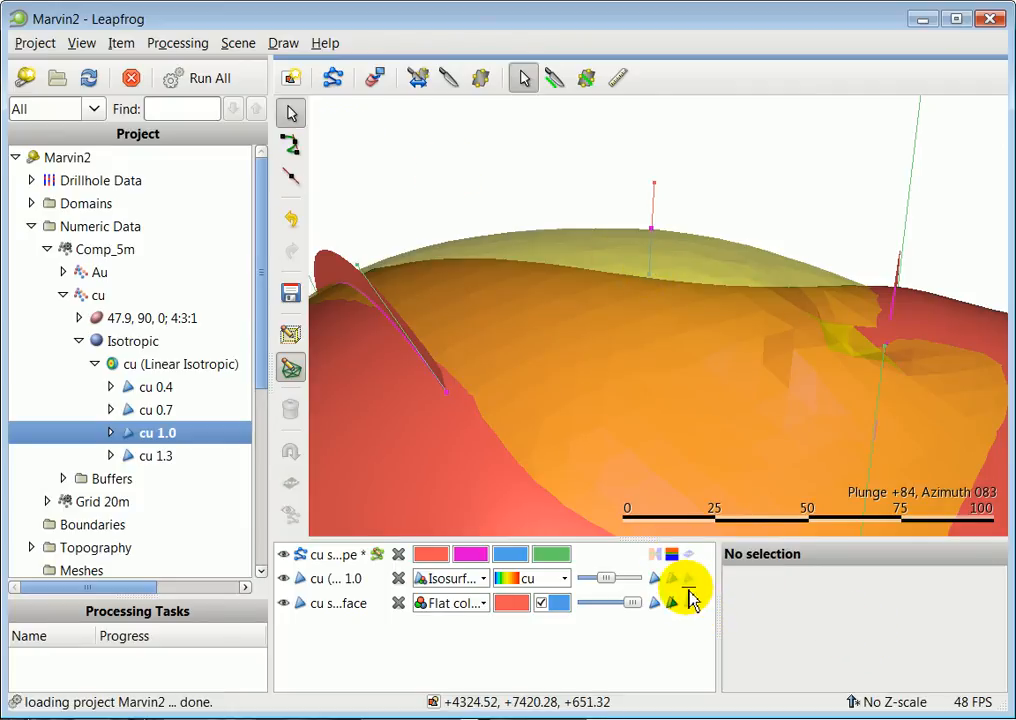
{"action": "mouse_move", "coordinate": [665, 556]}
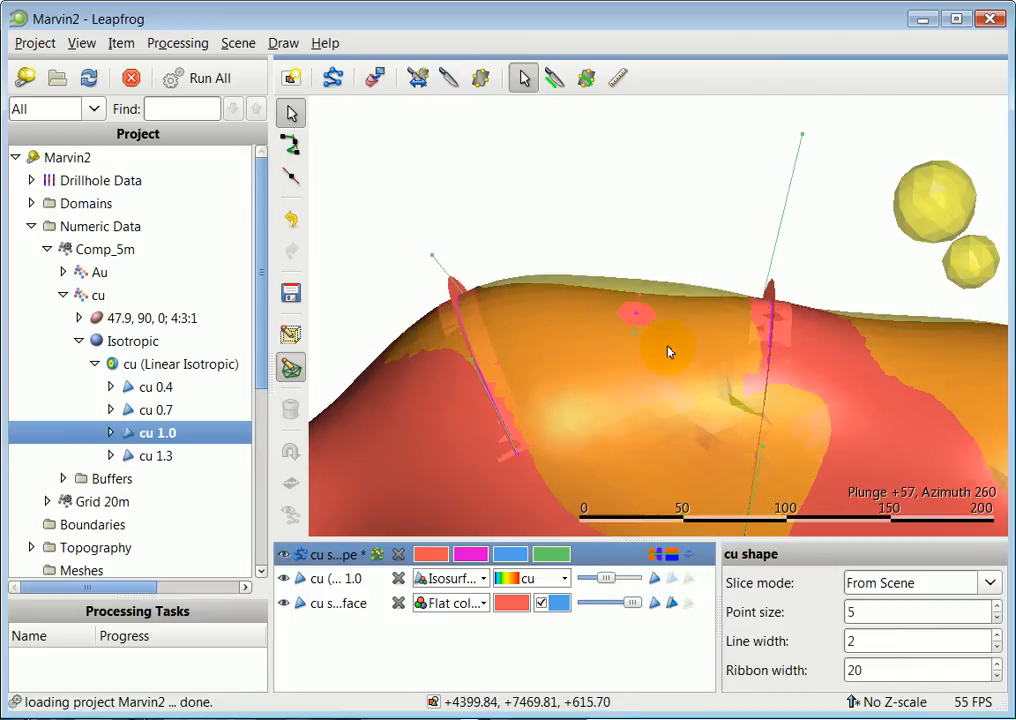
{"action": "left_click_drag", "start_coordinate": [670, 352], "coordinate": [678, 442]}
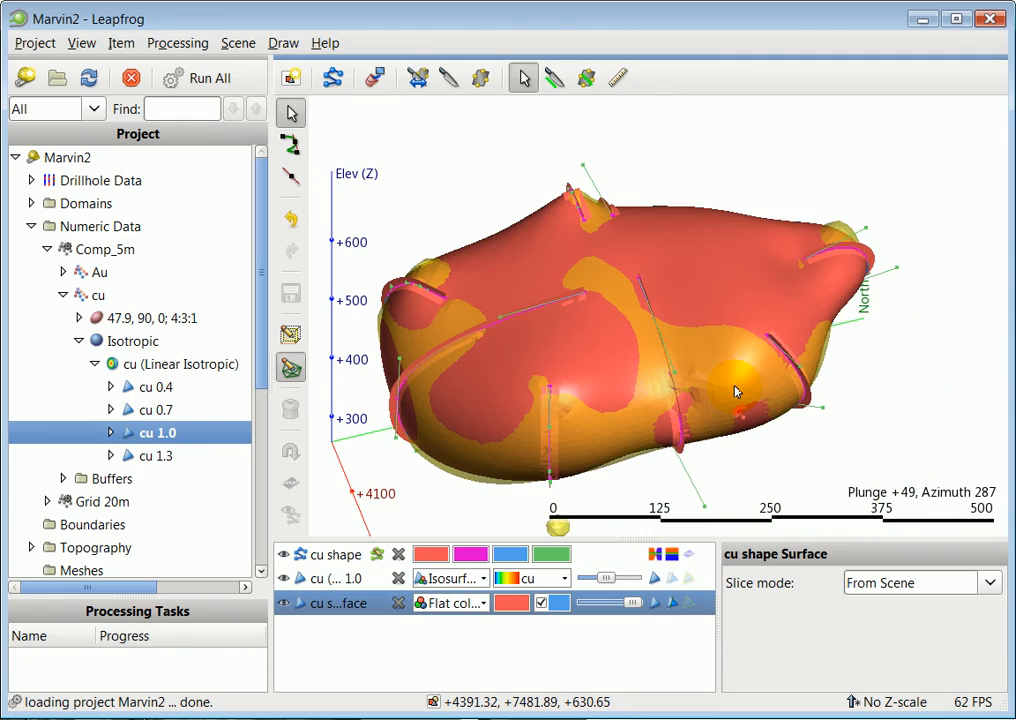
Step: View the refined cu shape from underneath, side-on and obliquely, then scroll the project tree
{"action": "left_click_drag", "start_coordinate": [735, 391], "coordinate": [625, 423]}
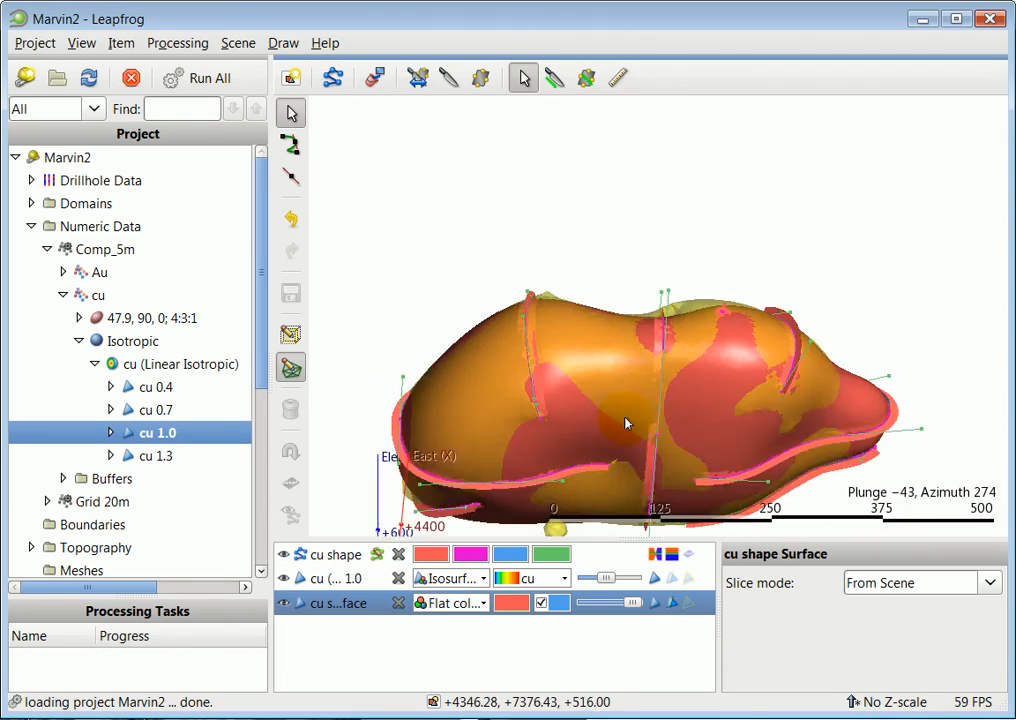
{"action": "left_click_drag", "start_coordinate": [625, 423], "coordinate": [612, 489]}
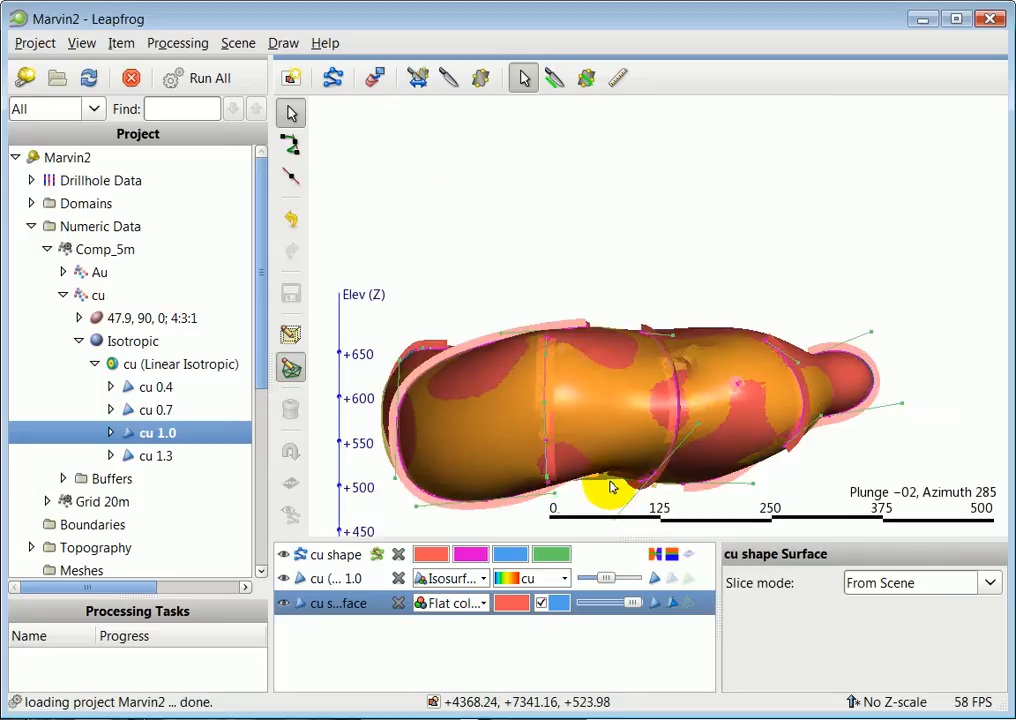
{"action": "left_click_drag", "start_coordinate": [610, 490], "coordinate": [685, 355]}
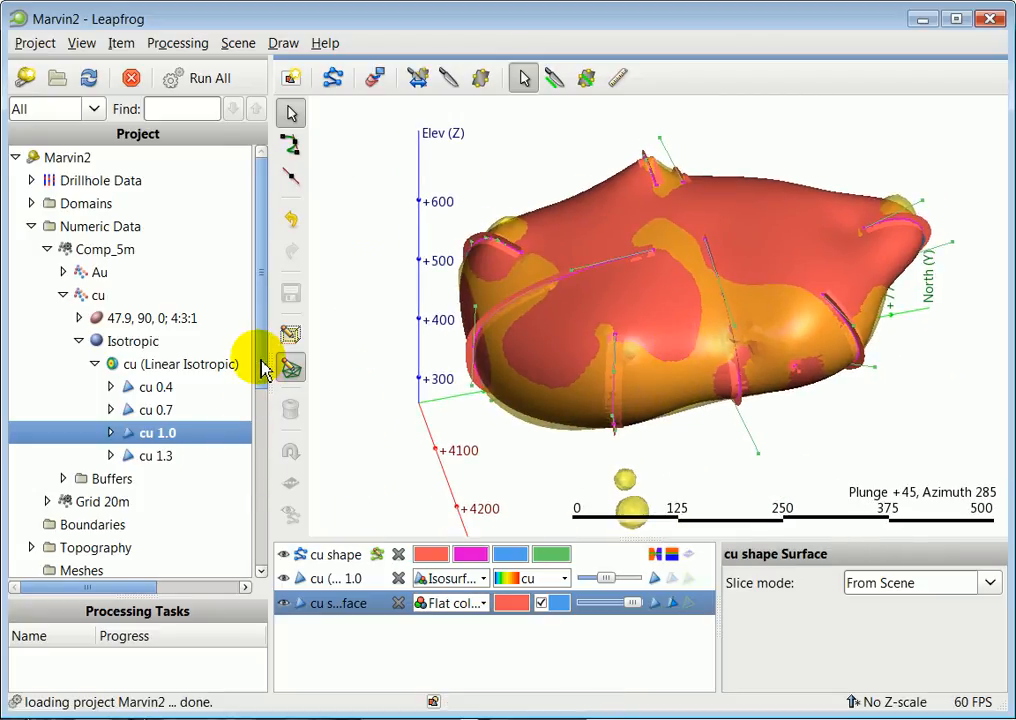
{"action": "scroll", "scroll_direction": "down", "scroll_amount": 3}
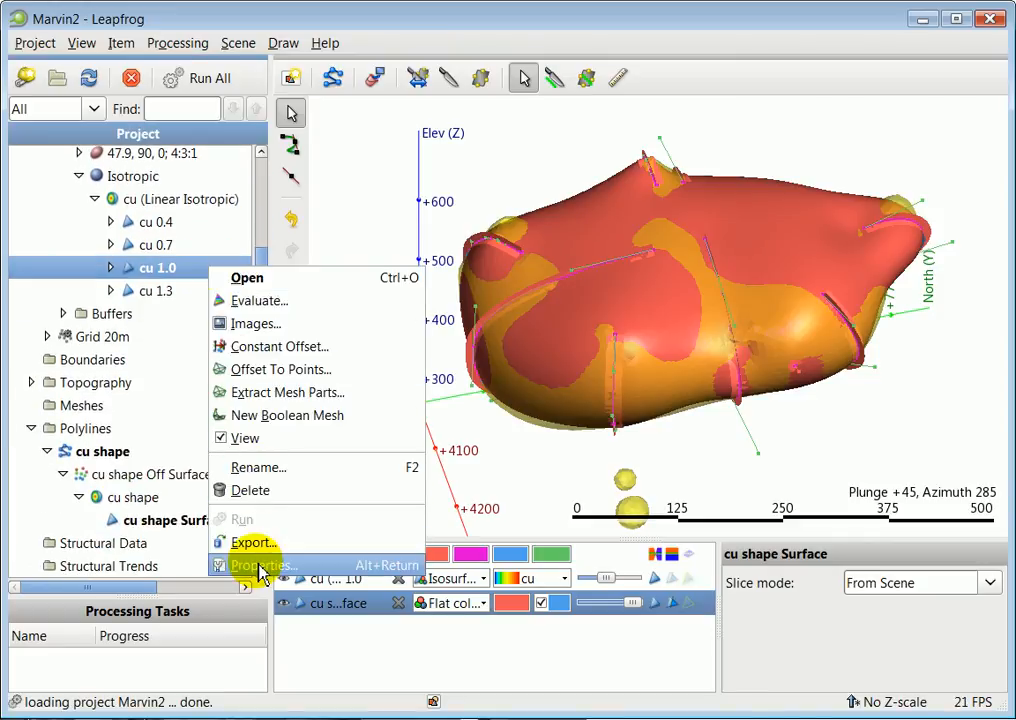
{"action": "left_click", "coordinate": [263, 565]}
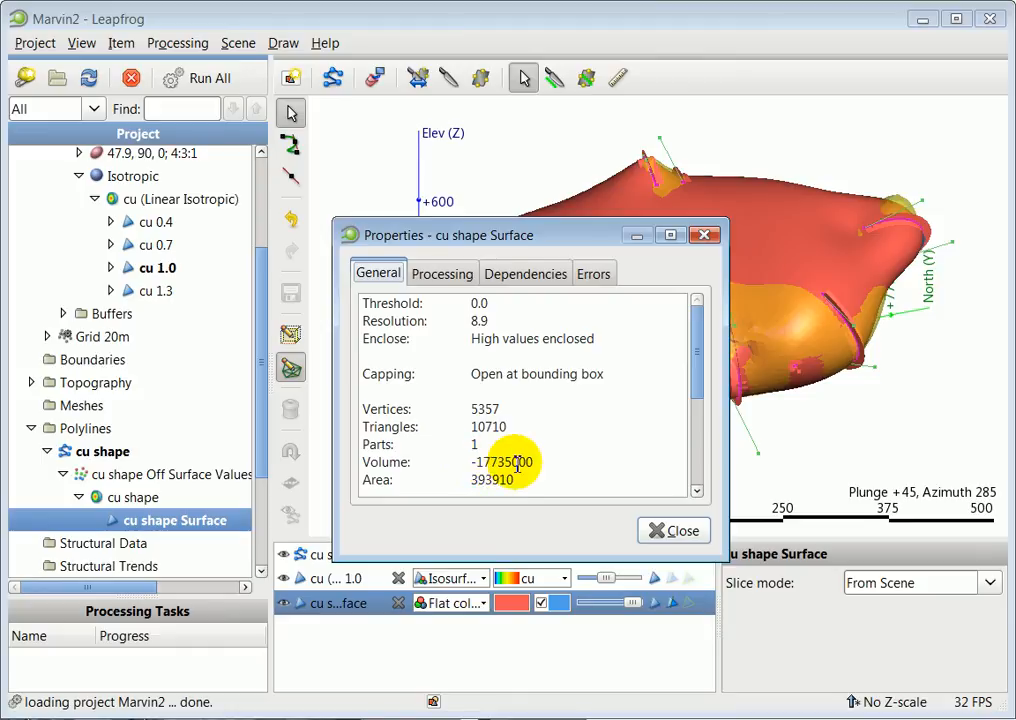
{"action": "left_click", "coordinate": [673, 530]}
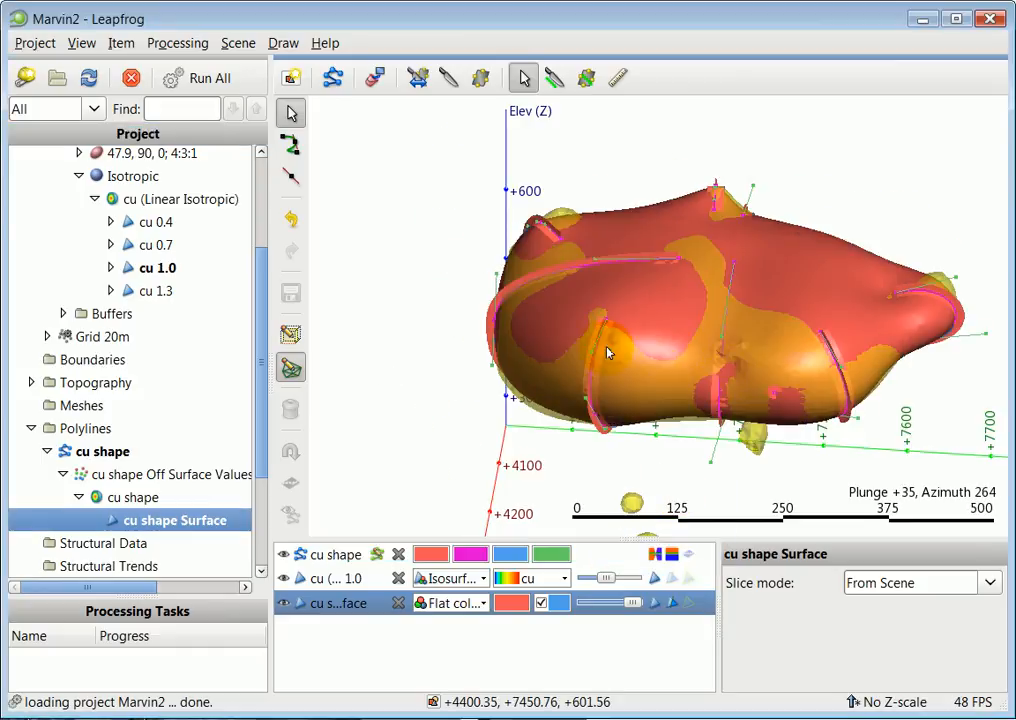
{"action": "left_click_drag", "start_coordinate": [605, 353], "coordinate": [675, 393]}
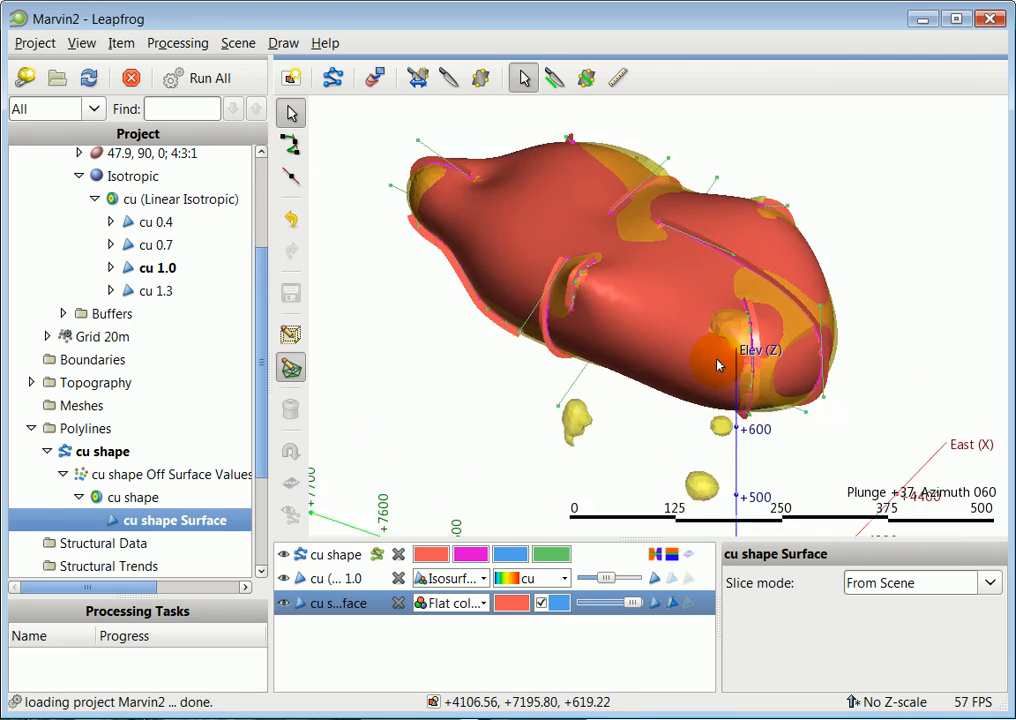
{"action": "left_click_drag", "start_coordinate": [717, 365], "coordinate": [800, 287]}
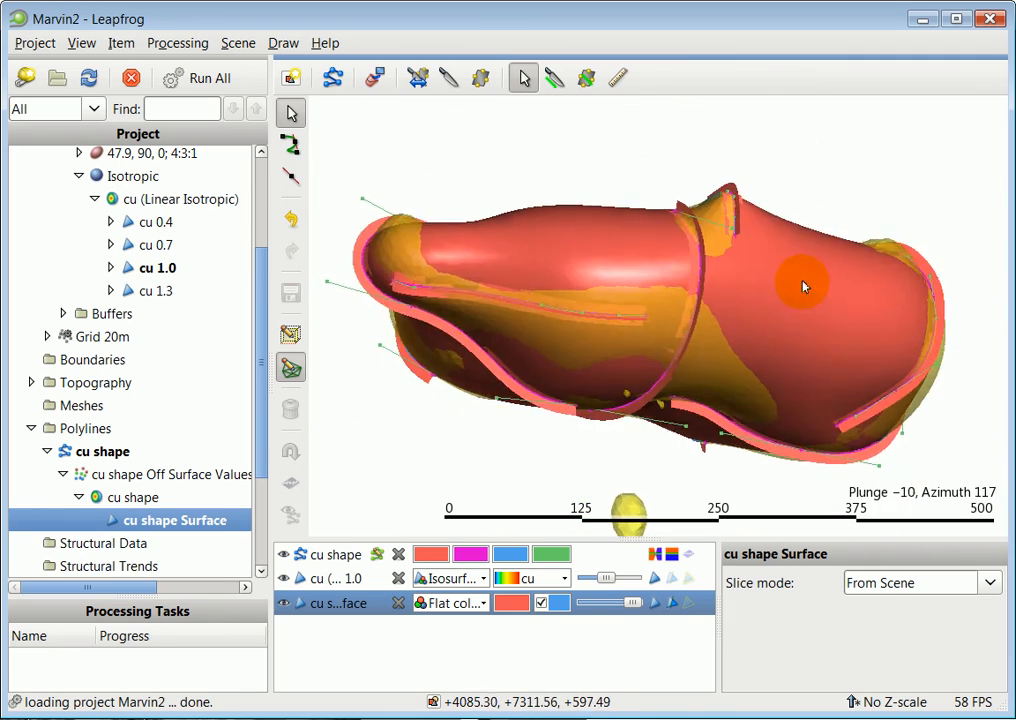
{"action": "left_click_drag", "start_coordinate": [800, 287], "coordinate": [453, 368]}
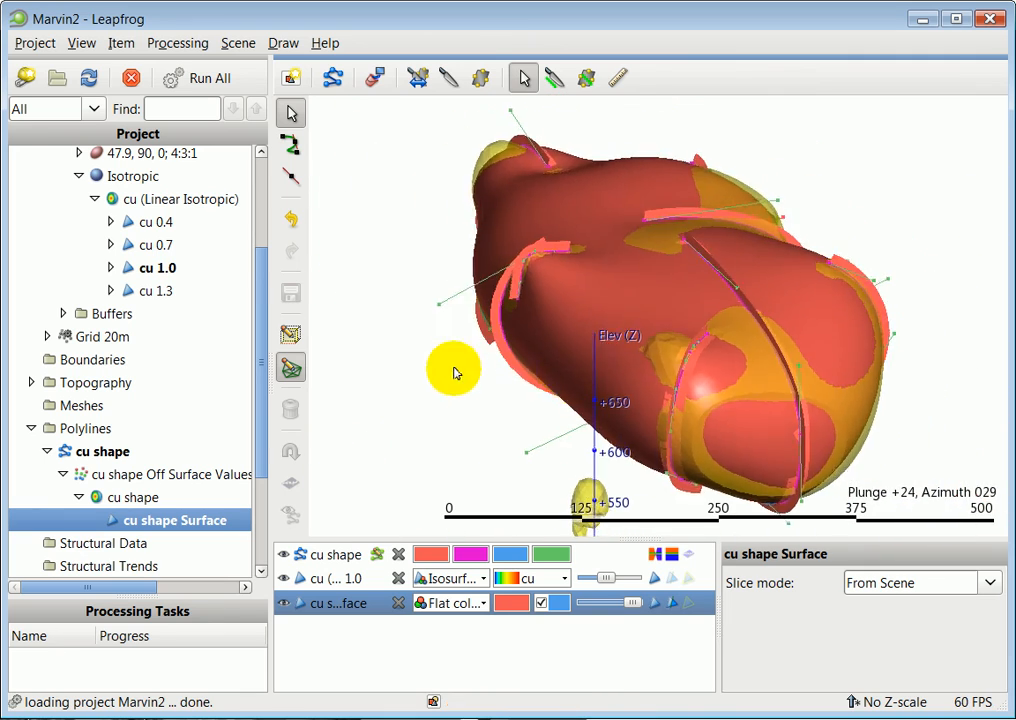
{"action": "left_click_drag", "start_coordinate": [453, 368], "coordinate": [560, 362]}
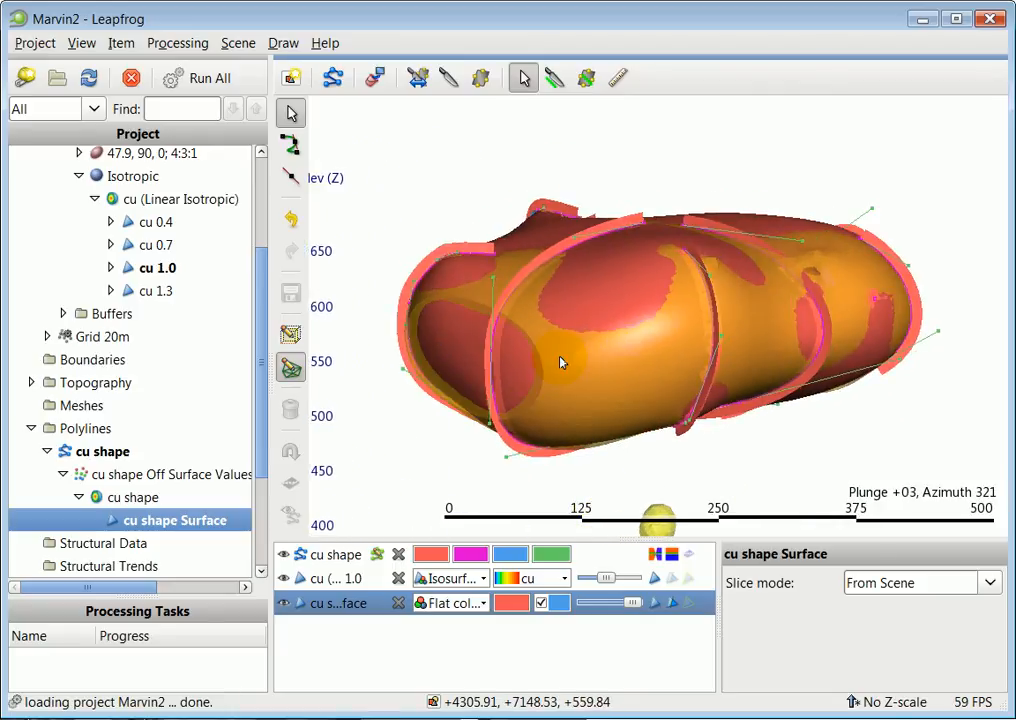
{"action": "left_click_drag", "start_coordinate": [560, 362], "coordinate": [650, 369]}
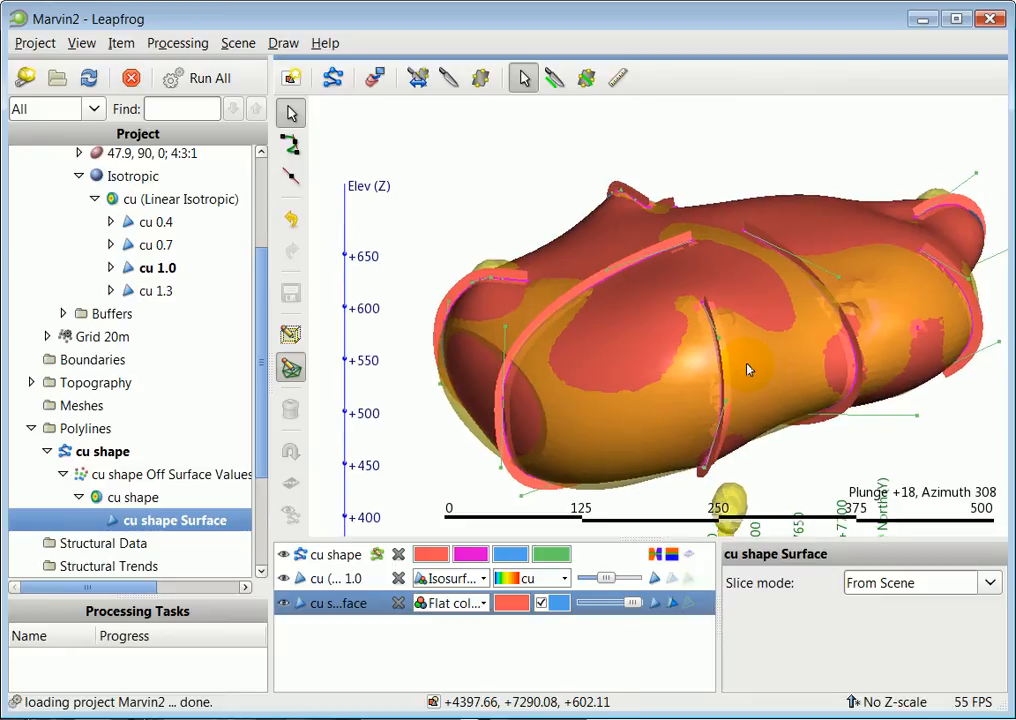
{"action": "left_click_drag", "start_coordinate": [745, 370], "coordinate": [570, 383]}
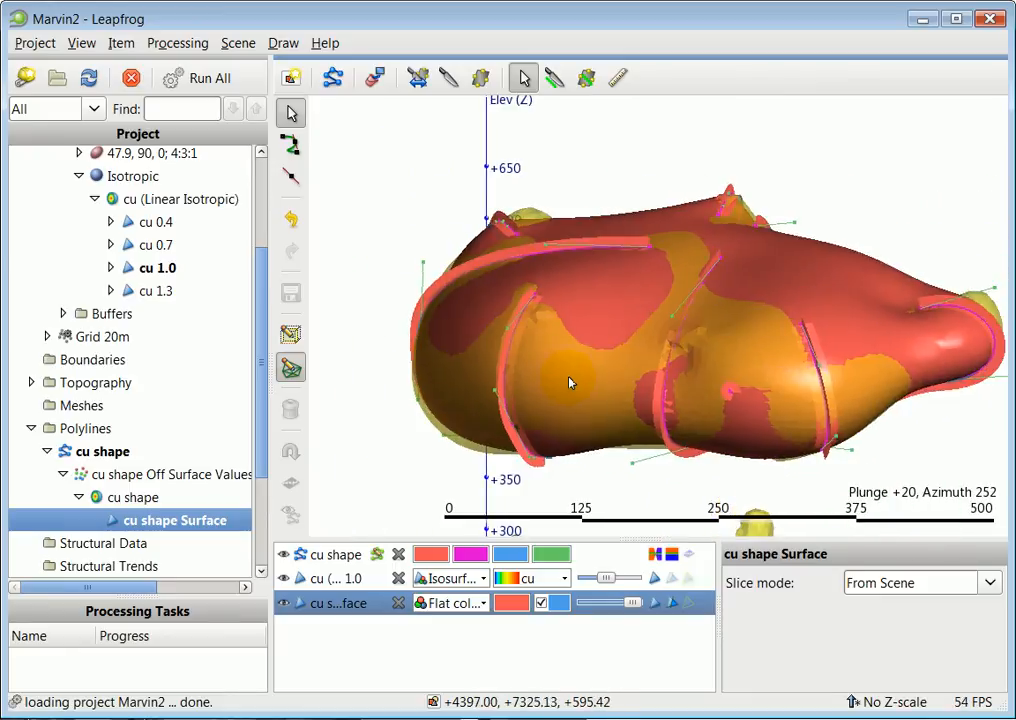
{"action": "left_click_drag", "start_coordinate": [570, 383], "coordinate": [785, 387]}
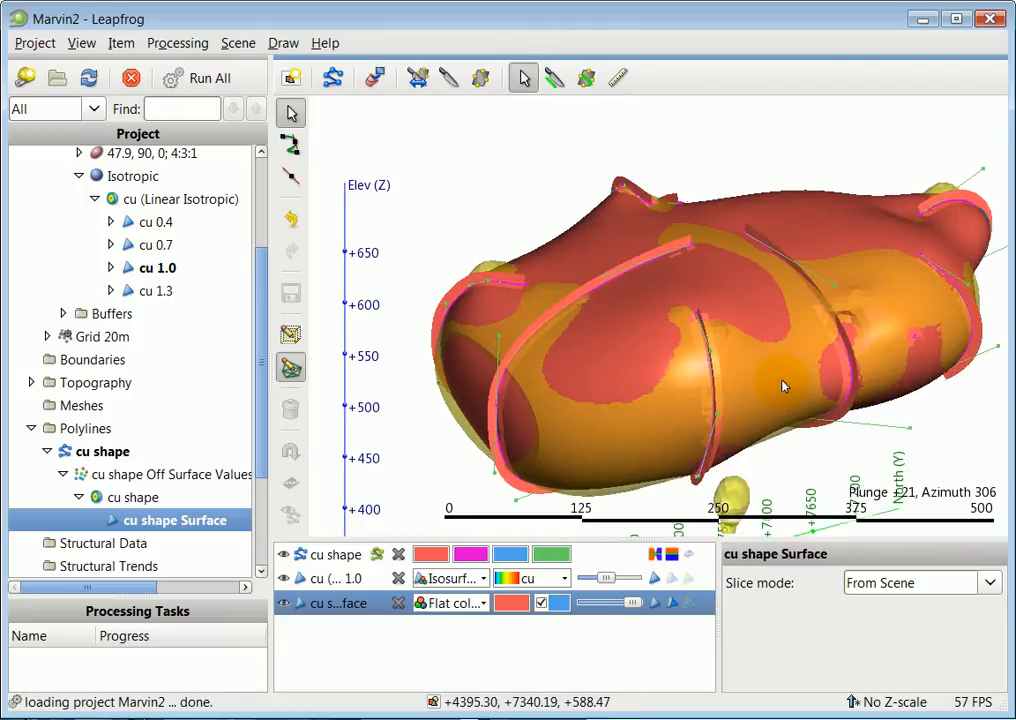